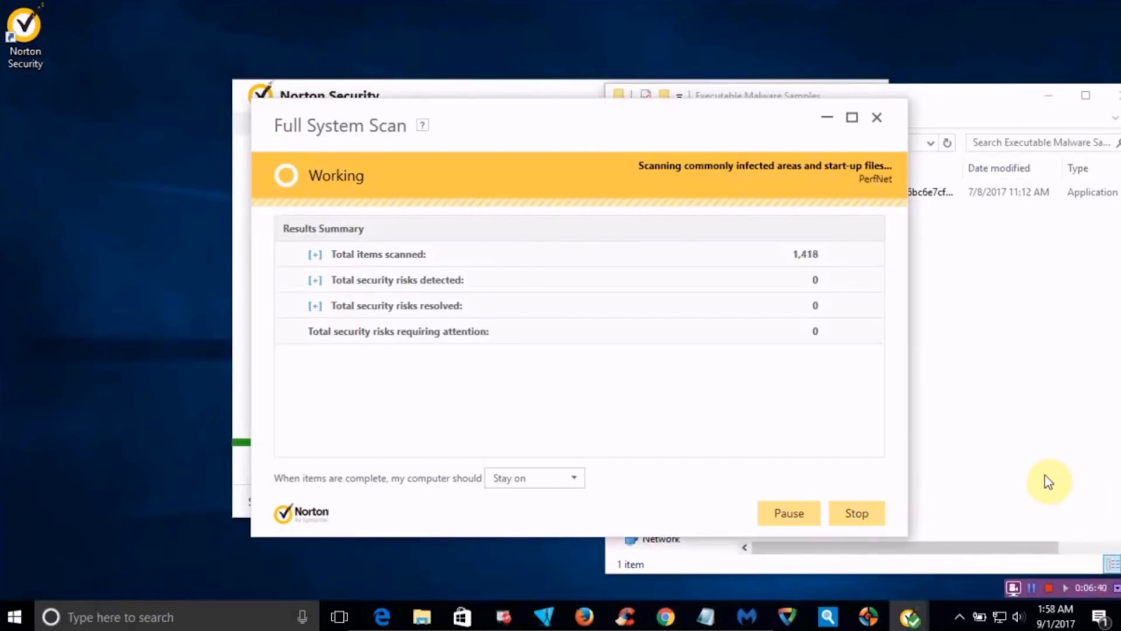
- Scroll through the Avast and Bitdefender vendor pages after the Norton scan
left_click(877, 117)
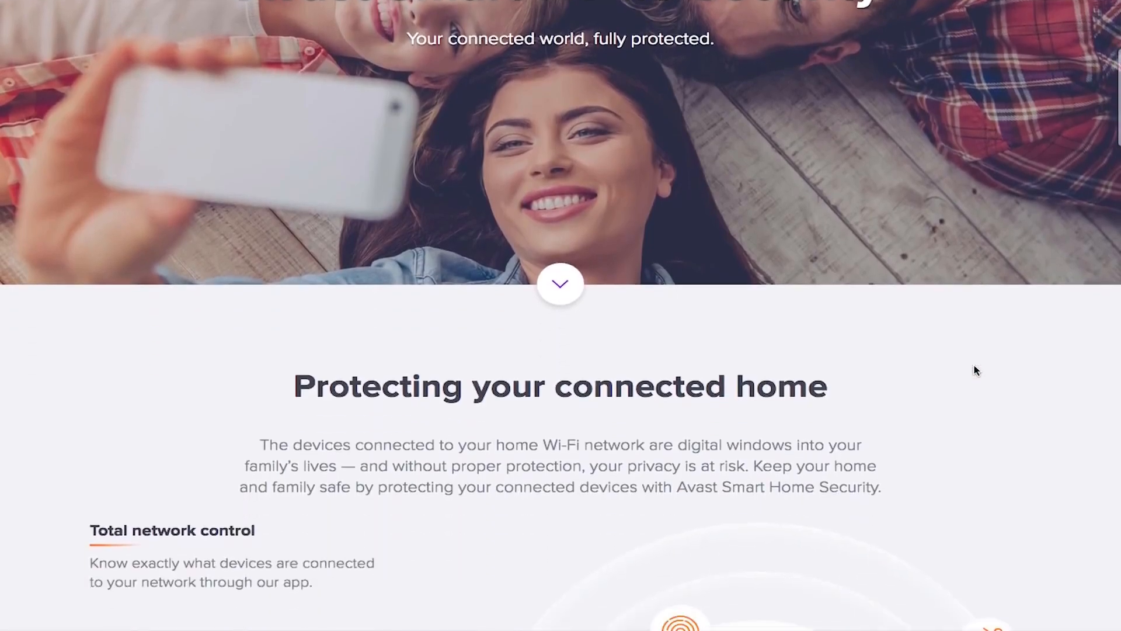
scroll("down", 3)
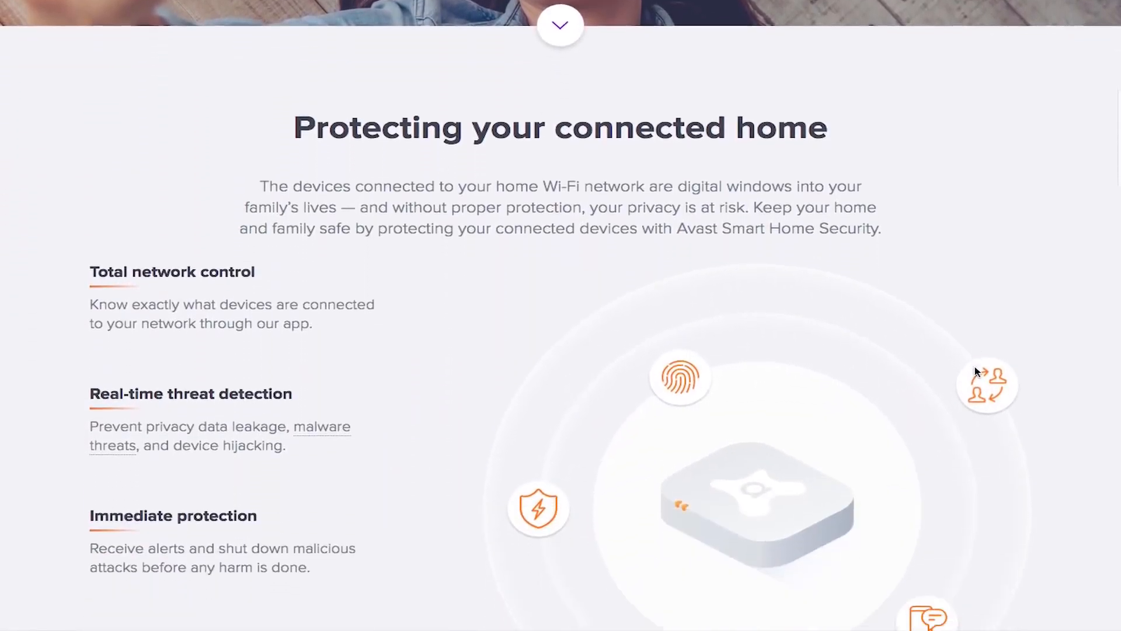
scroll("down", 3)
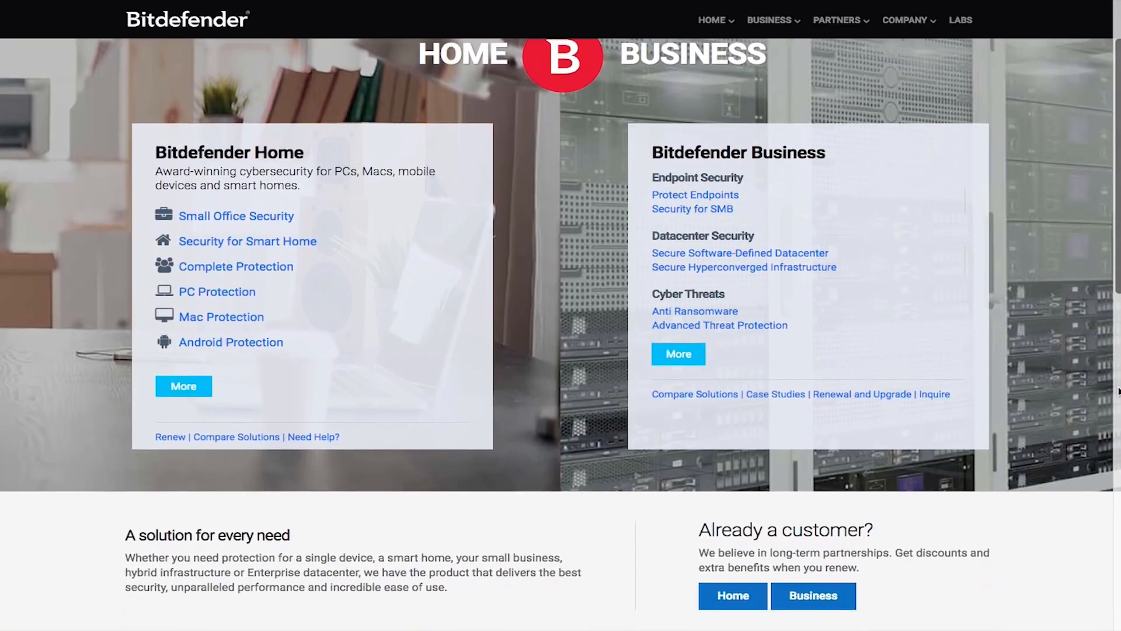
scroll("down", 3)
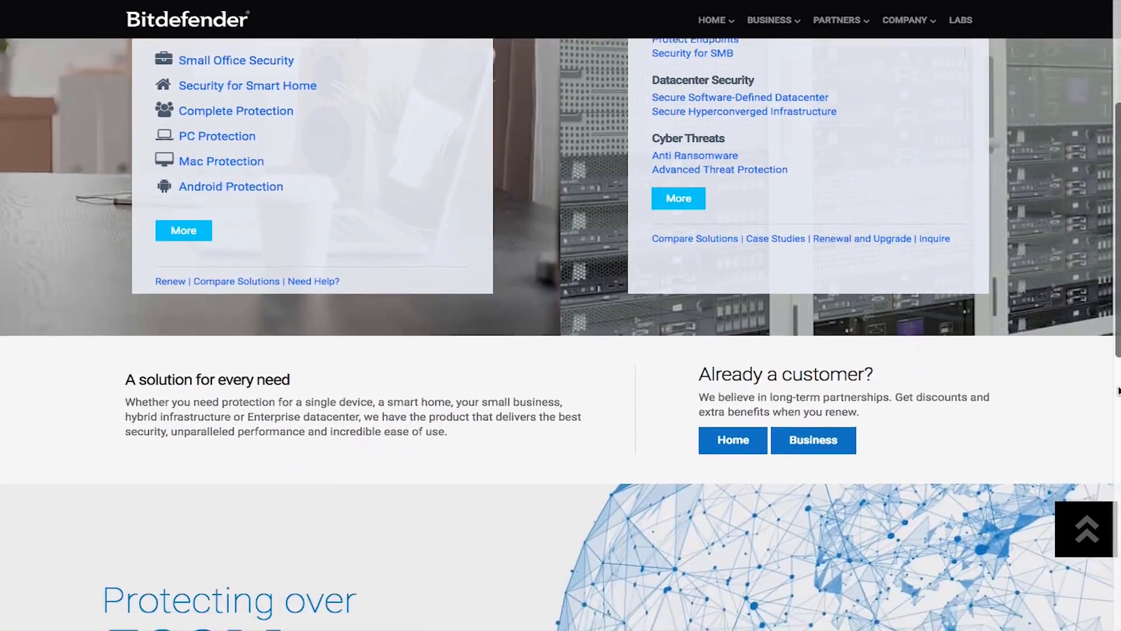
scroll("down", 3)
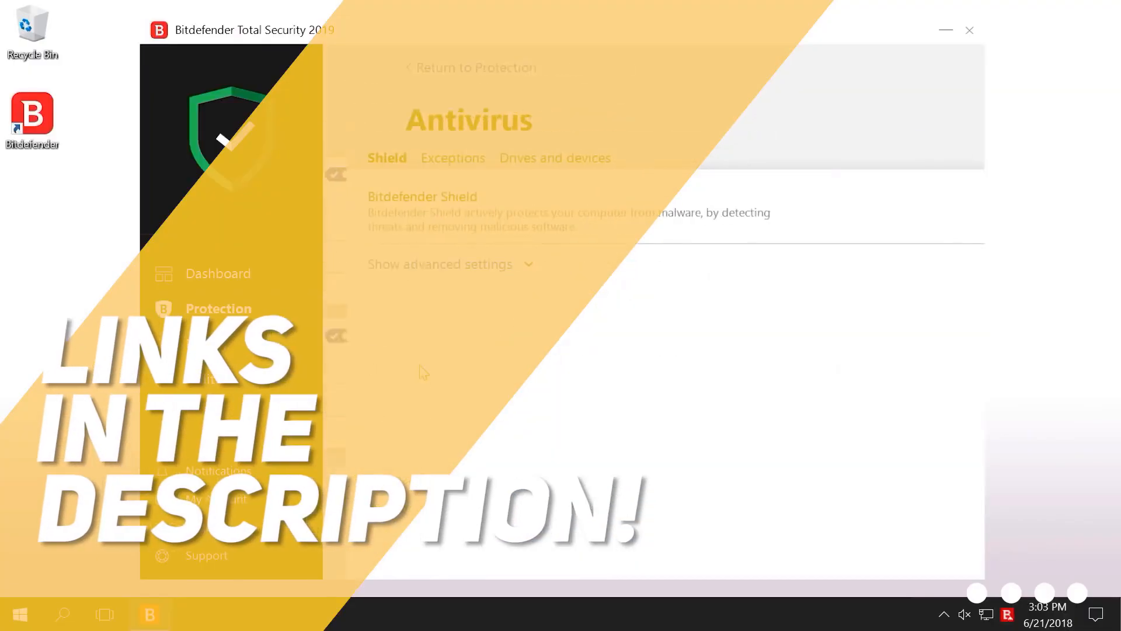
- In Bitdefender's Drives and devices settings, turn off automatic scanning of mapped network drives, then show Kaspersky's Tools window
left_click(531, 158)
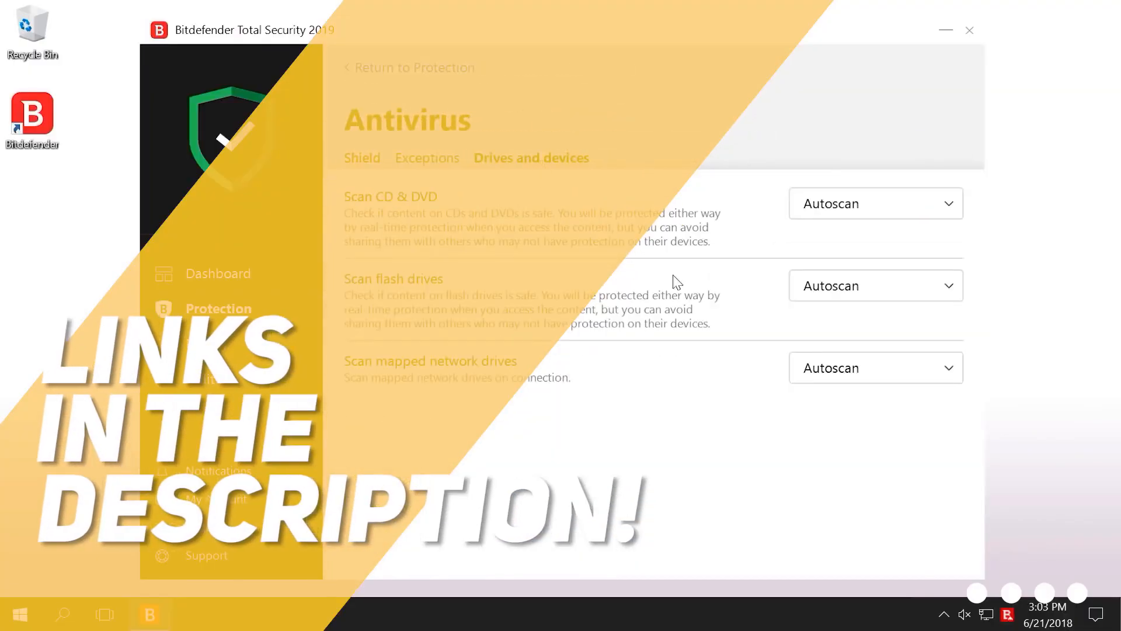
left_click(876, 366)
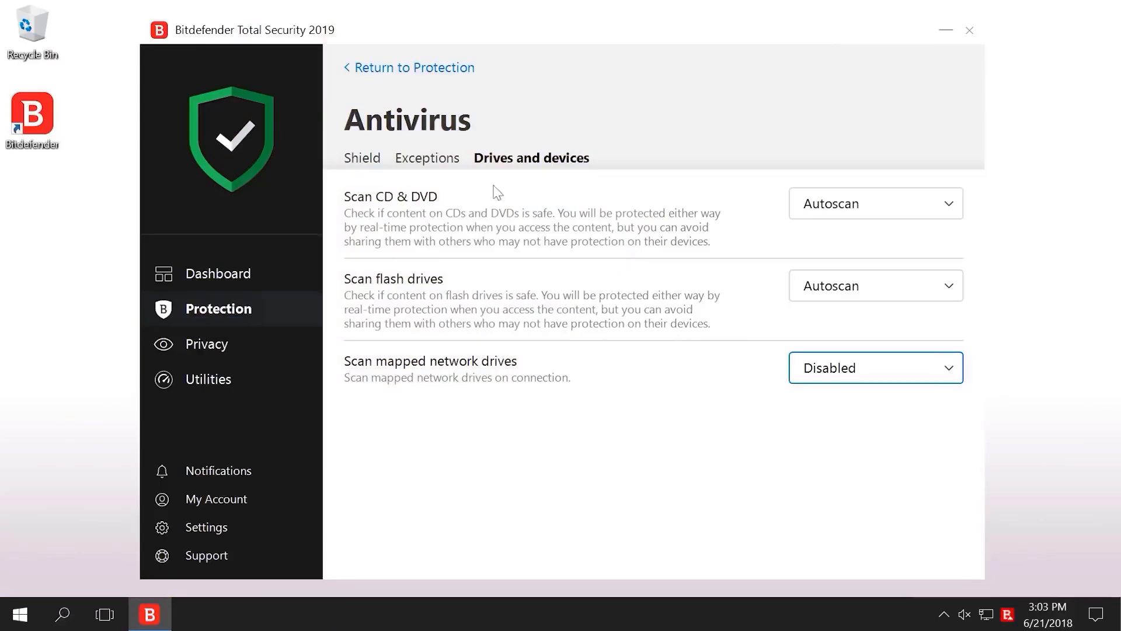
left_click(413, 68)
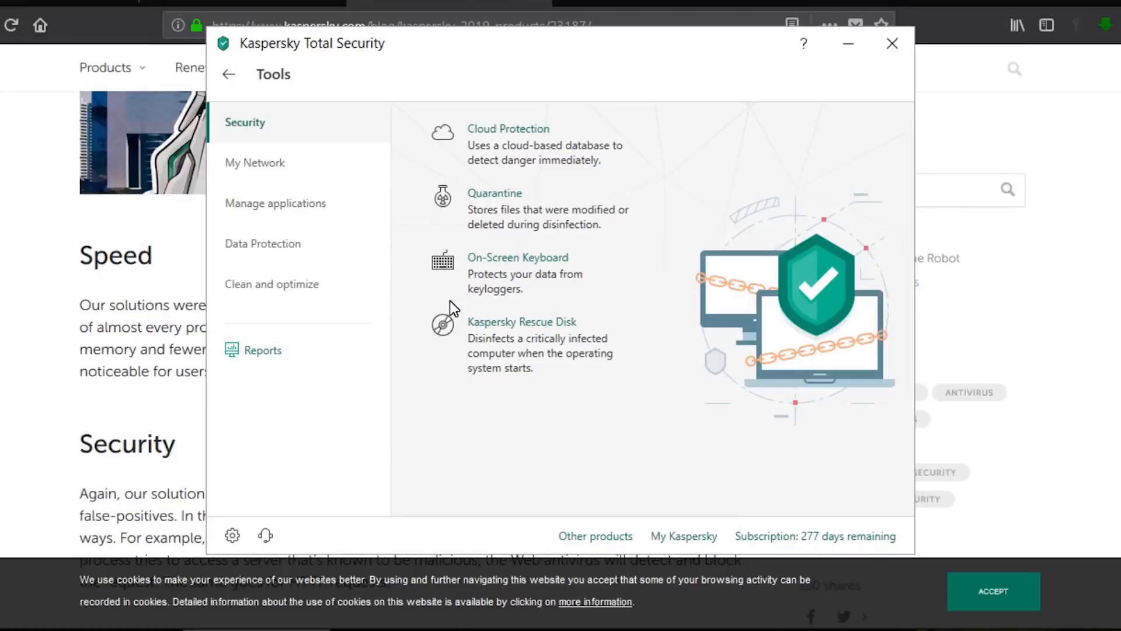
left_click(508, 128)
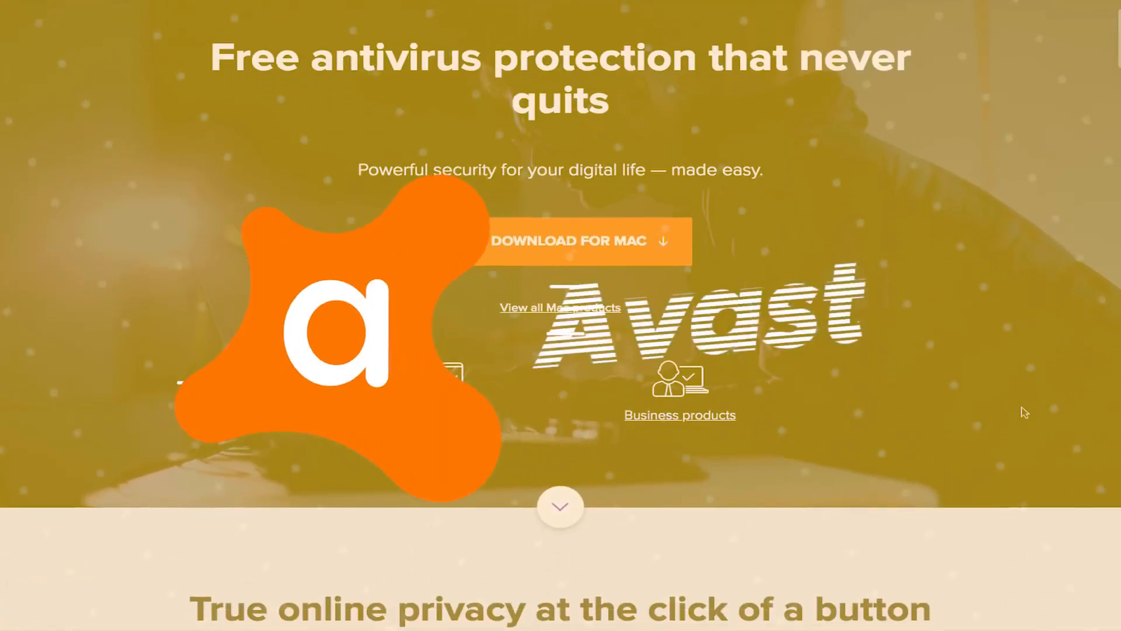
- Scroll Avast's layered-security page past Fake Site Protection and Download Protection to File Shield
scroll("down", 3)
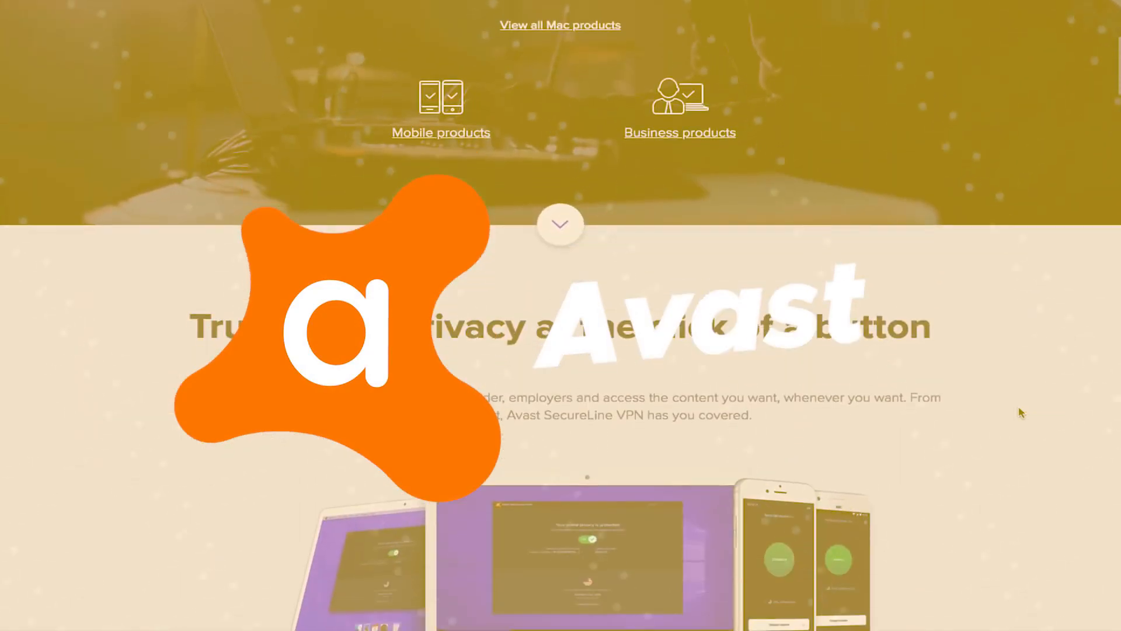
scroll("down", 3)
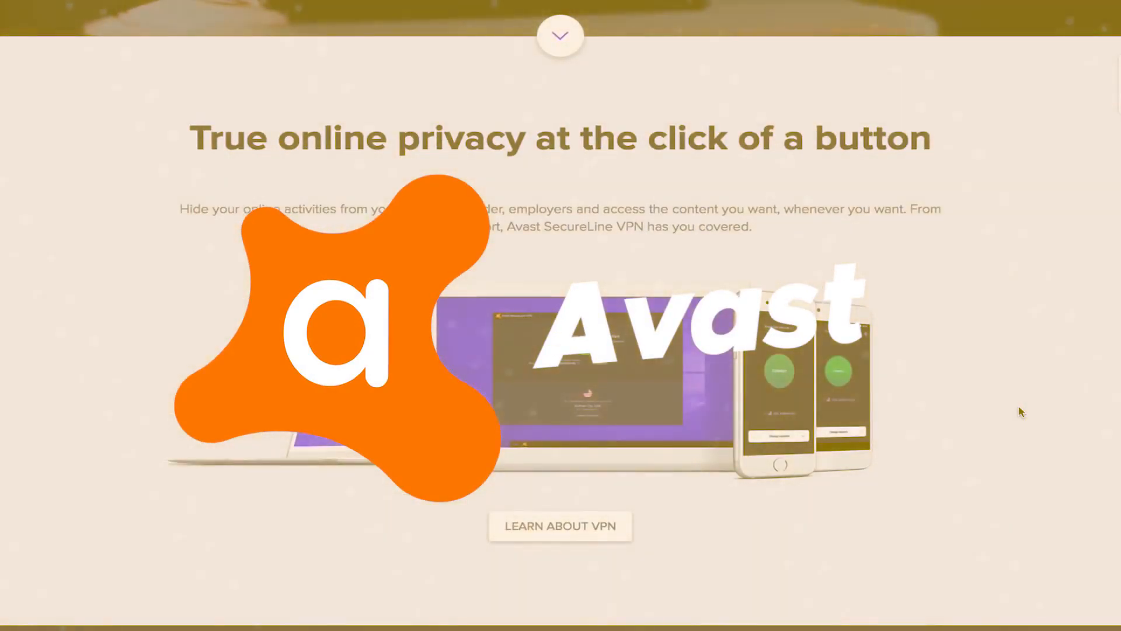
scroll("down", 3)
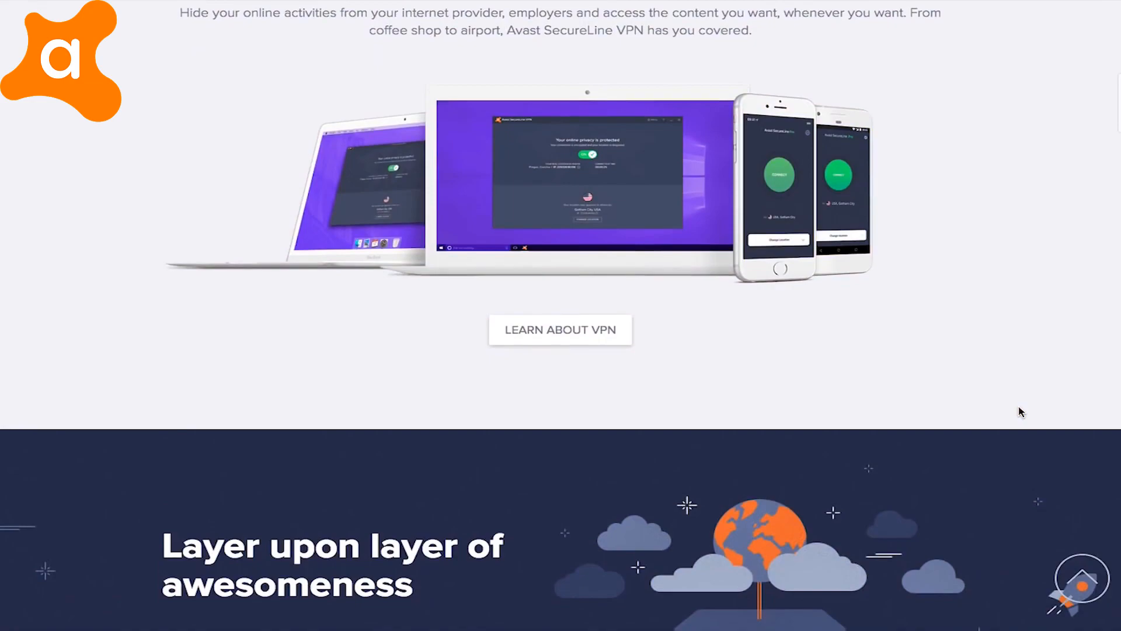
scroll("down", 3)
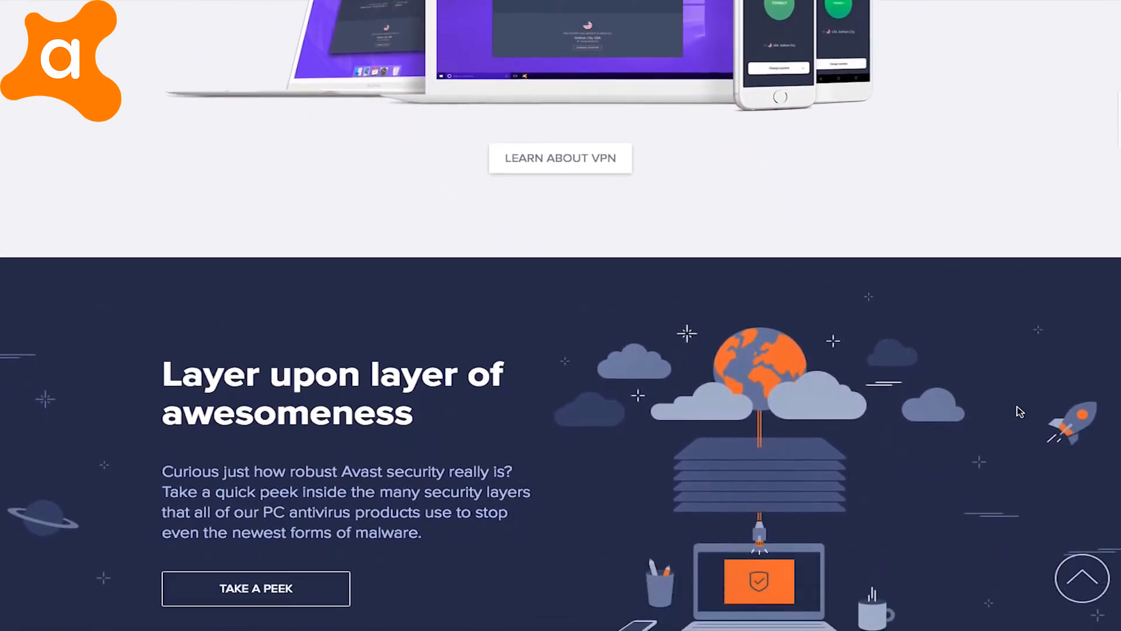
scroll("down", 3)
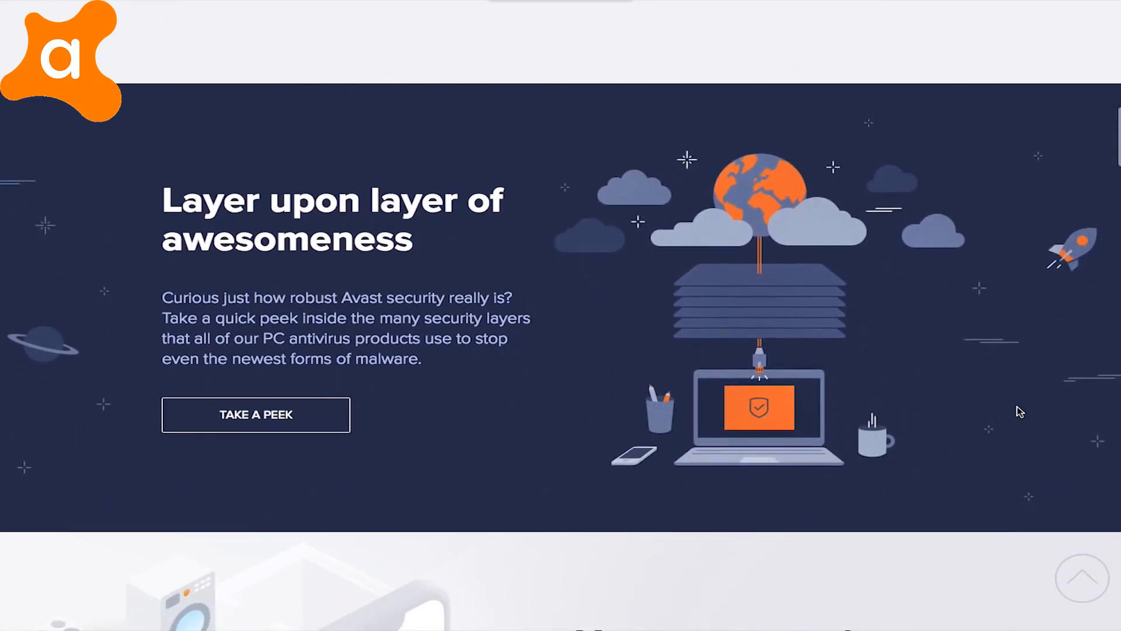
scroll("down", 3)
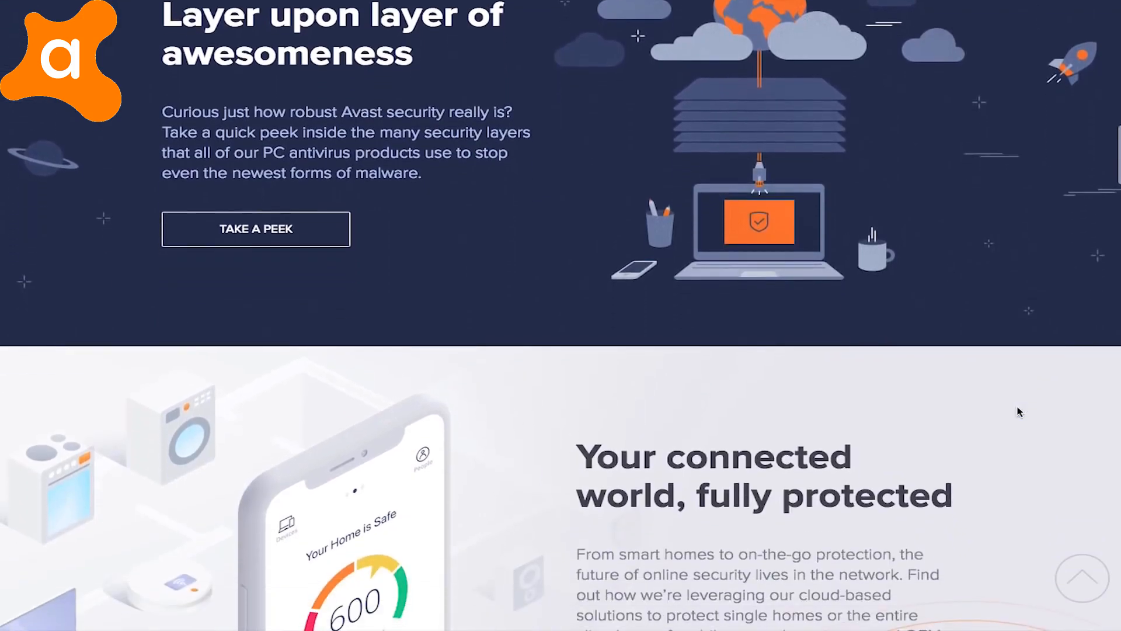
scroll("down", 3)
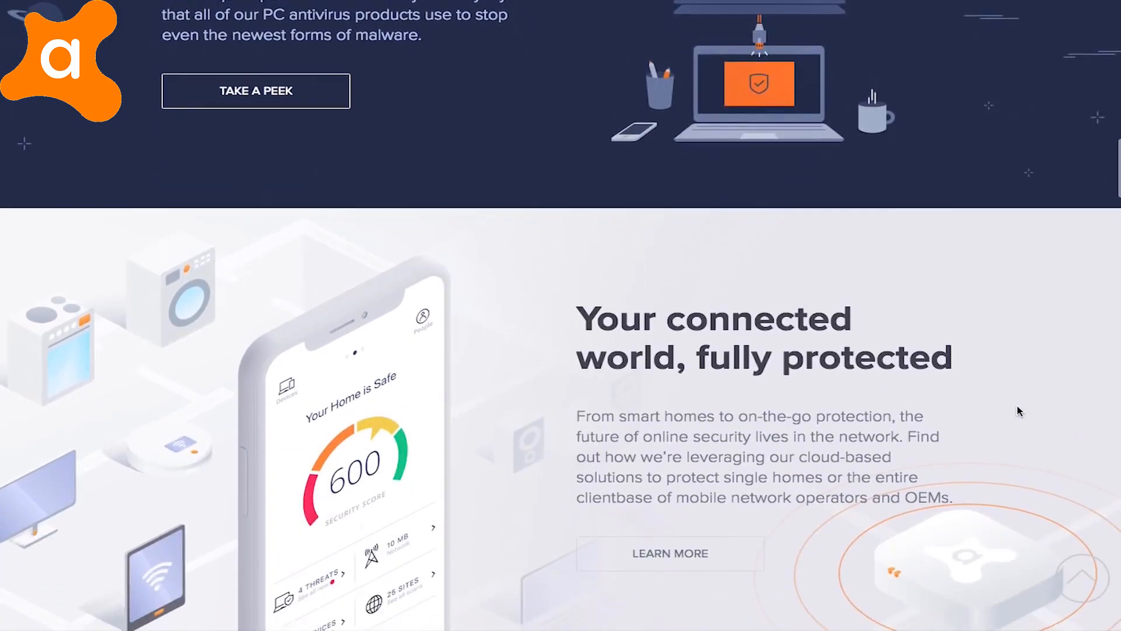
scroll("down", 3)
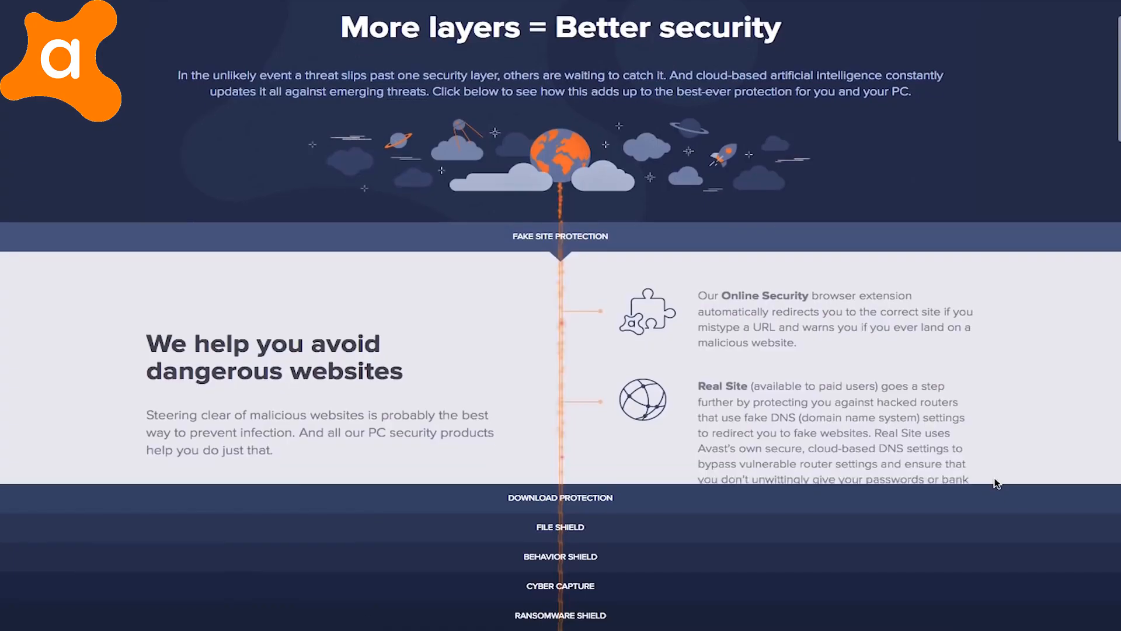
scroll("down", 3)
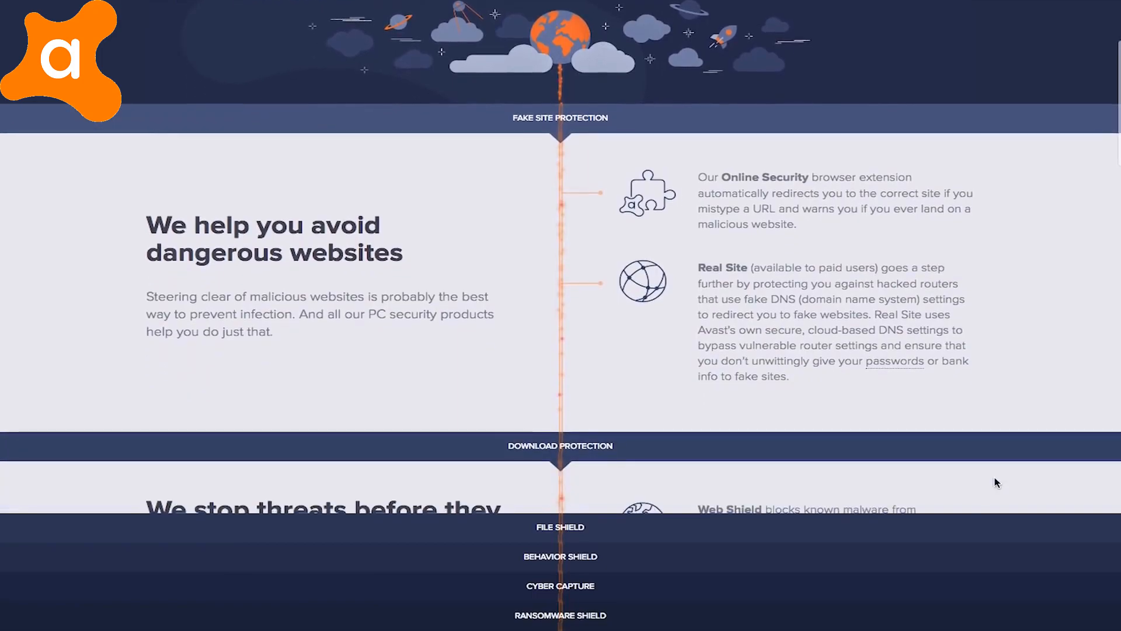
scroll("down", 3)
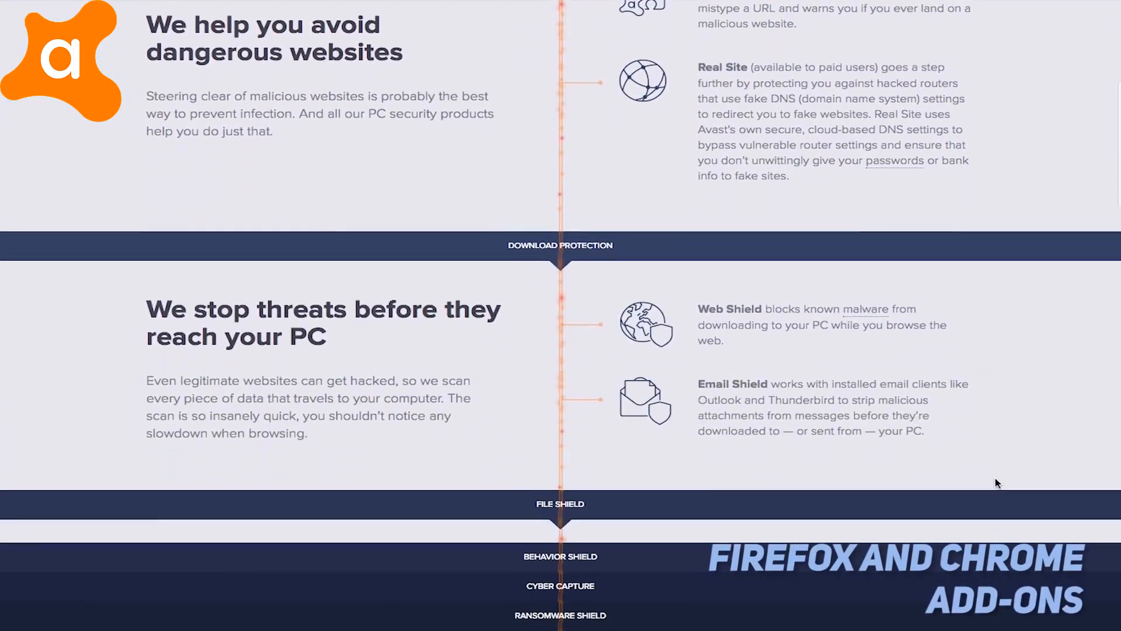
scroll("down", 3)
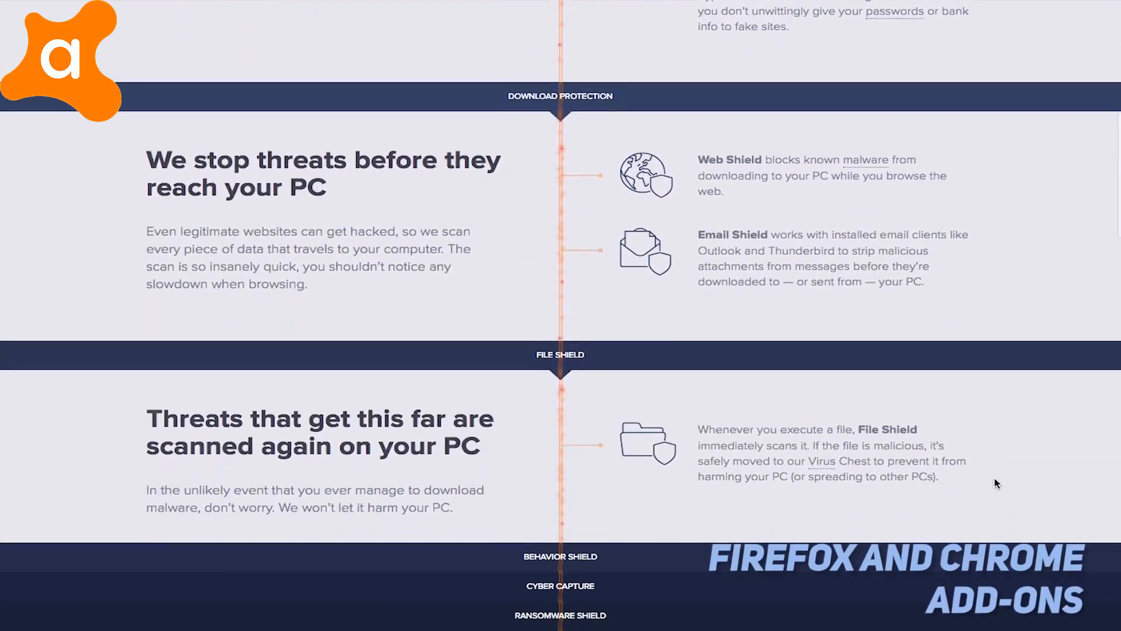
scroll("down", 3)
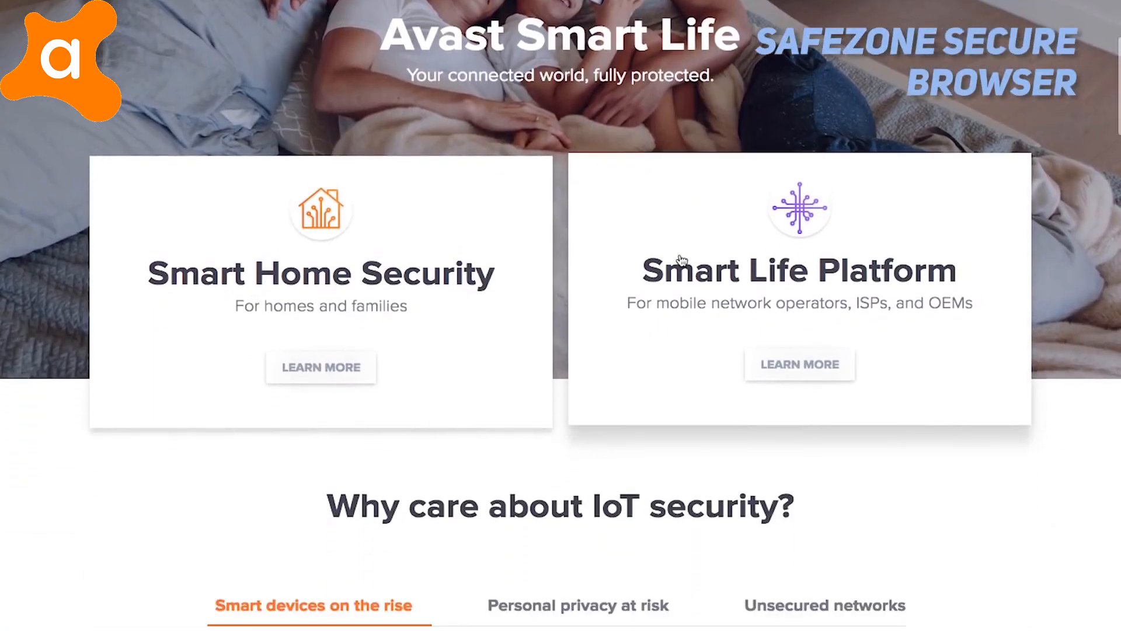
- Scroll through Avast Smart Home Security's connected-home features to the family protection section
scroll("down", 3)
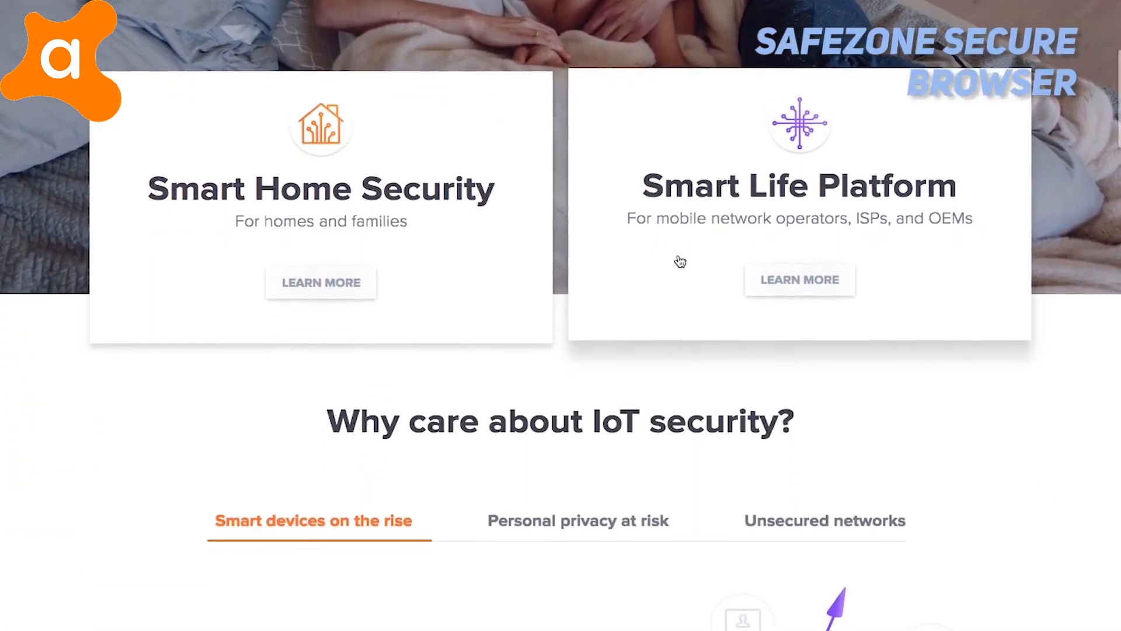
scroll("down", 3)
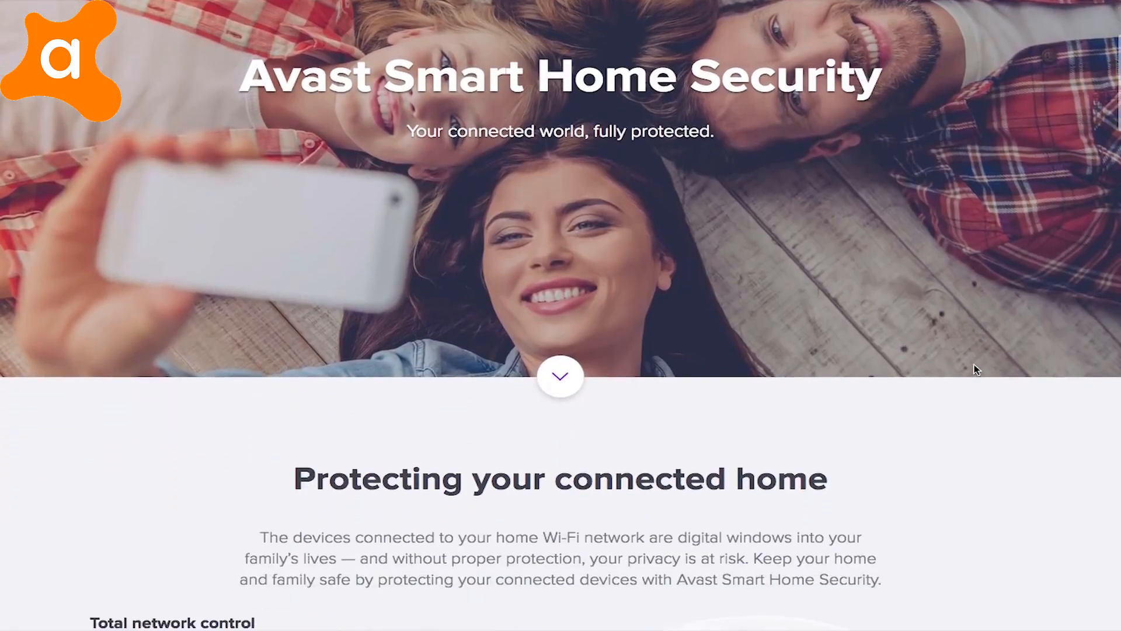
scroll("down", 3)
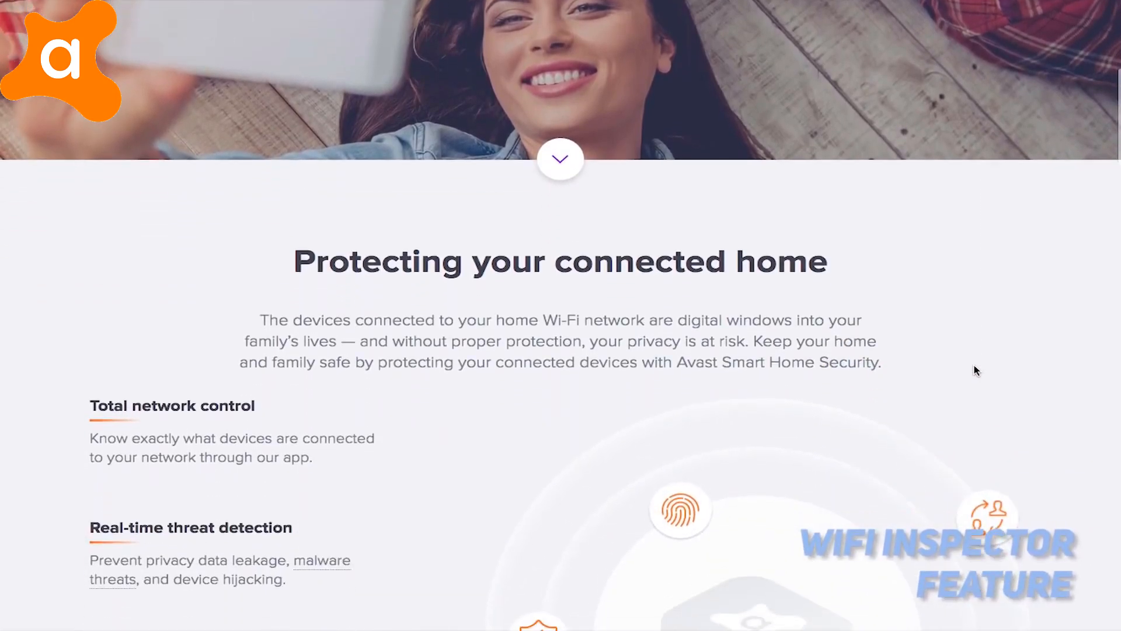
scroll("down", 3)
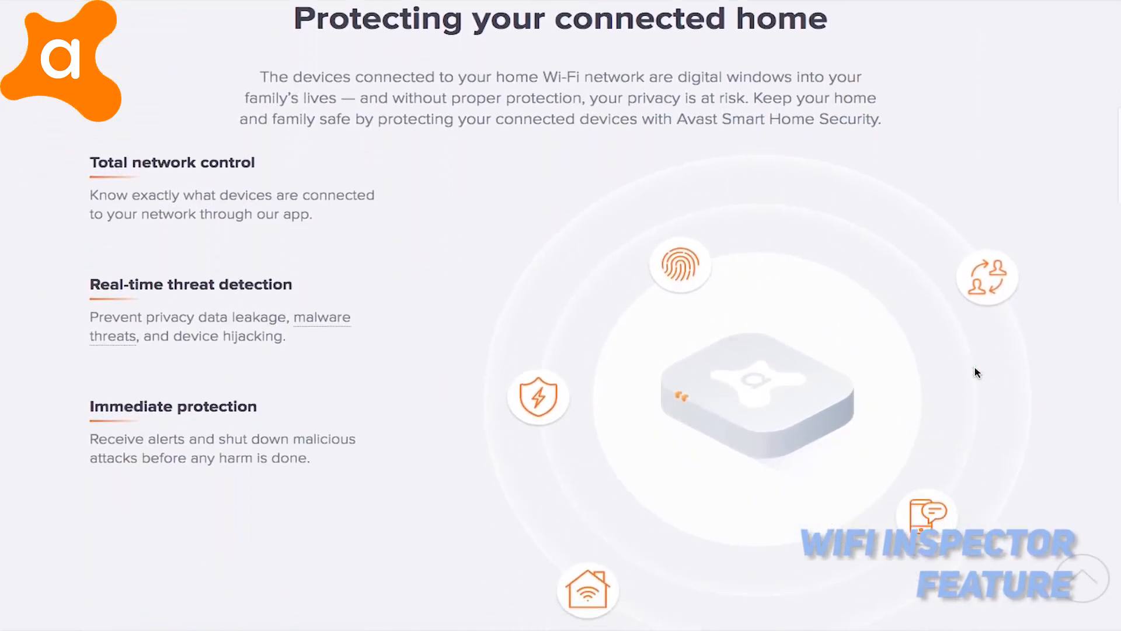
scroll("down", 3)
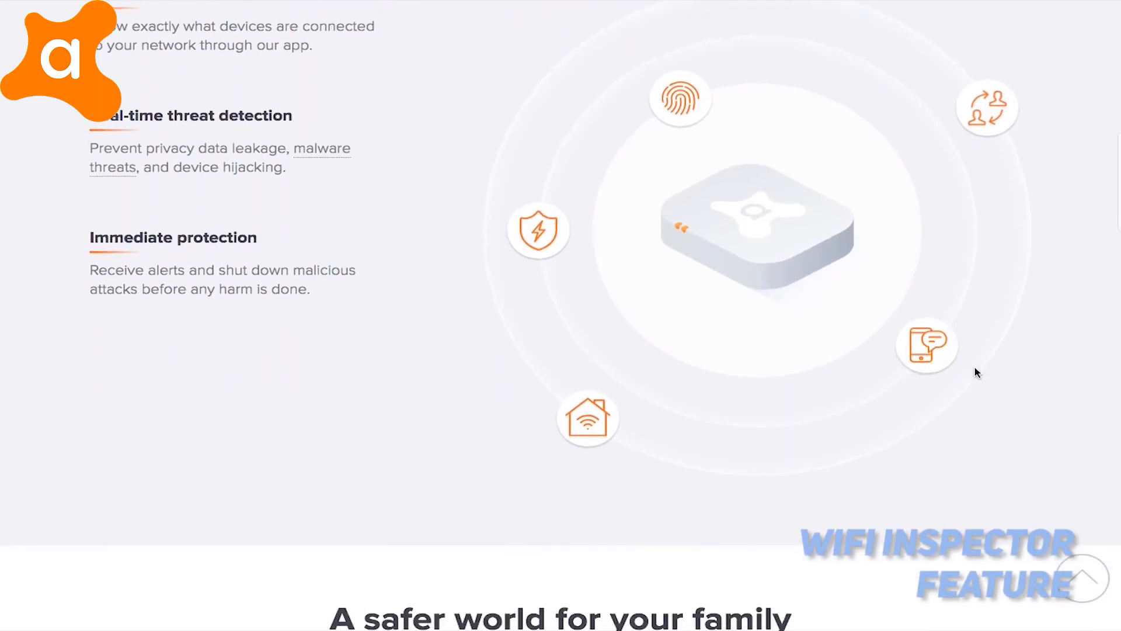
scroll("down", 3)
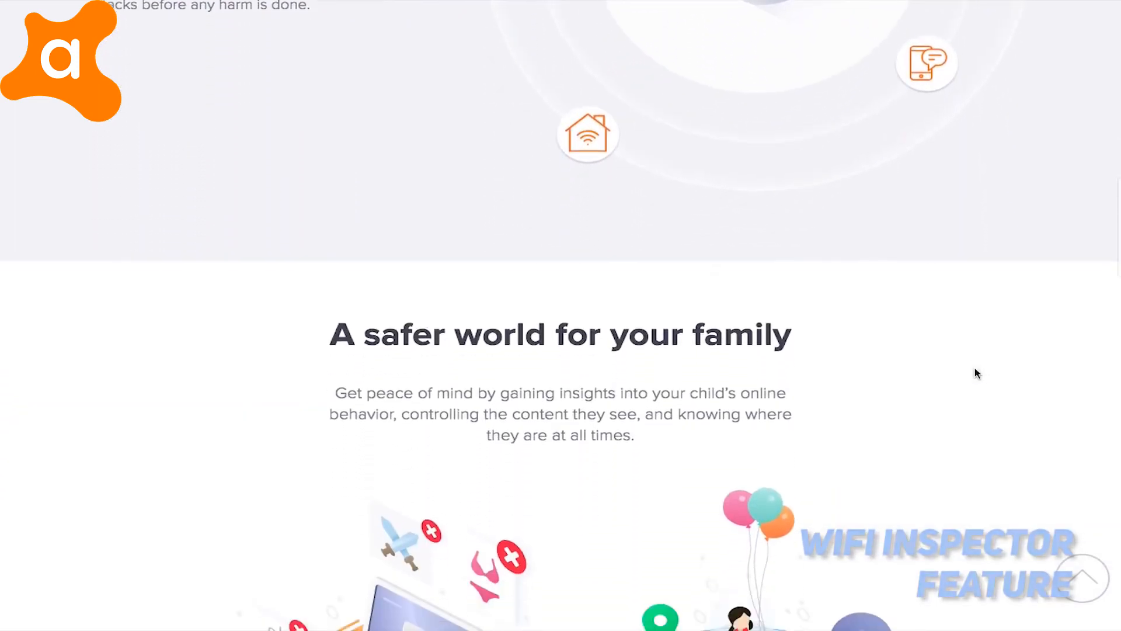
scroll("down", 3)
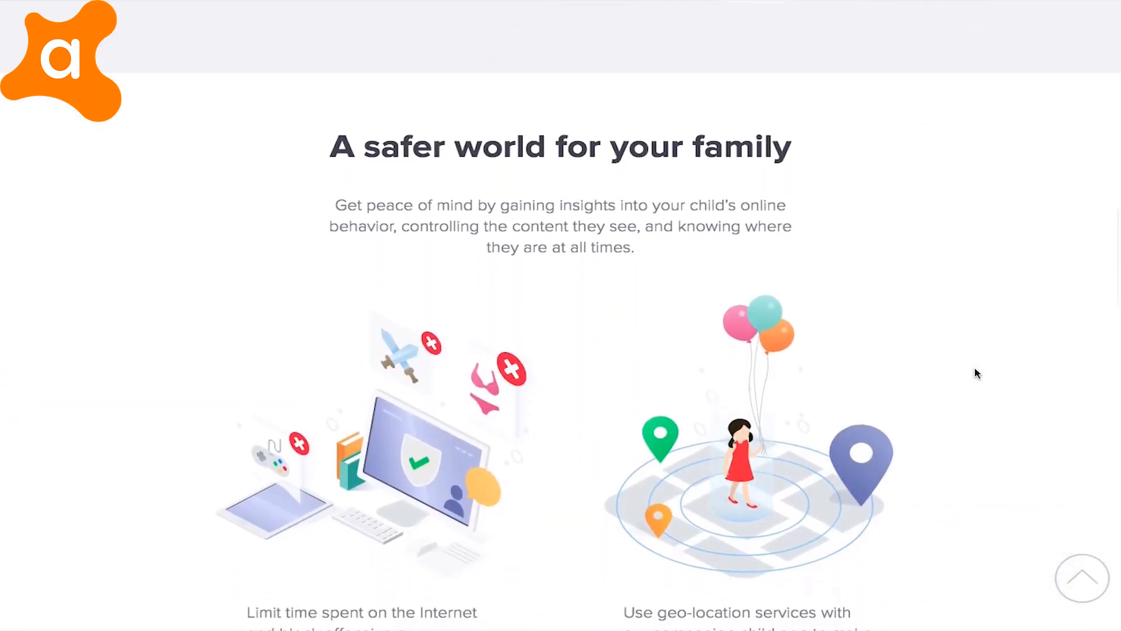
scroll("down", 3)
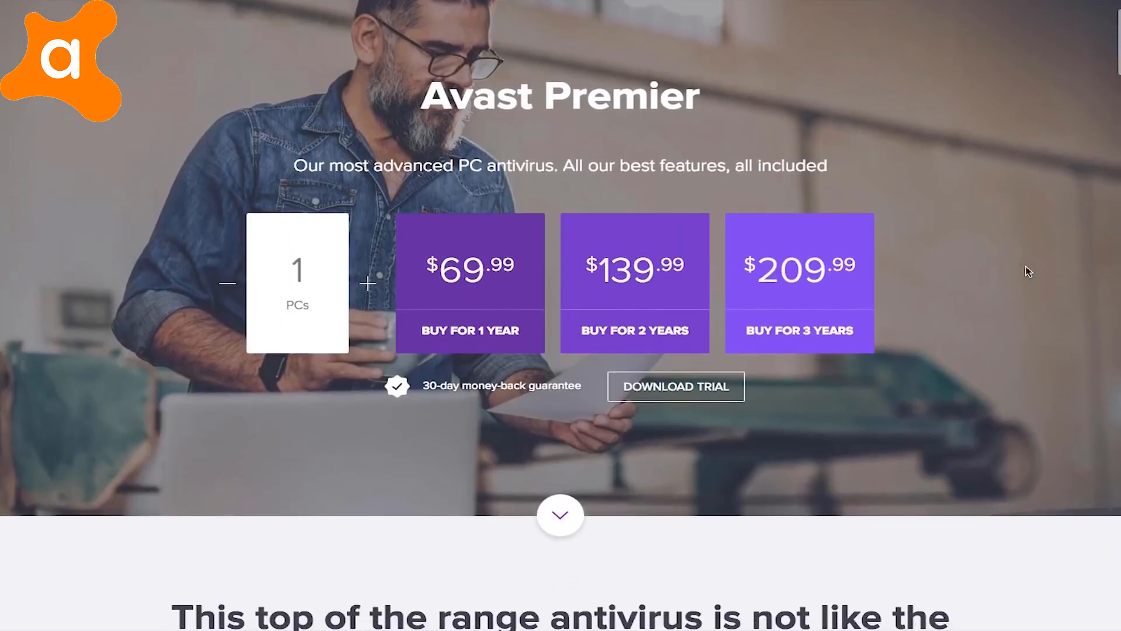
- Scroll the Avast Premier features and the home page's business security down to the 'On the move?' mobile section
scroll("down", 3)
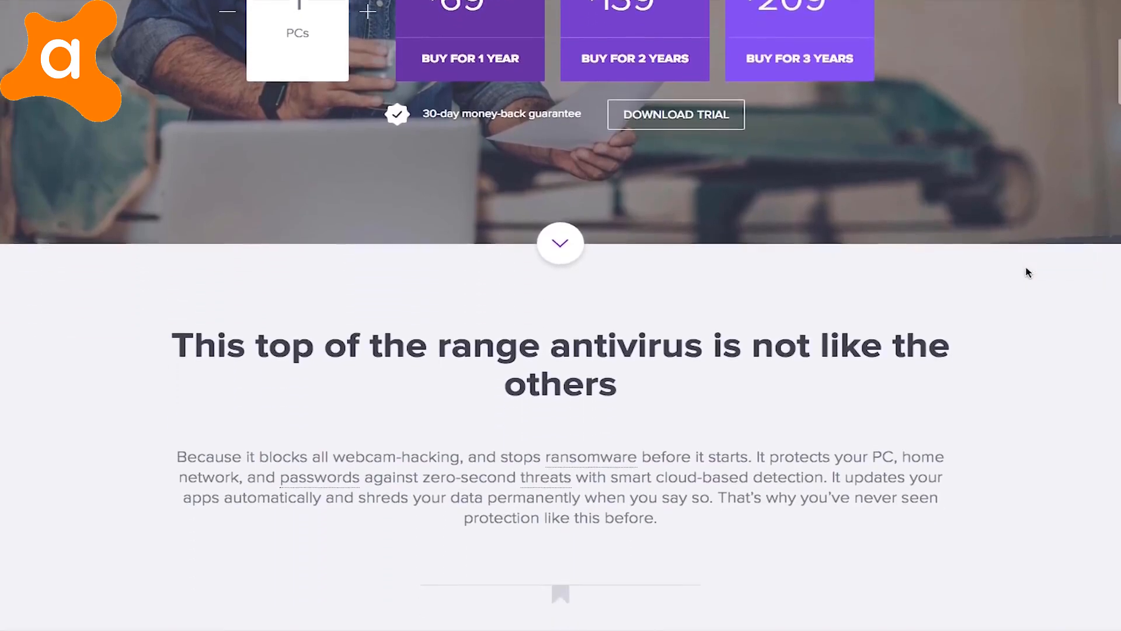
scroll("down", 3)
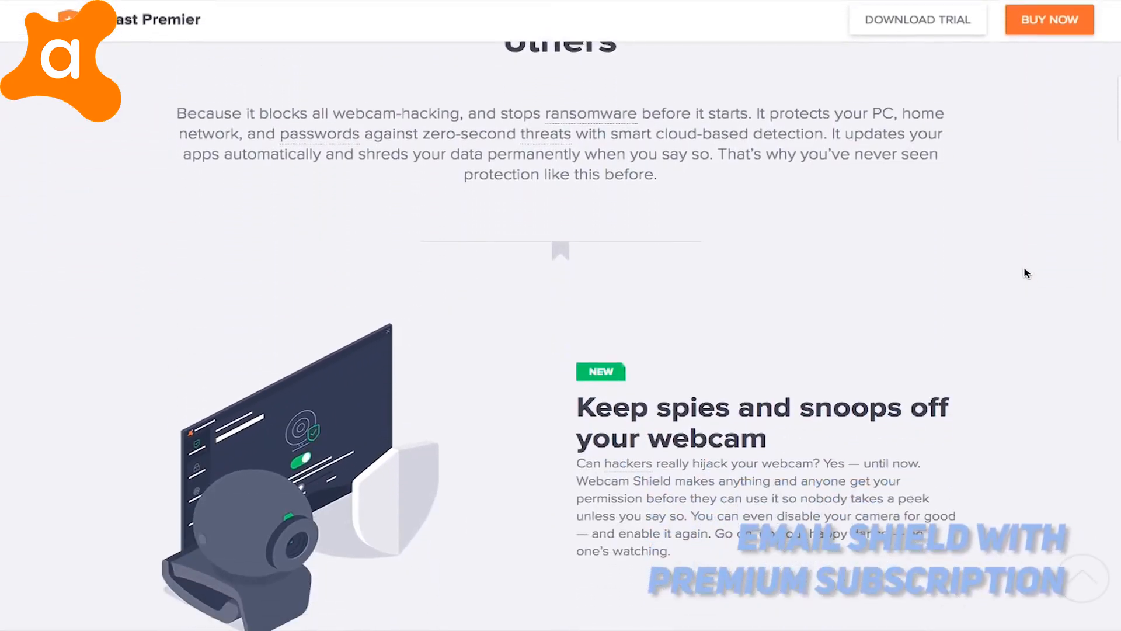
scroll("down", 3)
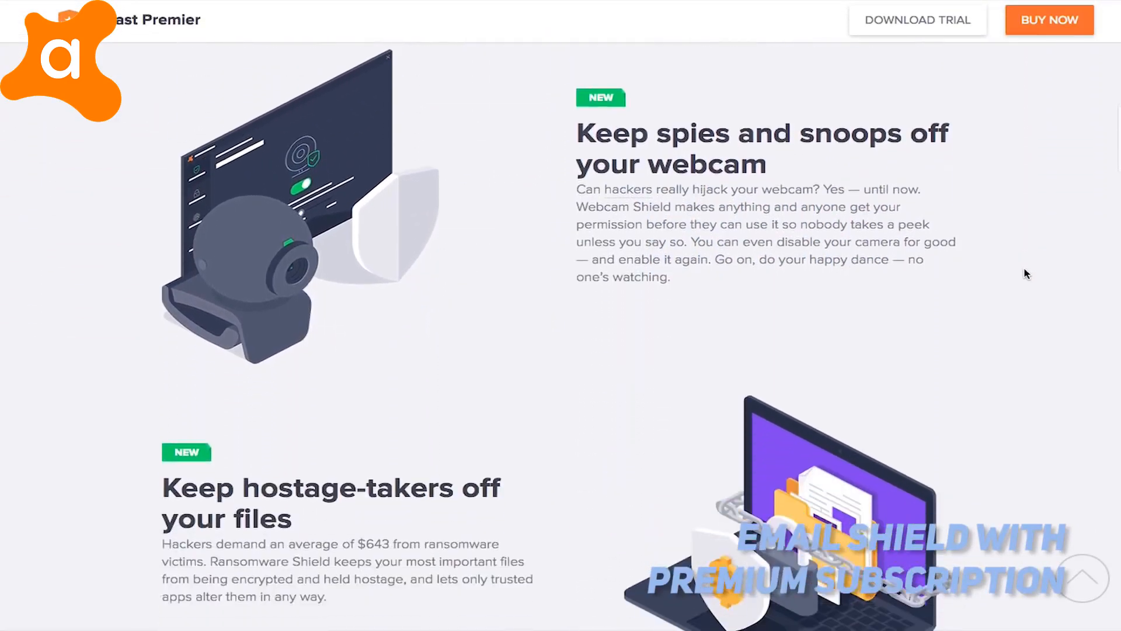
scroll("down", 3)
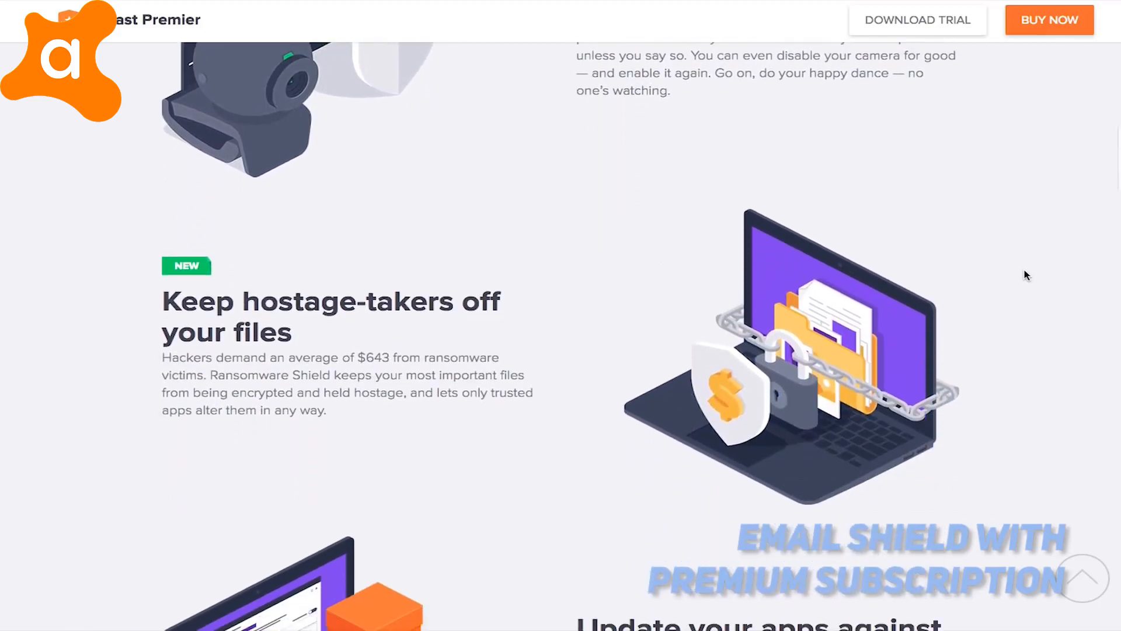
scroll("down", 3)
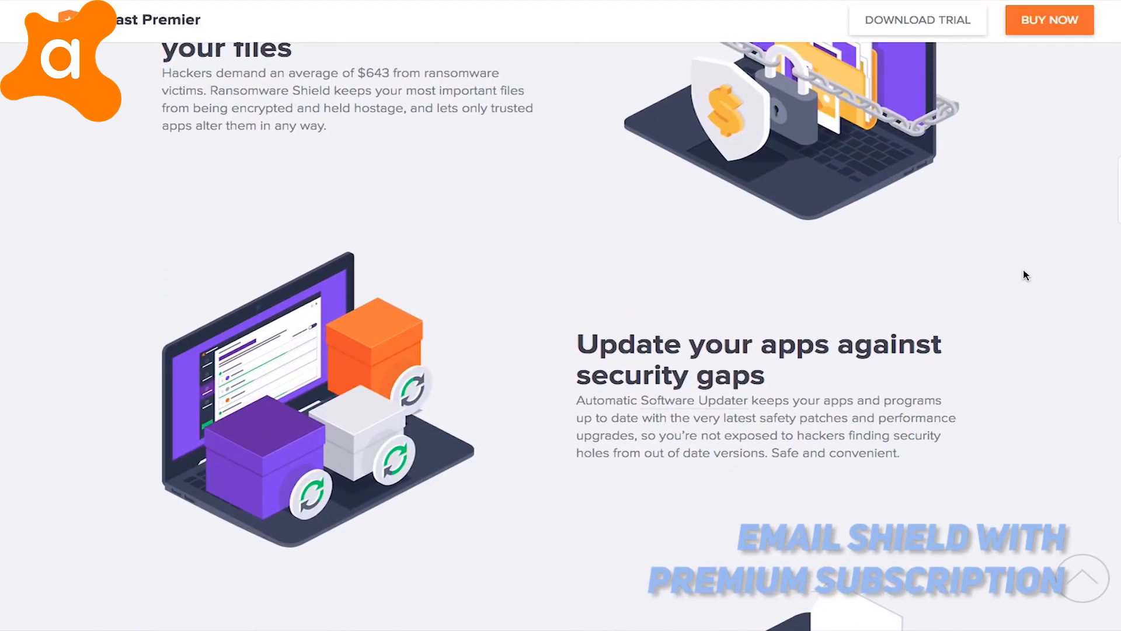
scroll("down", 3)
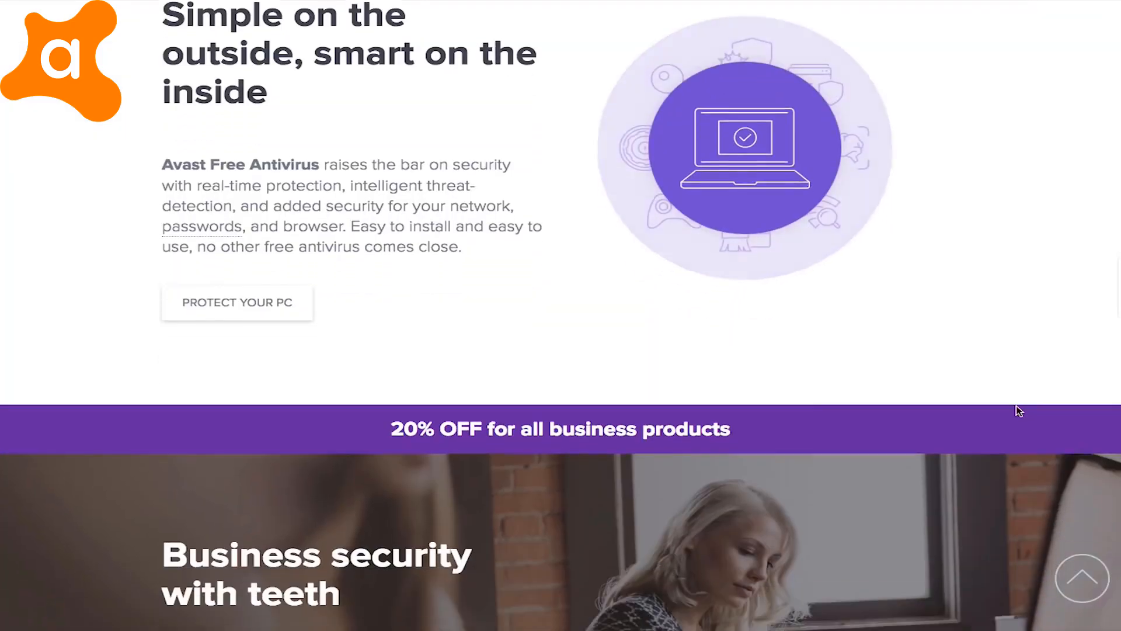
scroll("down", 3)
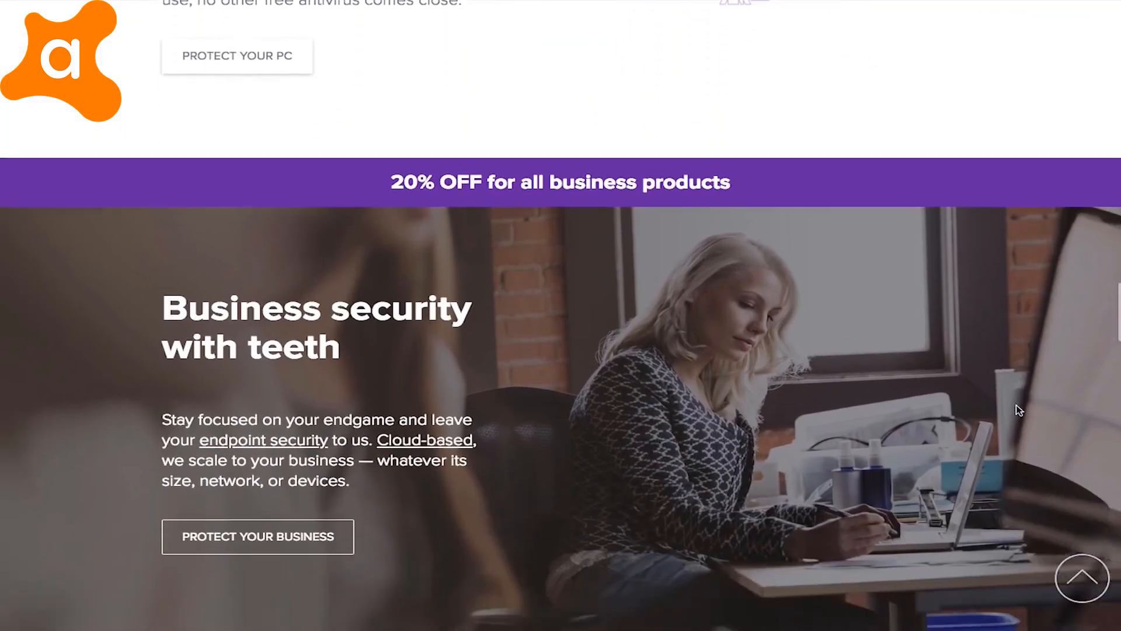
scroll("down", 3)
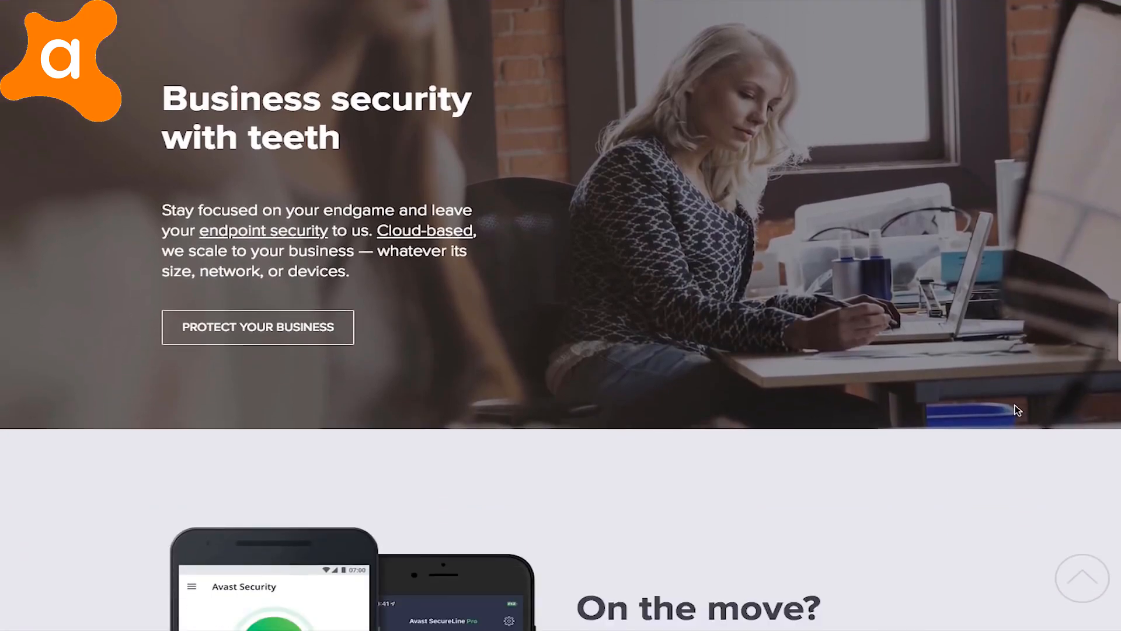
scroll("down", 3)
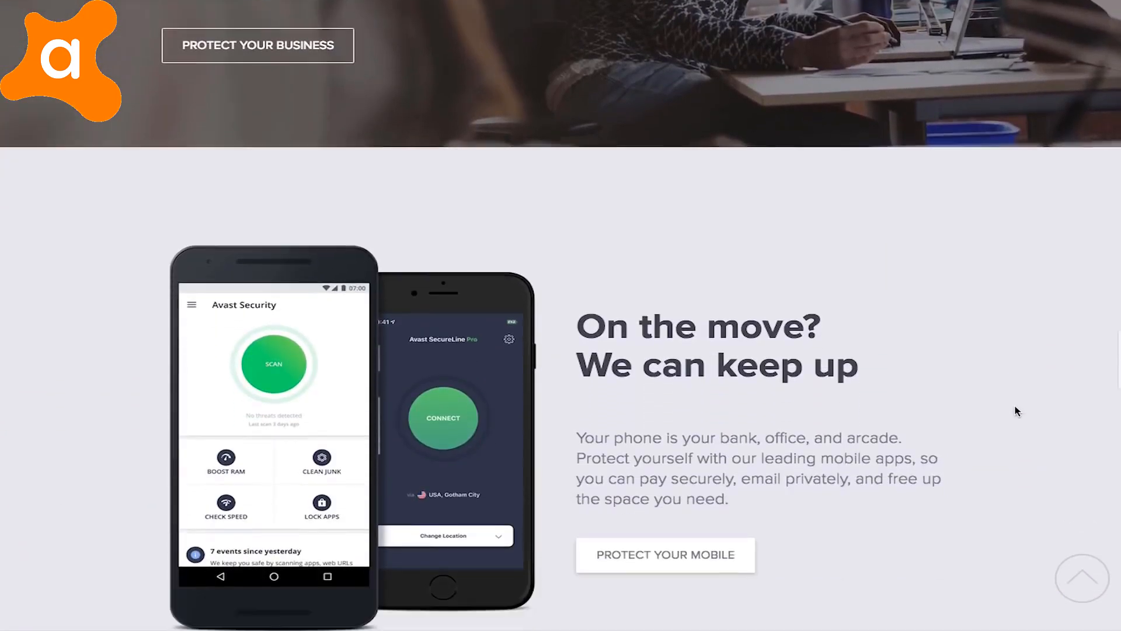
scroll("down", 3)
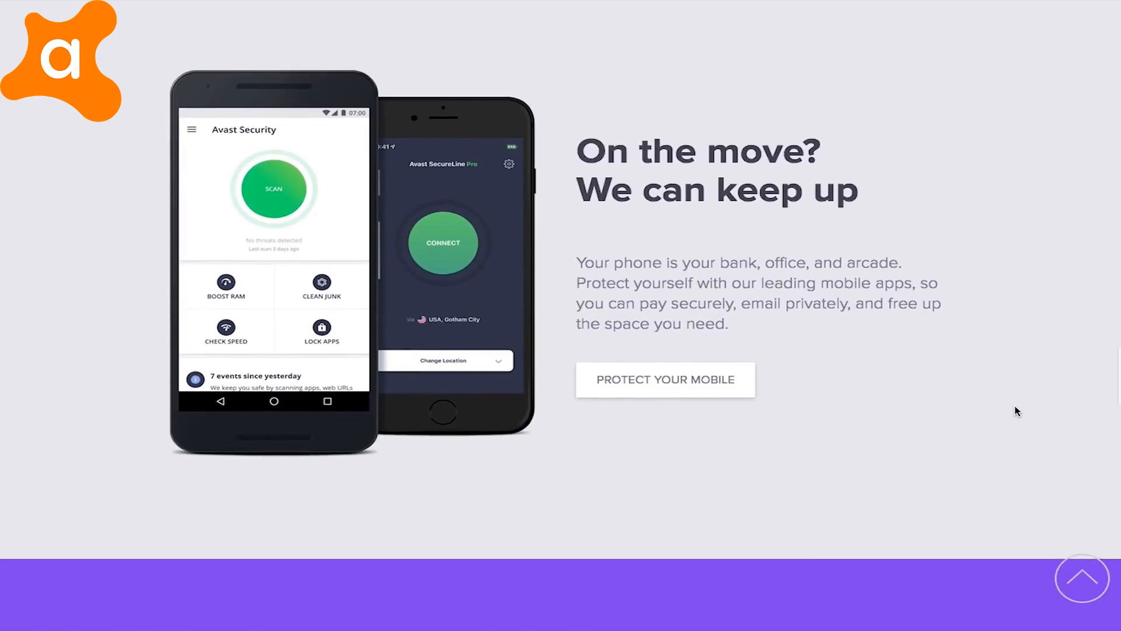
scroll("down", 3)
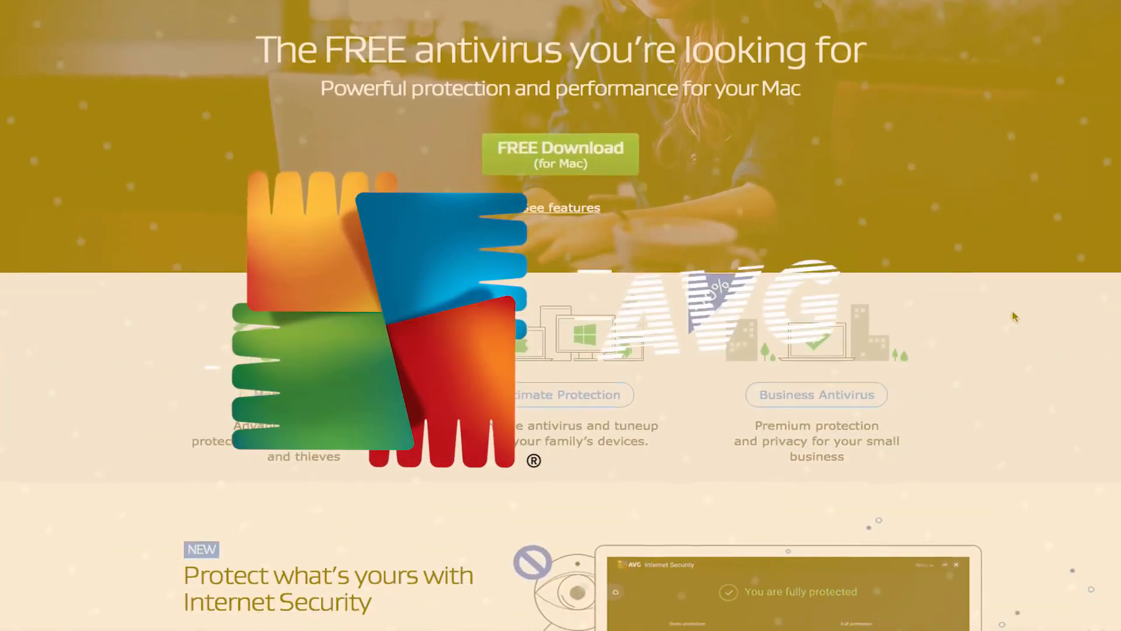
- Scroll through the AVG home page product sections
scroll("down", 3)
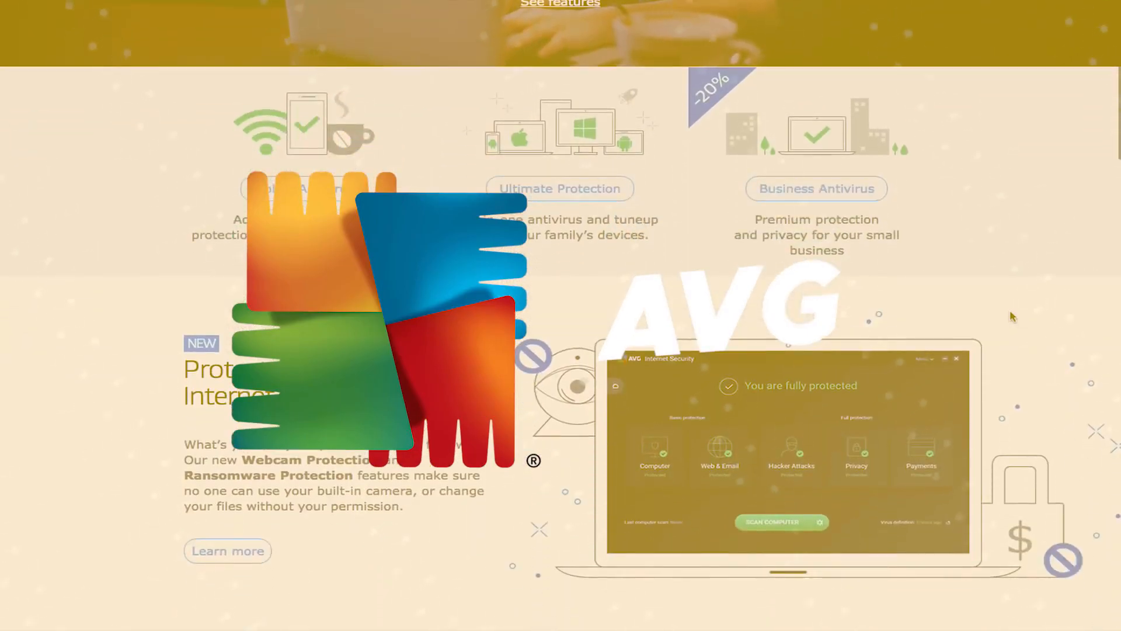
scroll("down", 3)
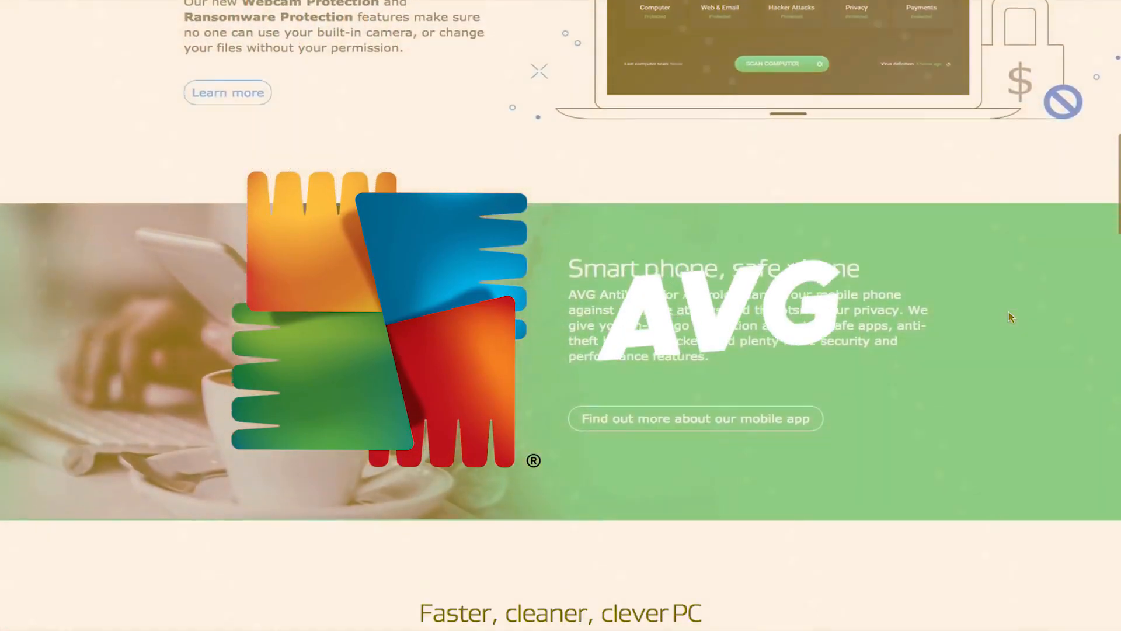
scroll("down", 3)
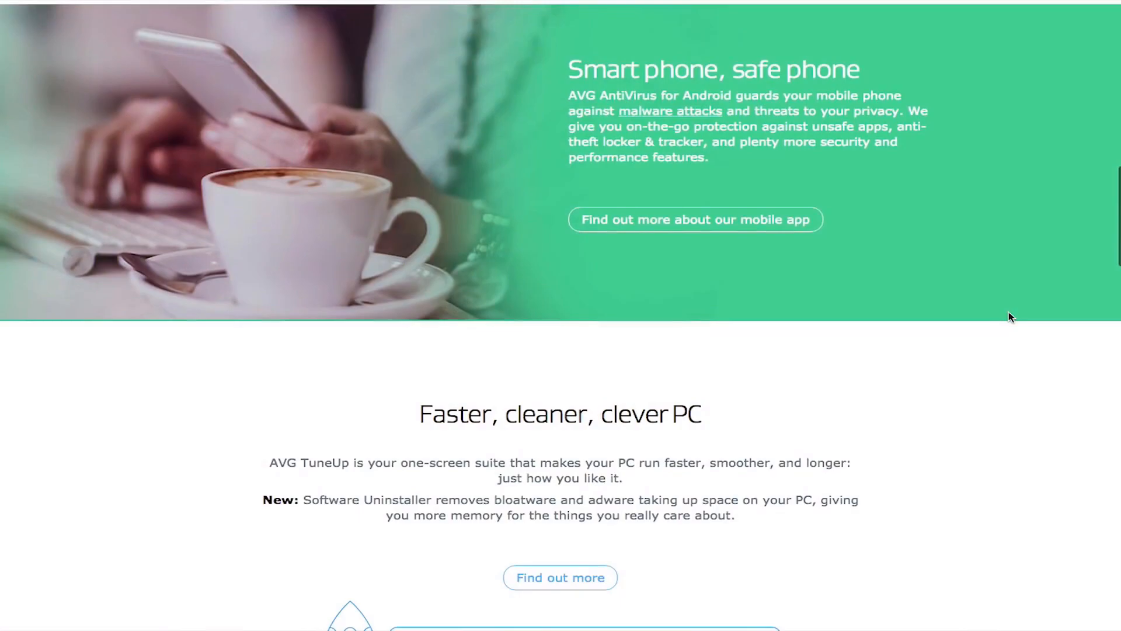
scroll("down", 3)
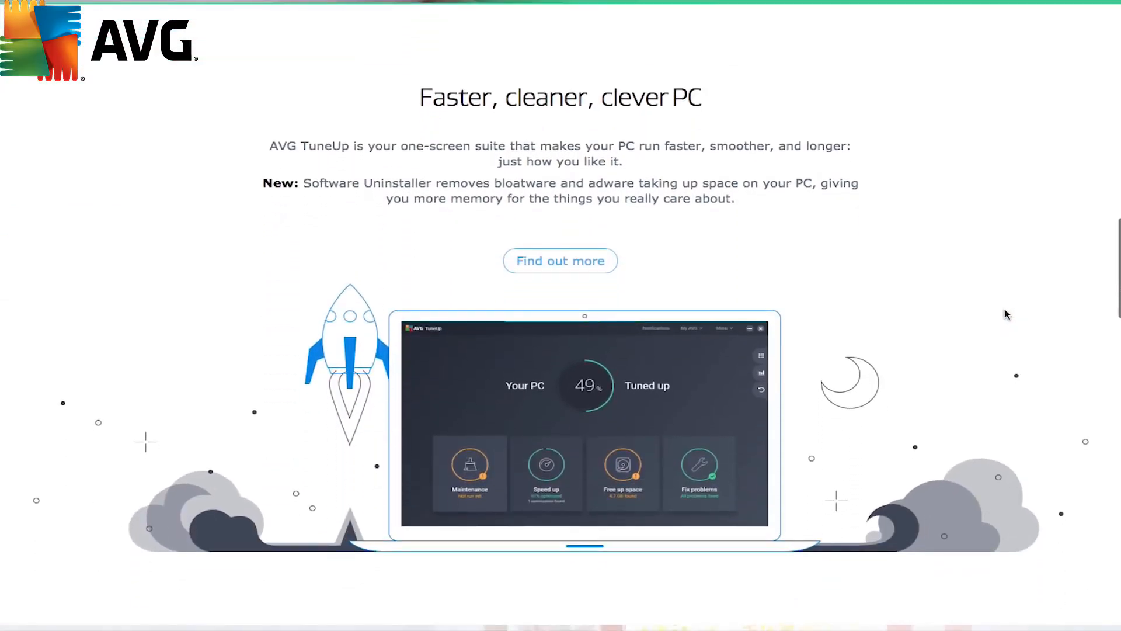
scroll("down", 3)
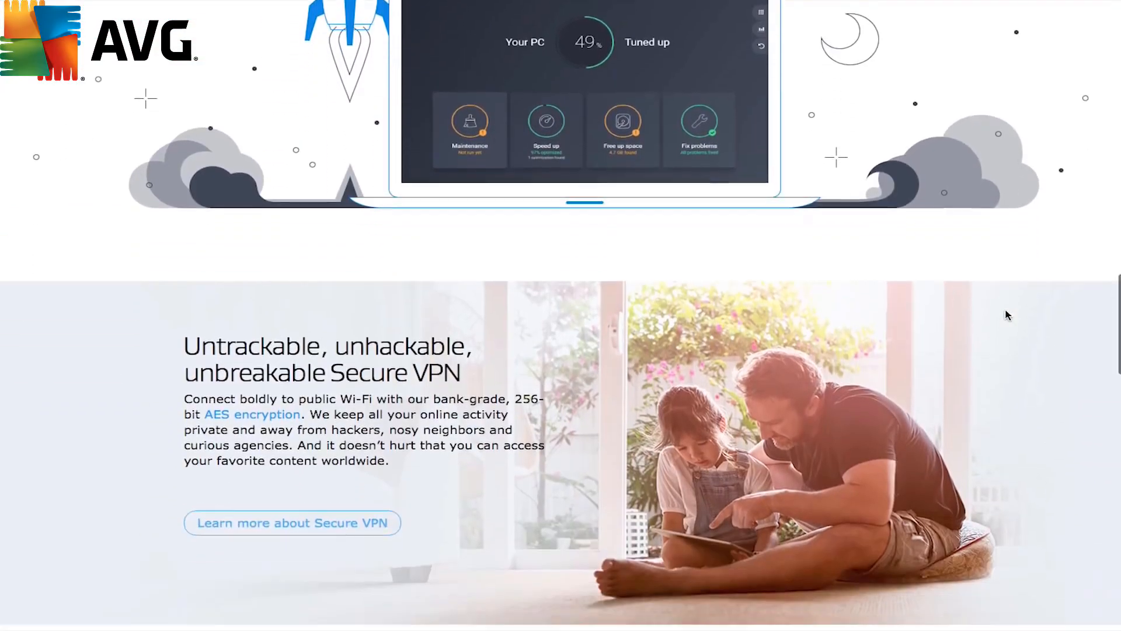
scroll("down", 3)
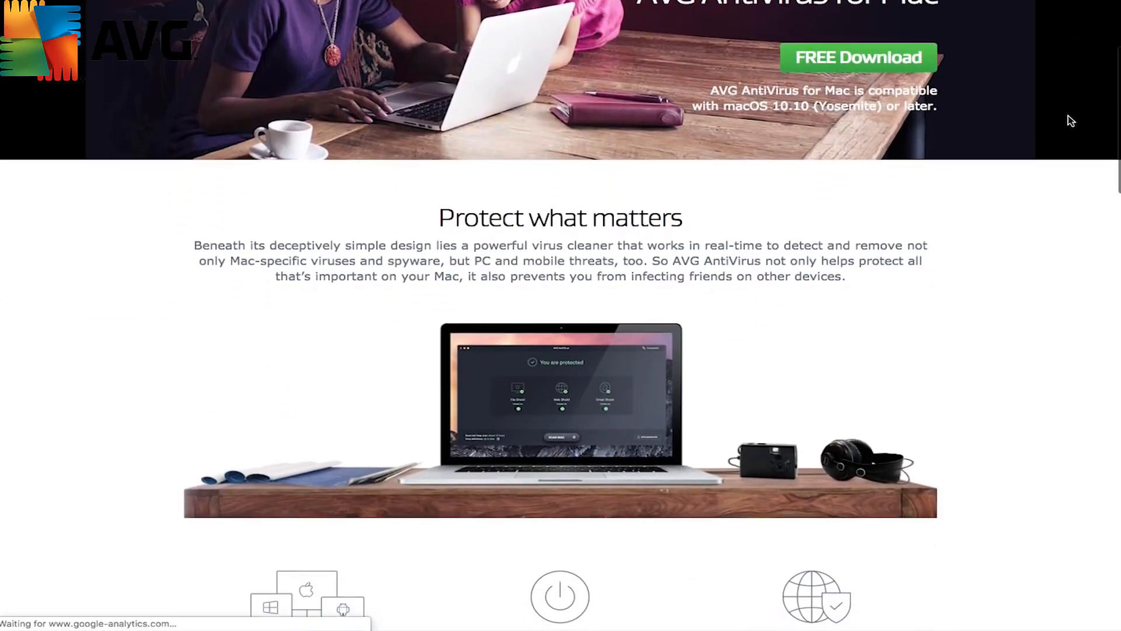
- Scroll down the AVG AntiVirus for Mac page
scroll("down", 3)
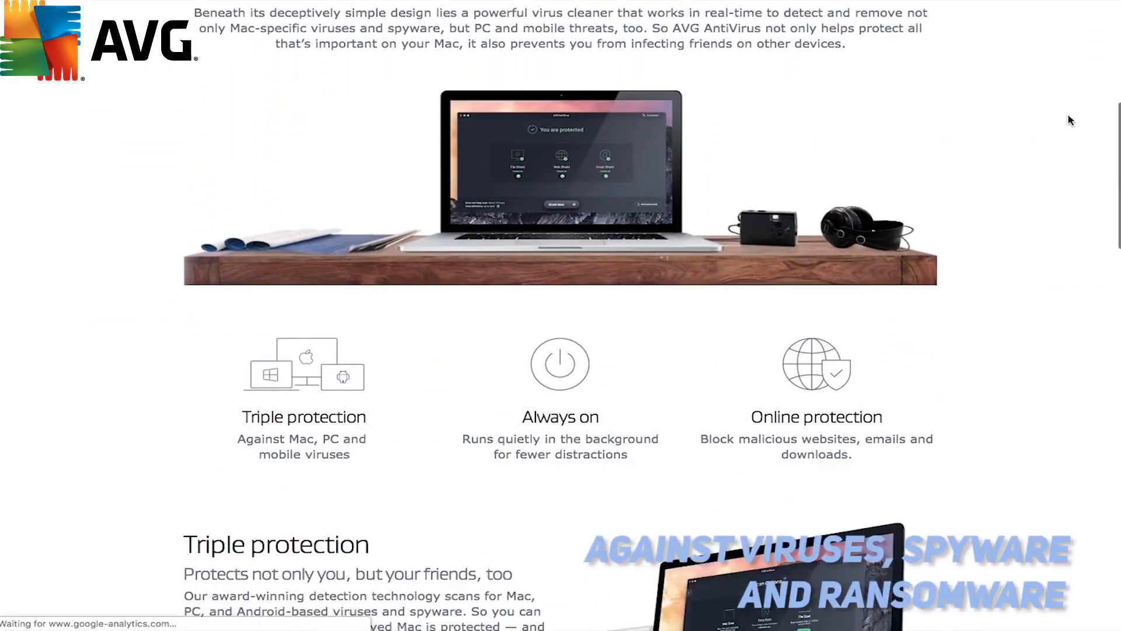
scroll("down", 3)
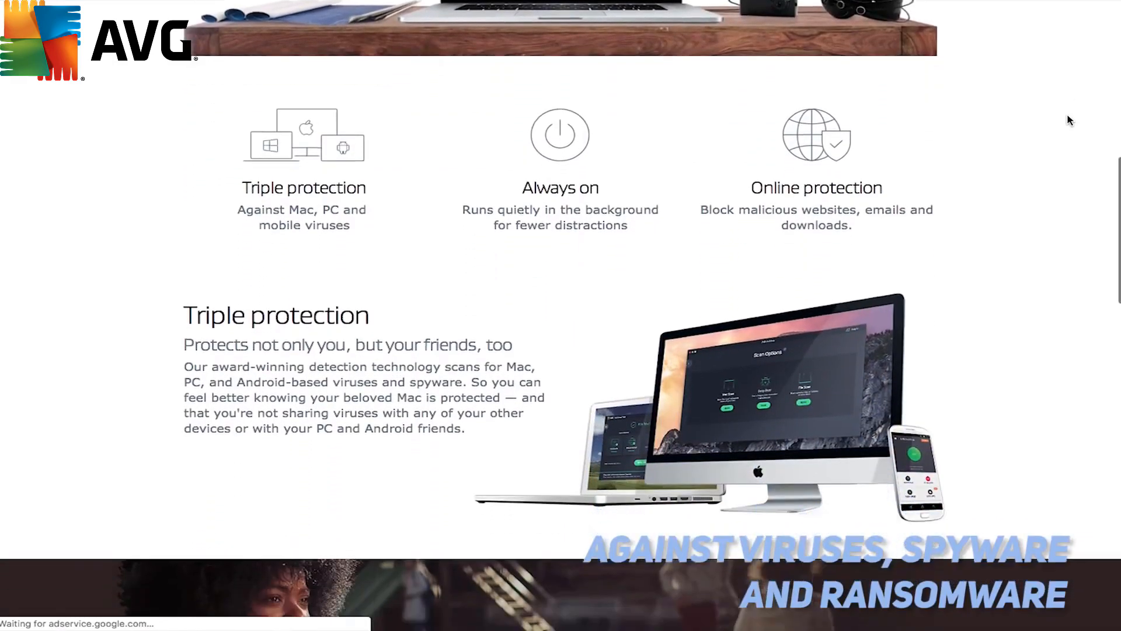
scroll("down", 3)
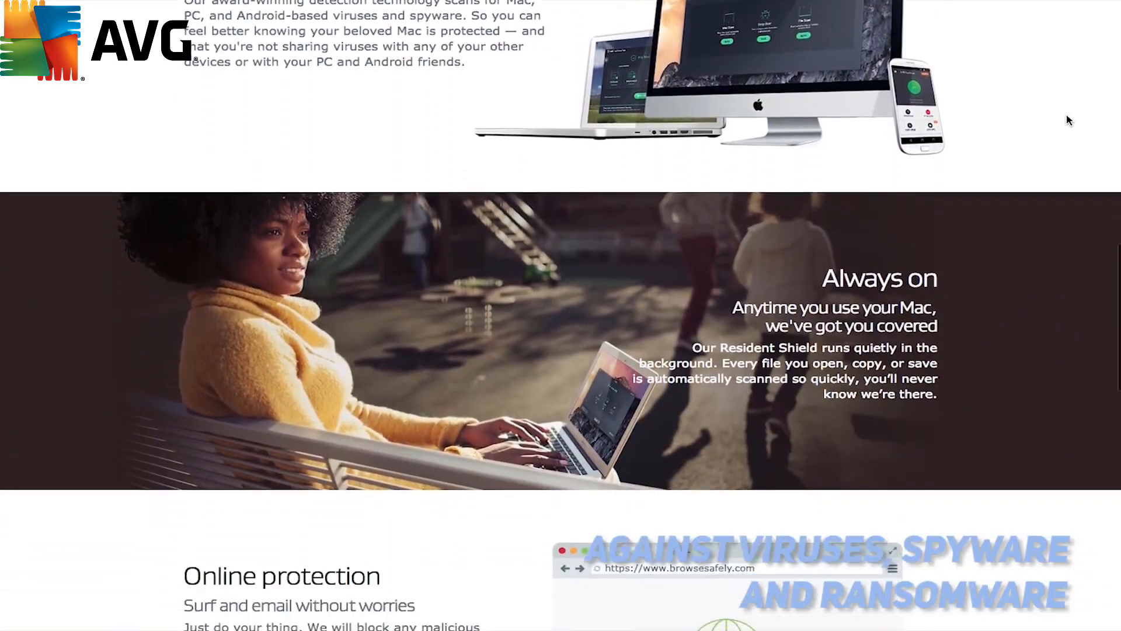
scroll("down", 3)
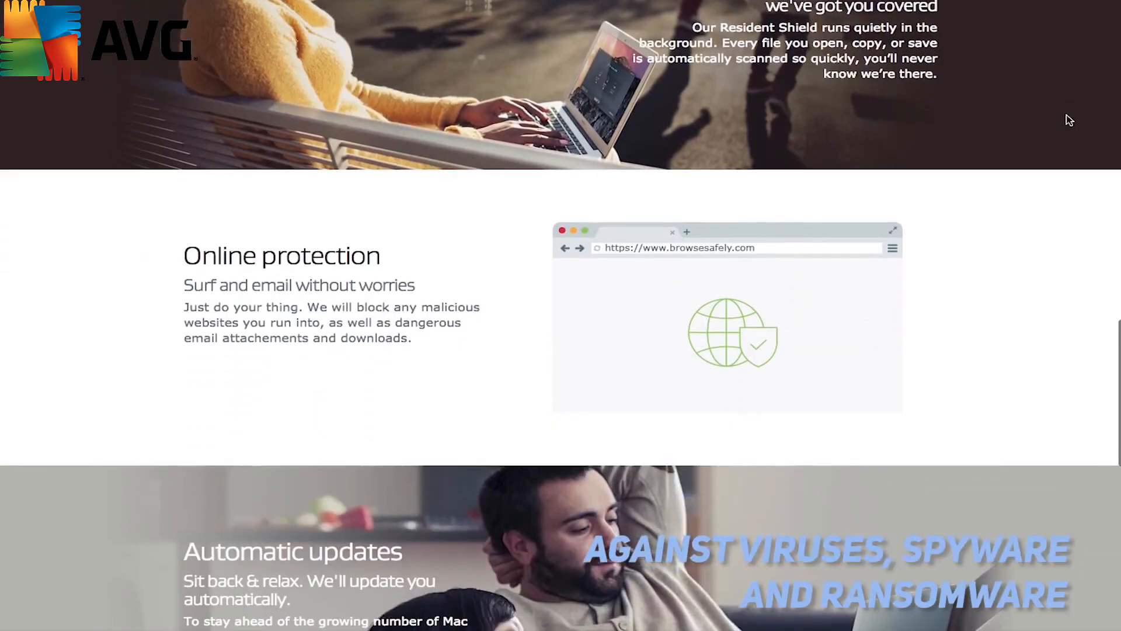
scroll("down", 3)
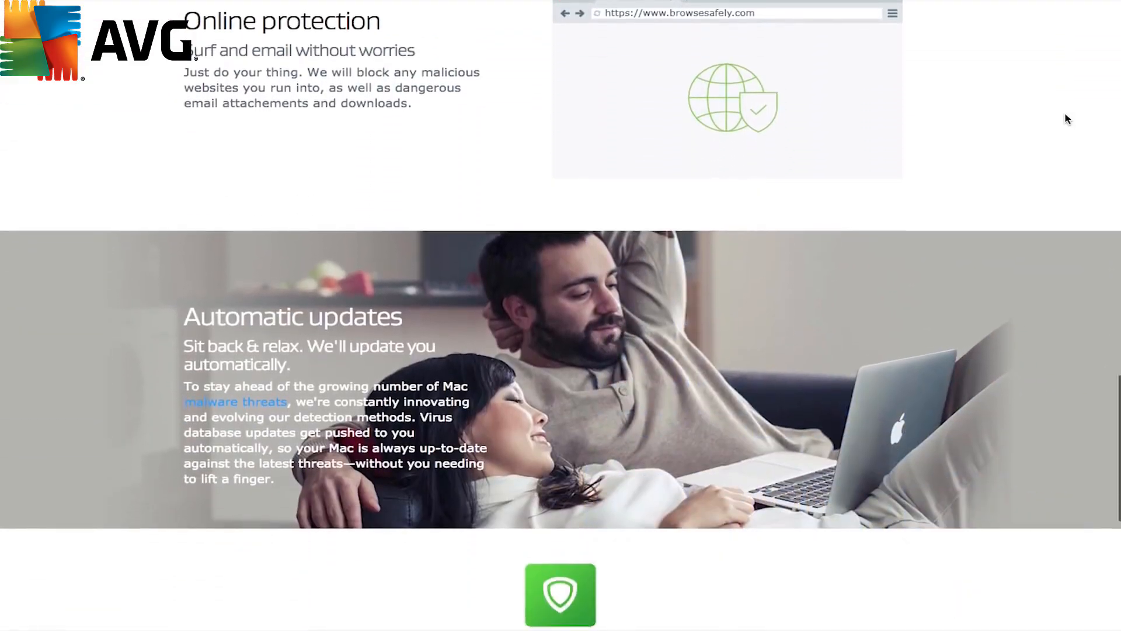
scroll("down", 3)
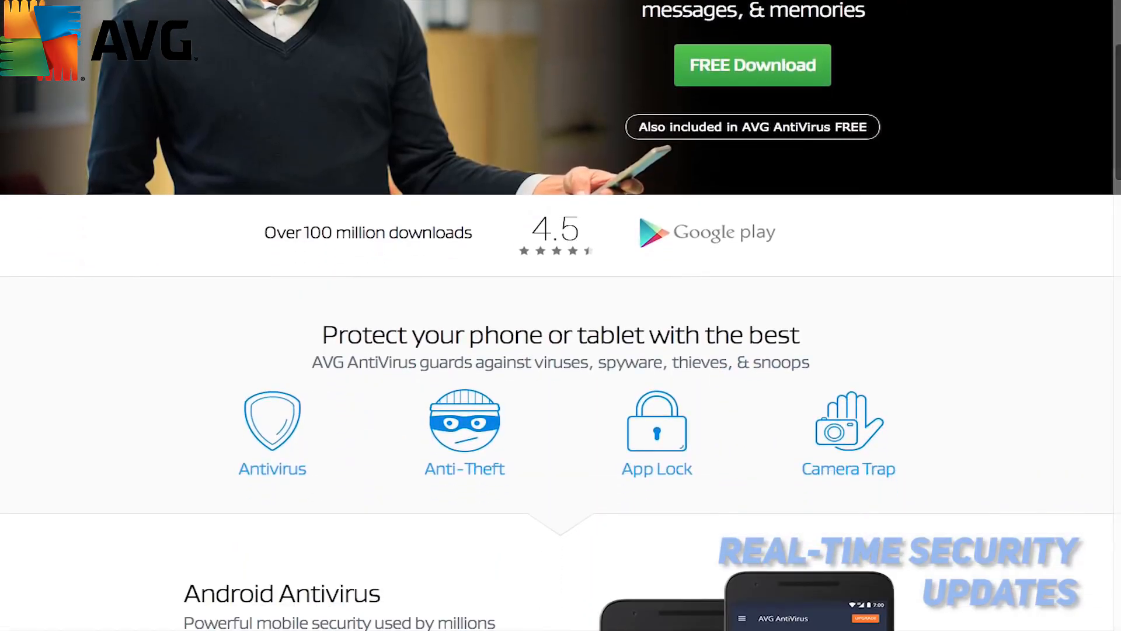
- Scroll down the AVG AntiVirus for Android product page
scroll("down", 3)
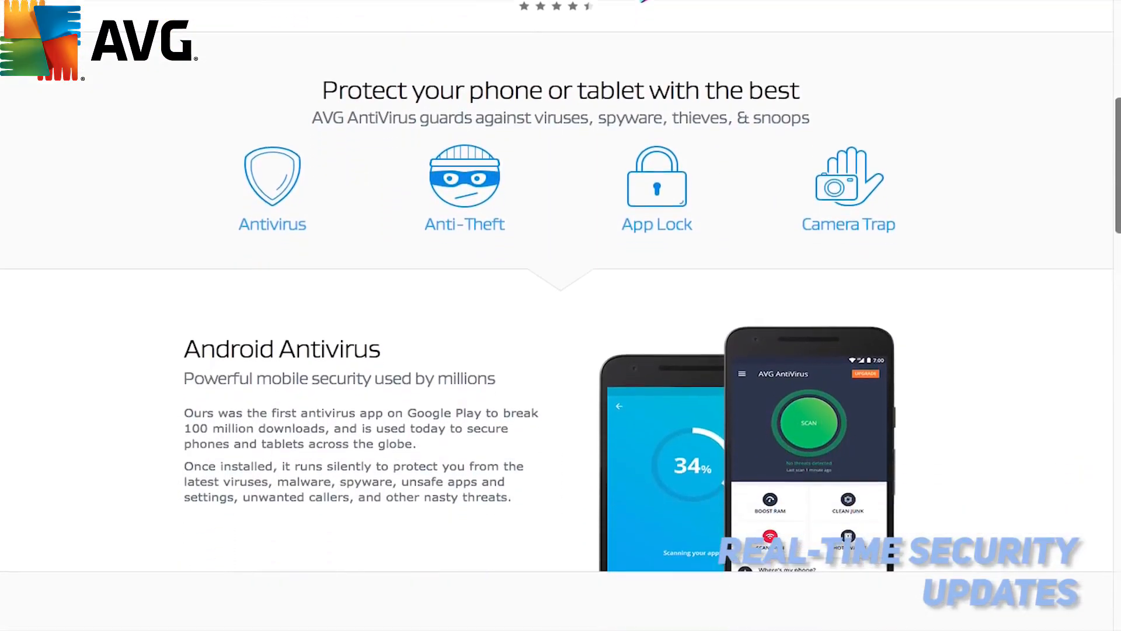
scroll("down", 3)
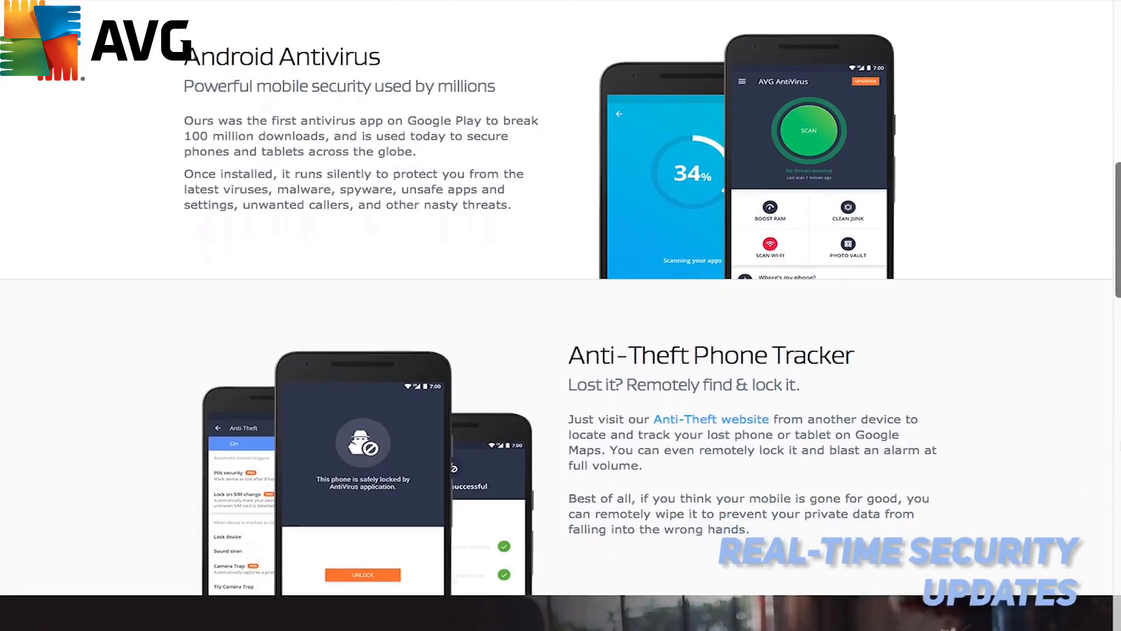
scroll("down", 3)
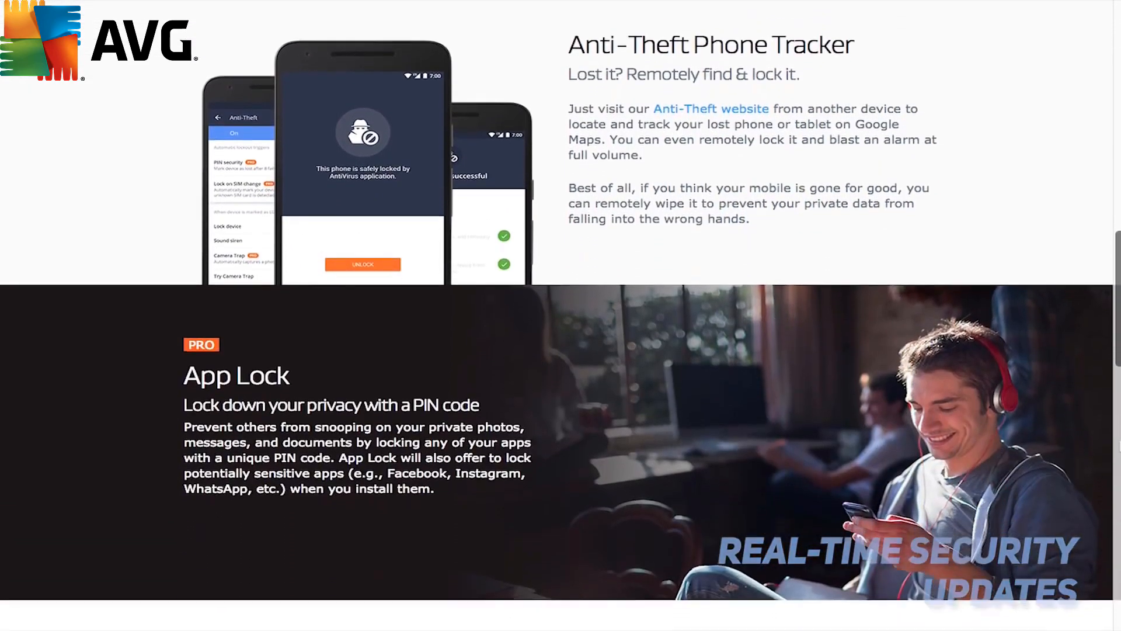
scroll("down", 3)
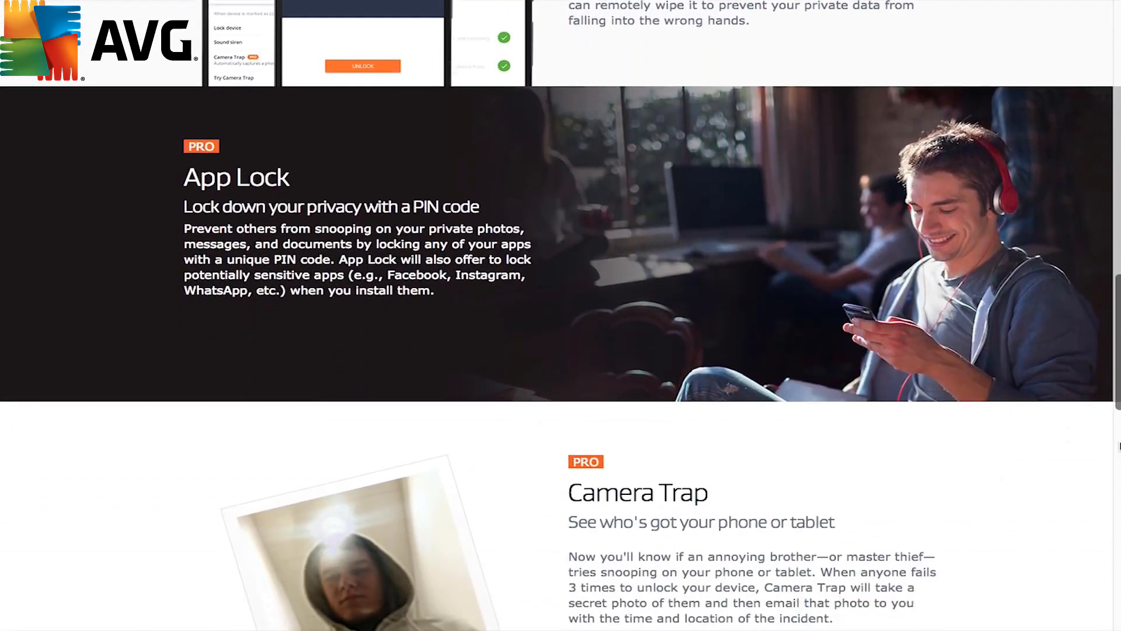
scroll("down", 3)
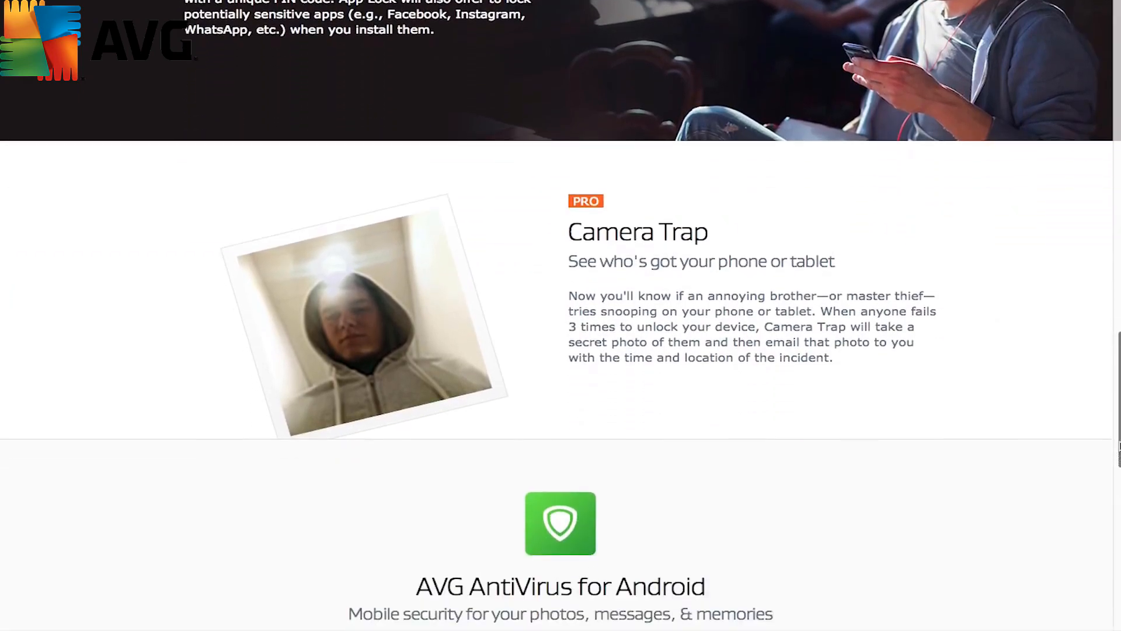
scroll("down", 3)
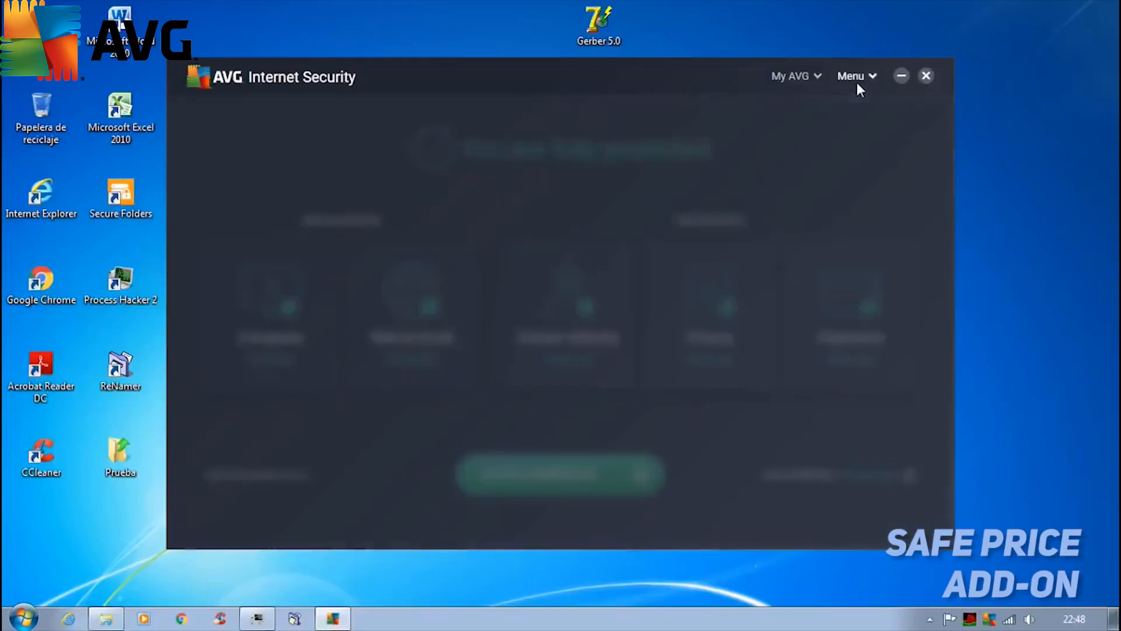
- In AVG Internet Security's menu, show the General settings and then the Components list of enabled shields
left_click(854, 76)
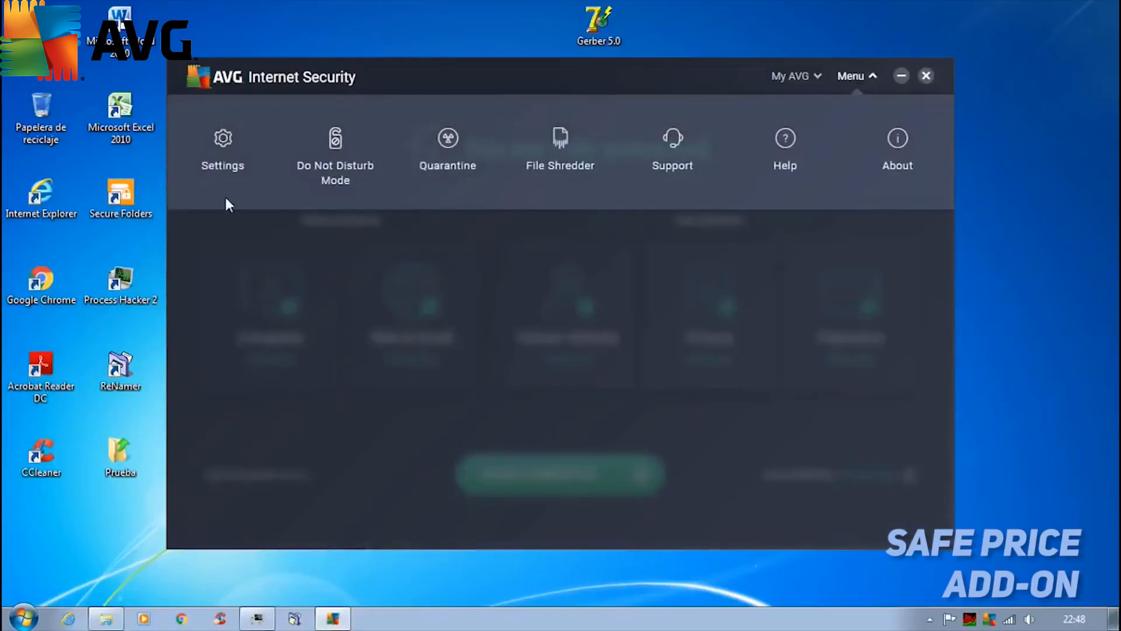
left_click(222, 138)
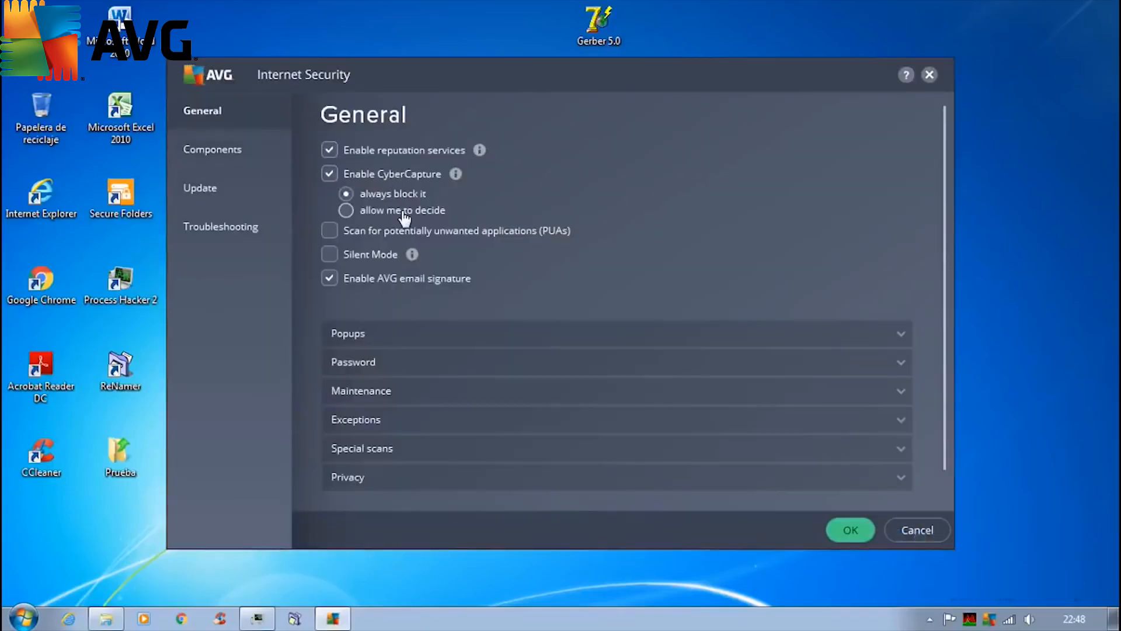
mouse_move(511, 217)
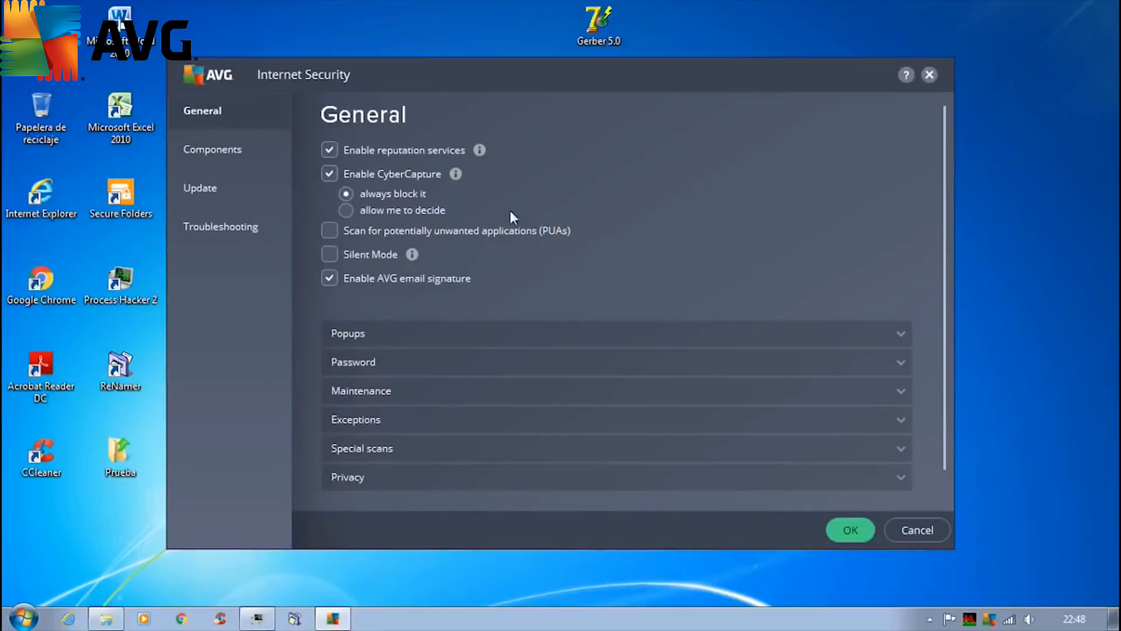
mouse_move(240, 249)
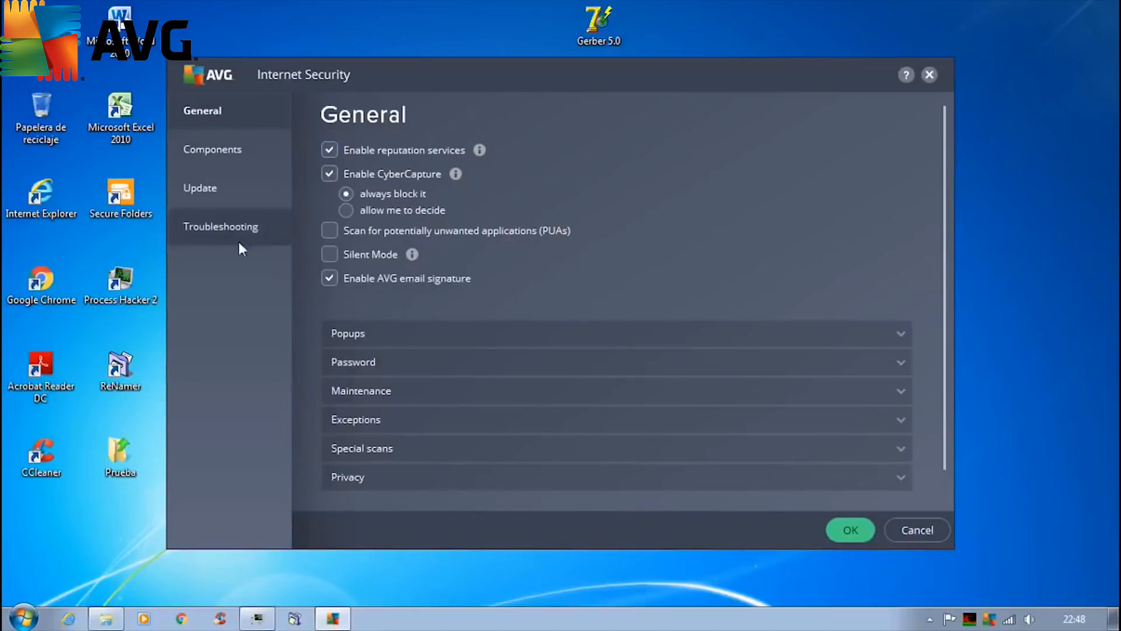
left_click(212, 150)
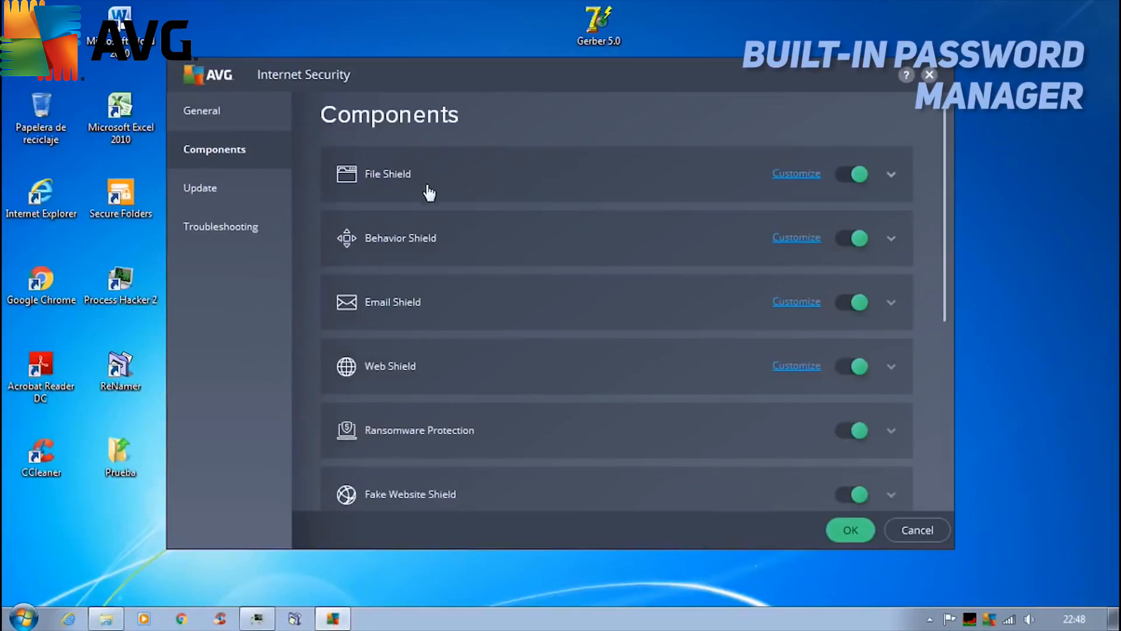
mouse_move(684, 325)
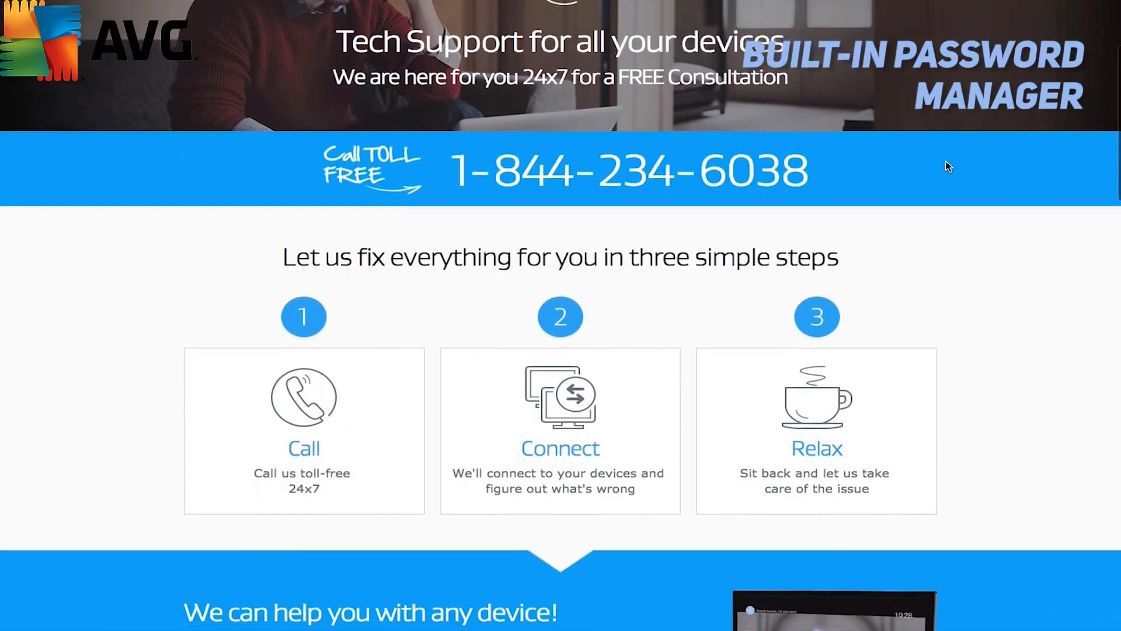
scroll("down", 3)
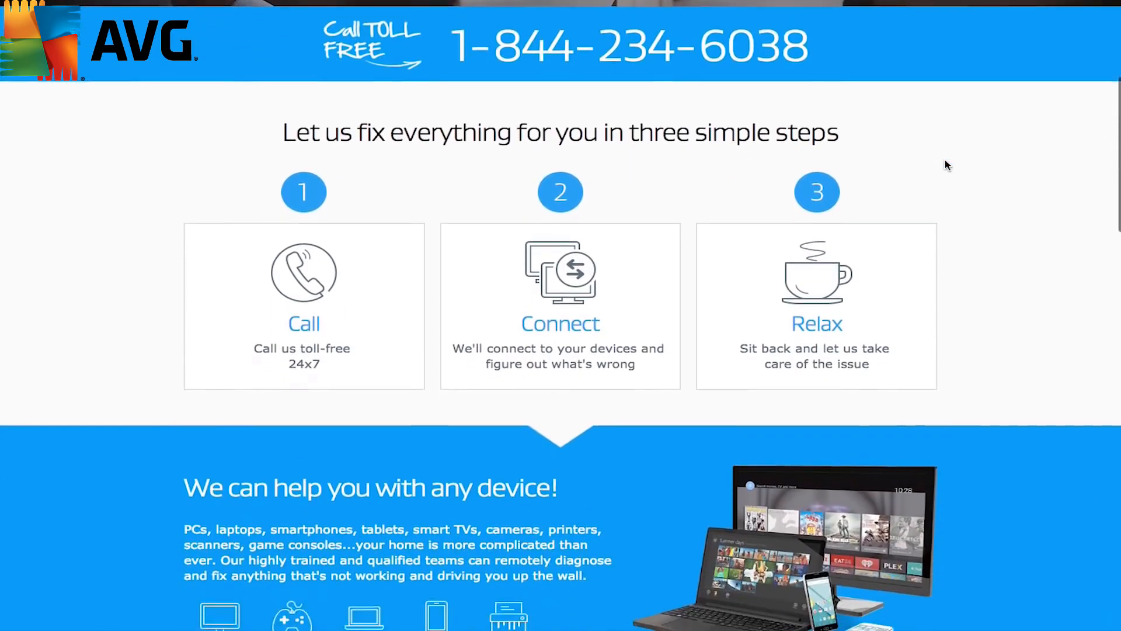
scroll("down", 3)
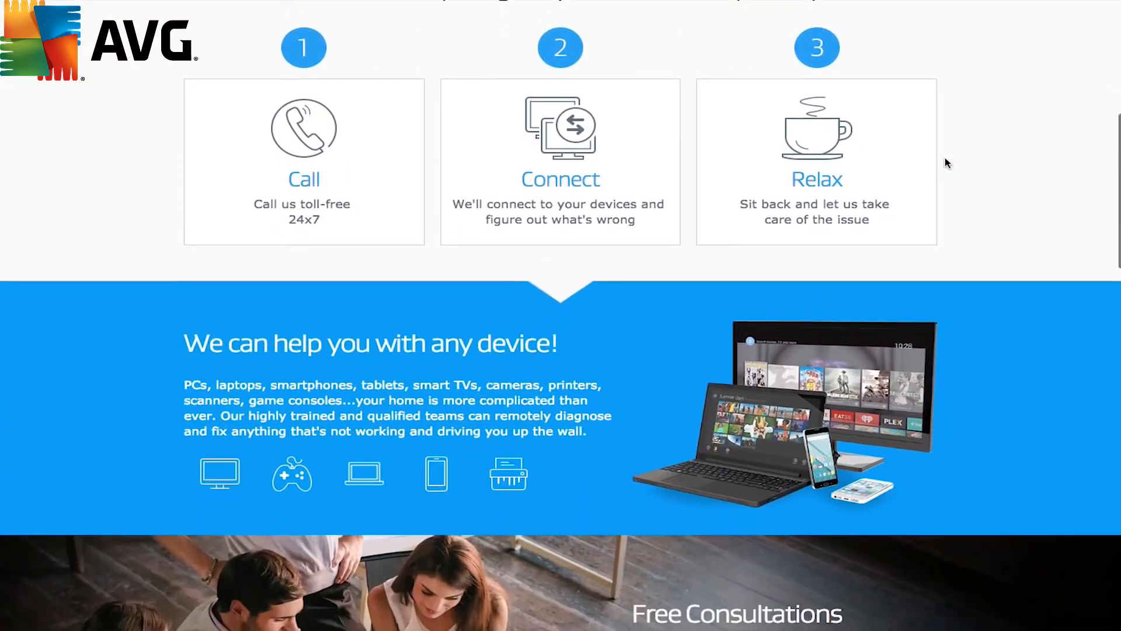
scroll("down", 3)
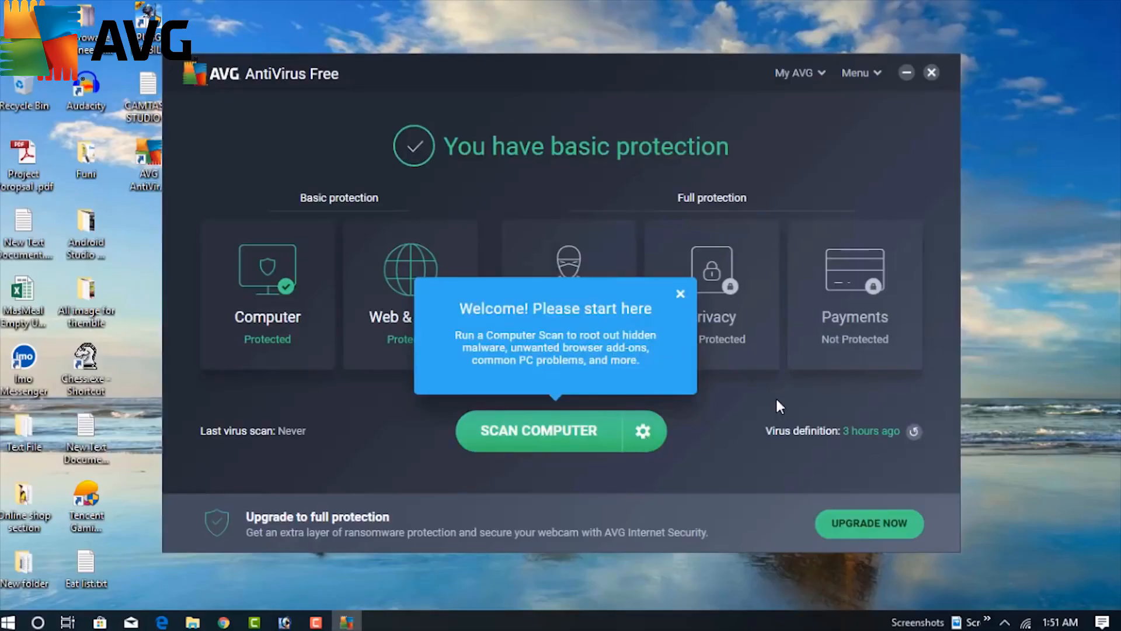
- Show AVG AntiVirus Free's Other Scans page with Computer, Deep, USB/DVD, Folder, Performance and Boot-Time scans
left_click(642, 431)
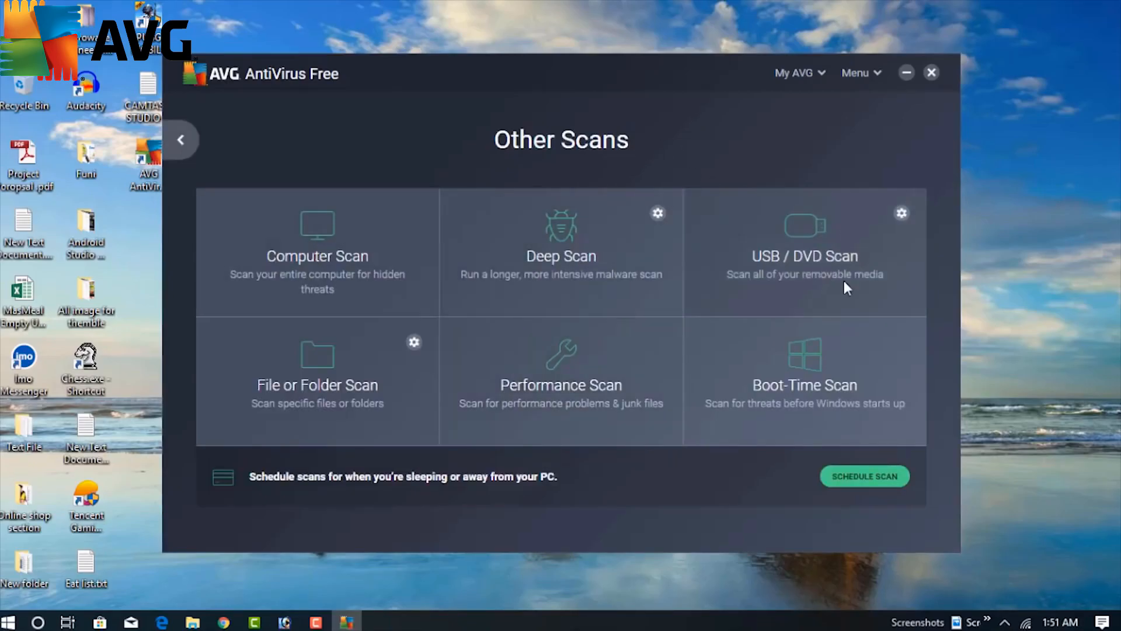
mouse_move(827, 405)
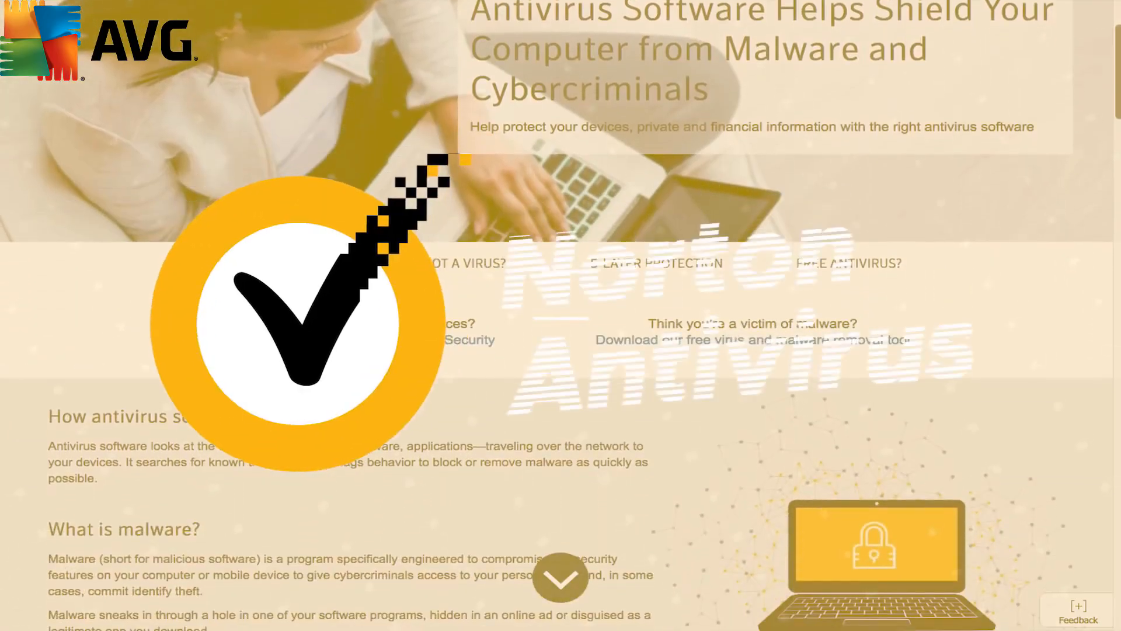
scroll("down", 3)
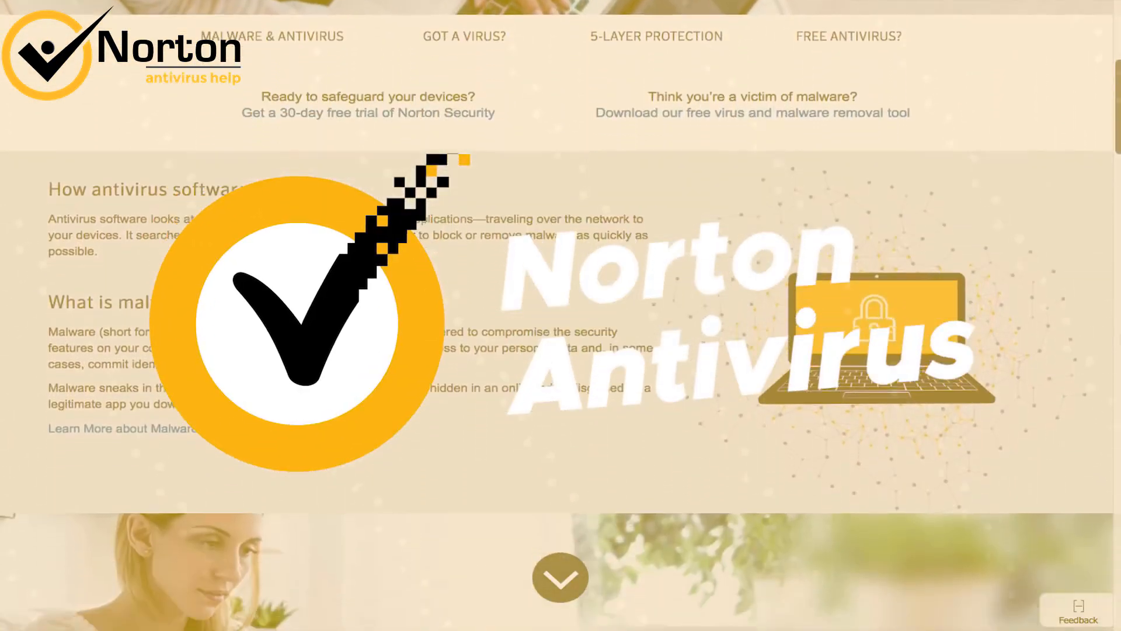
scroll("down", 3)
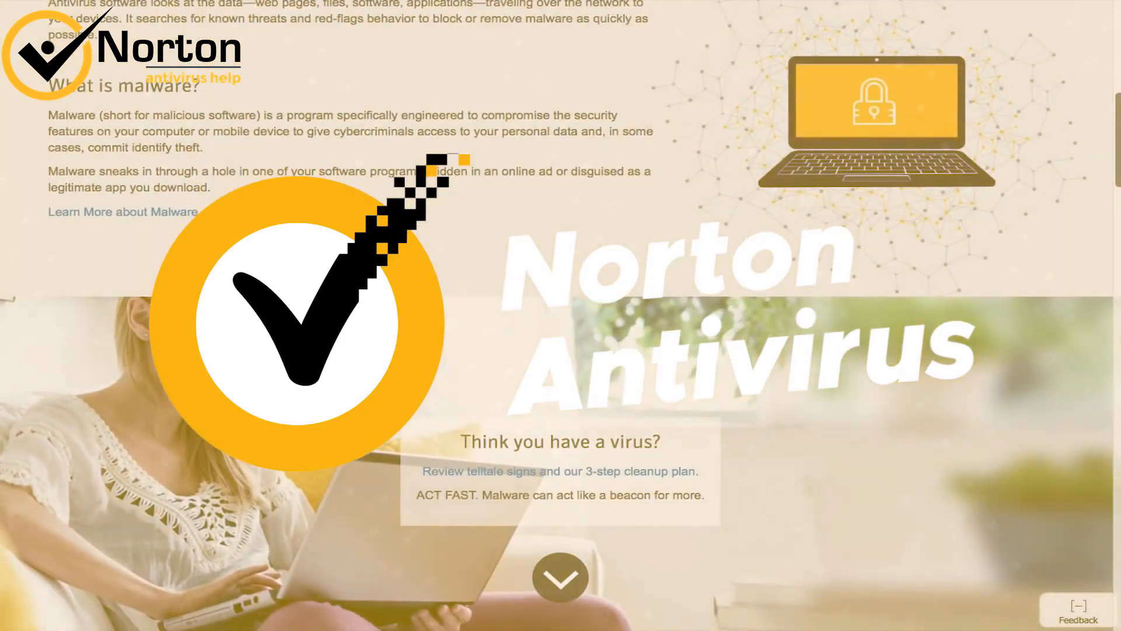
scroll("down", 3)
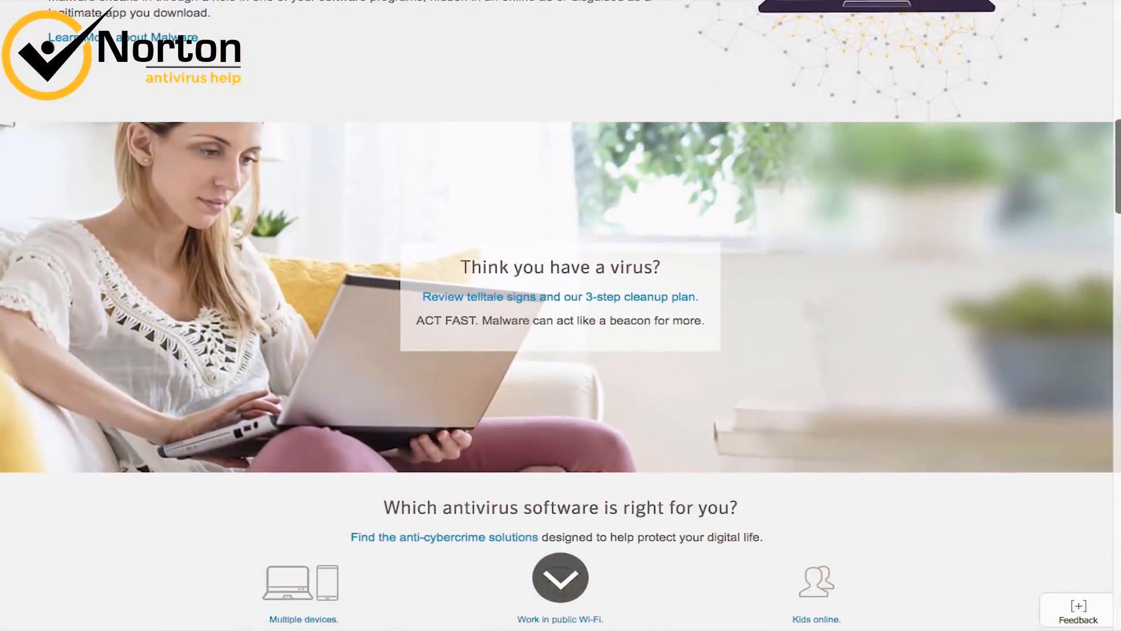
scroll("down", 3)
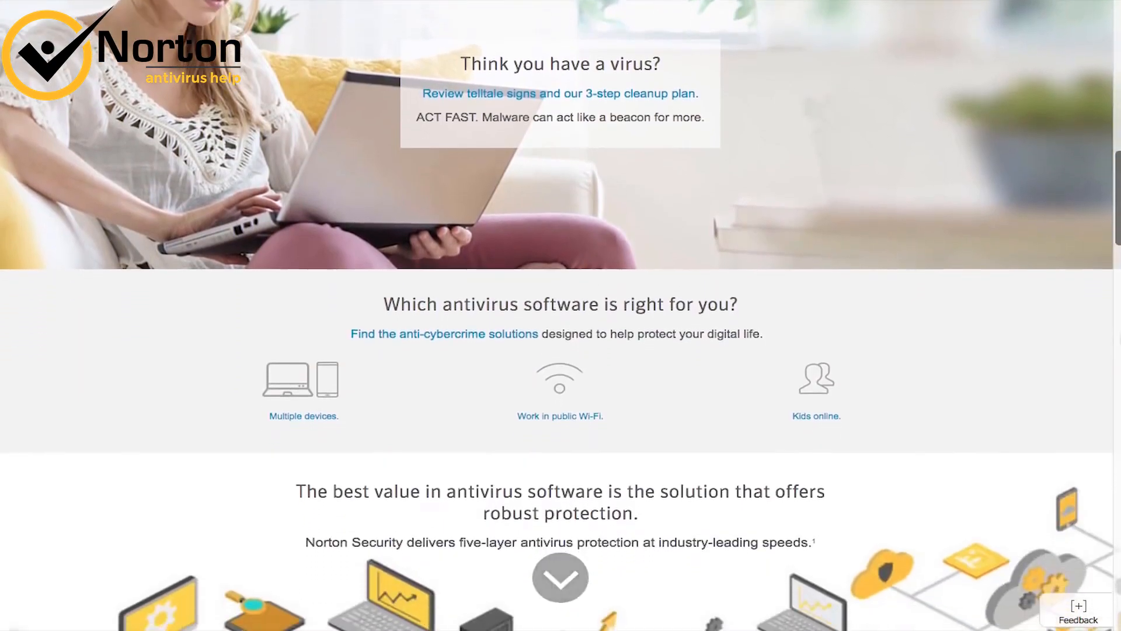
scroll("down", 3)
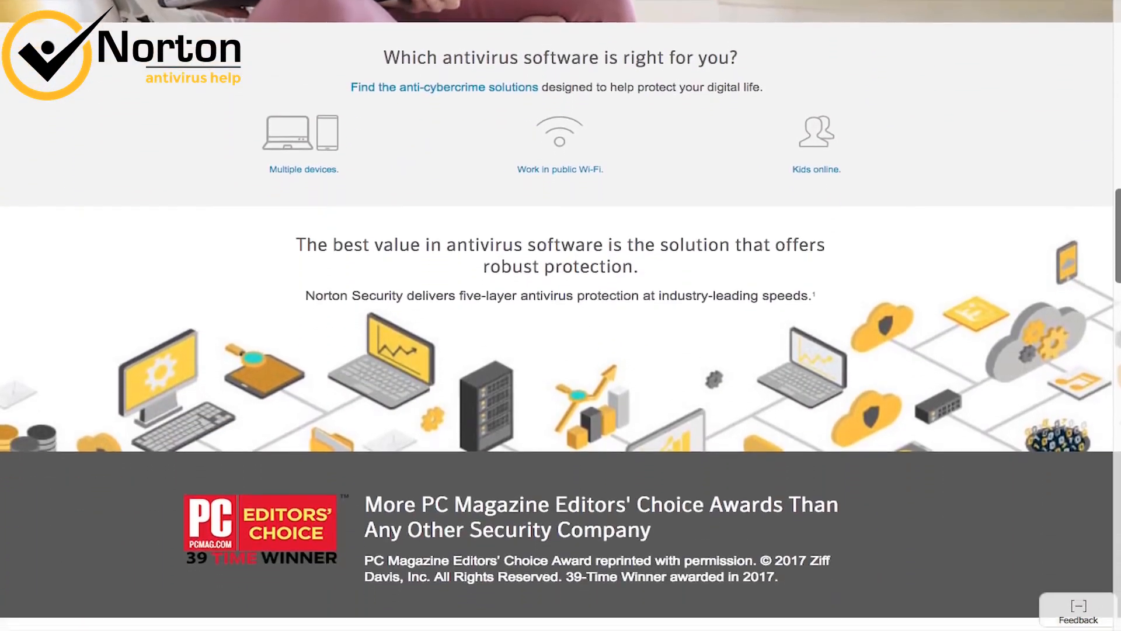
scroll("down", 3)
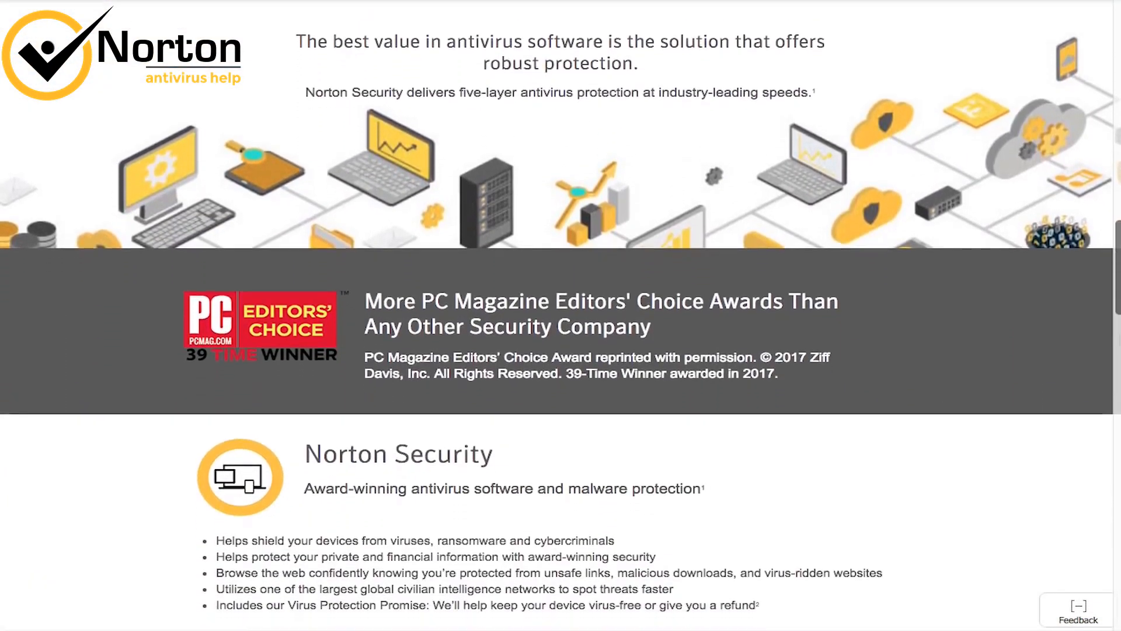
scroll("down", 3)
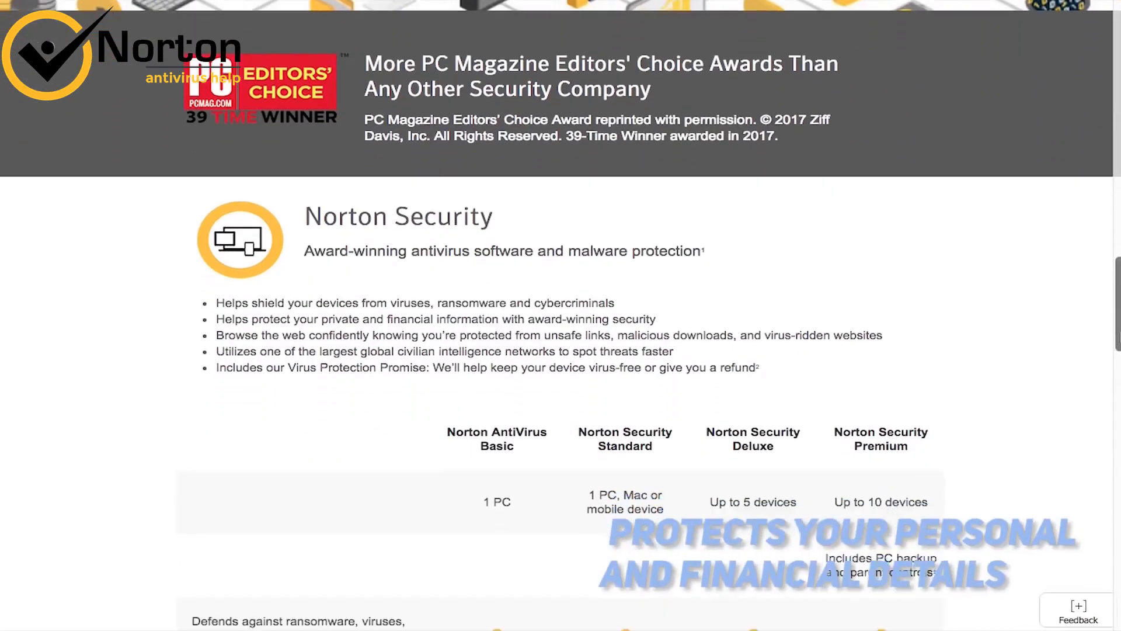
scroll("down", 3)
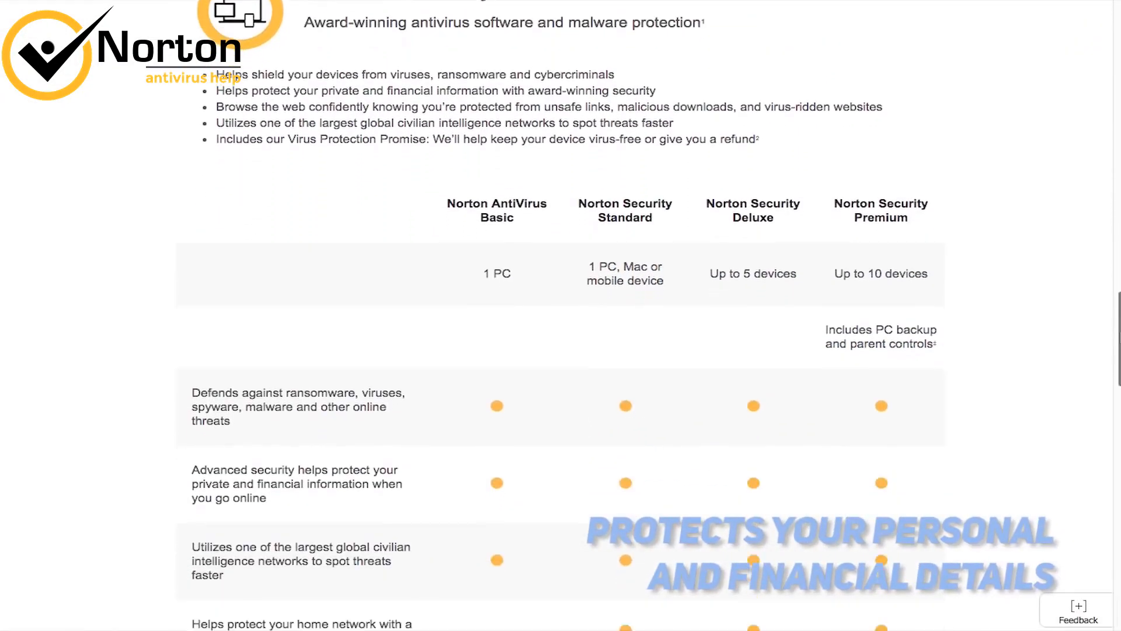
scroll("down", 3)
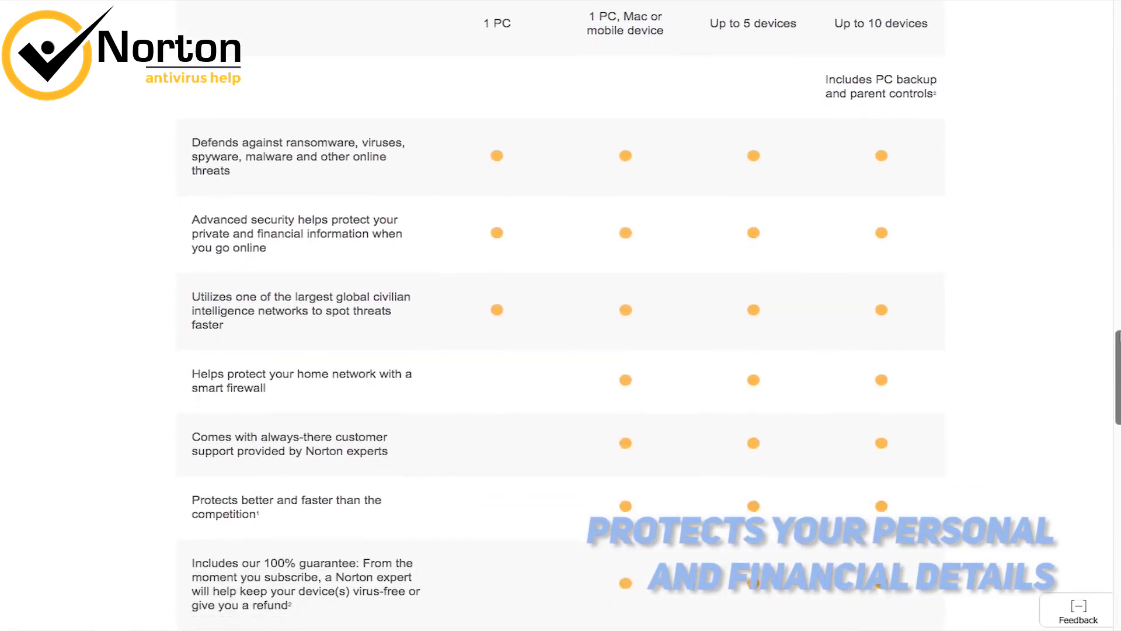
scroll("down", 3)
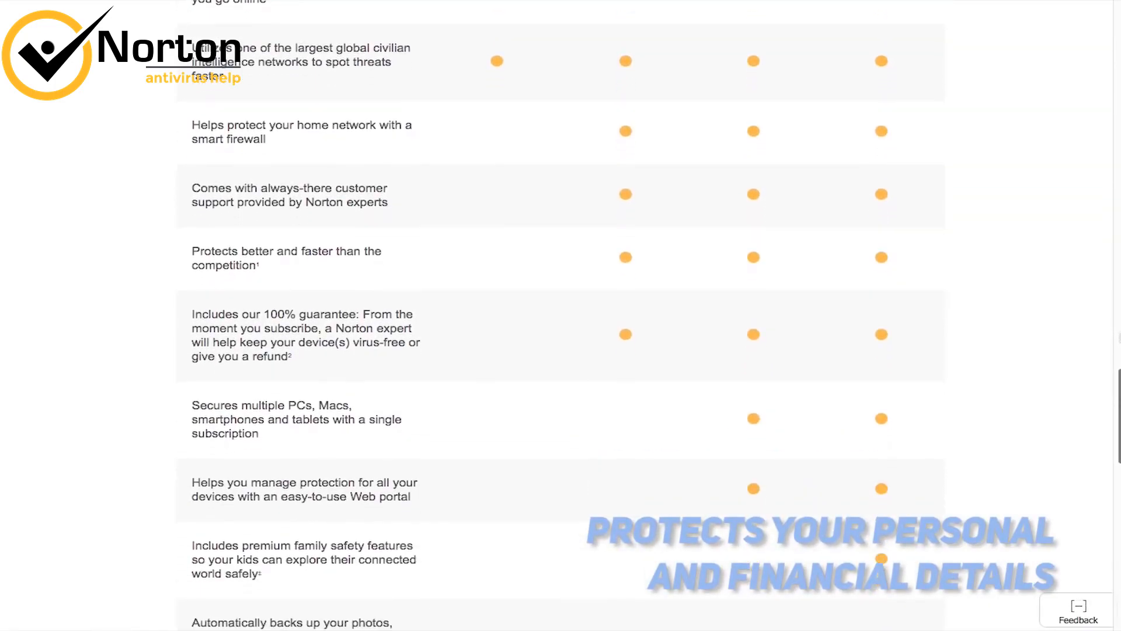
scroll("down", 3)
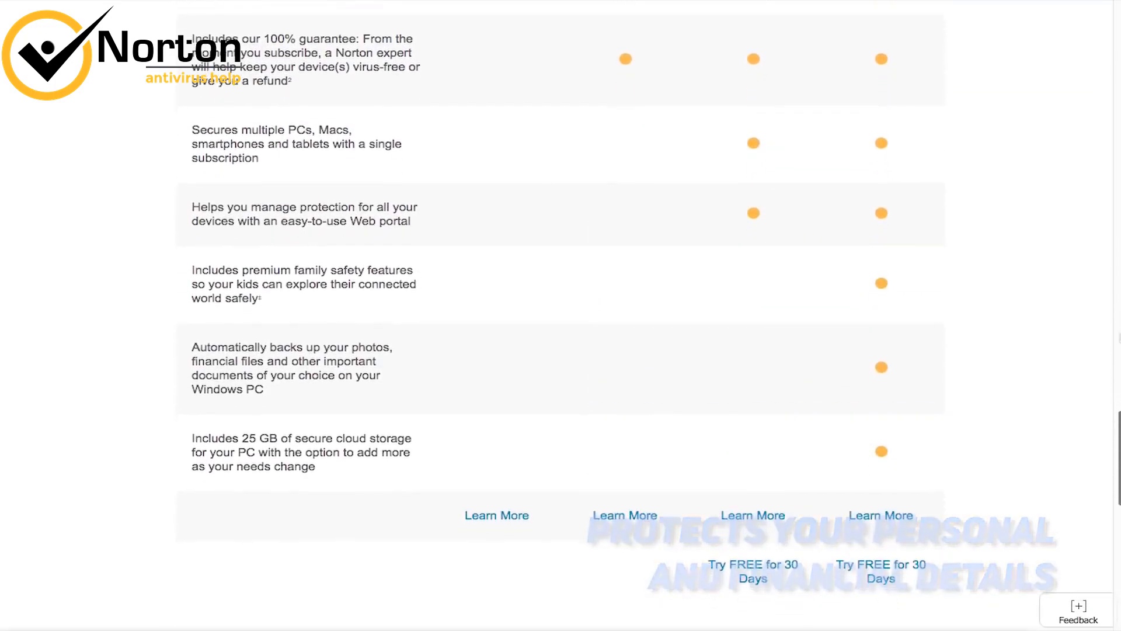
scroll("down", 3)
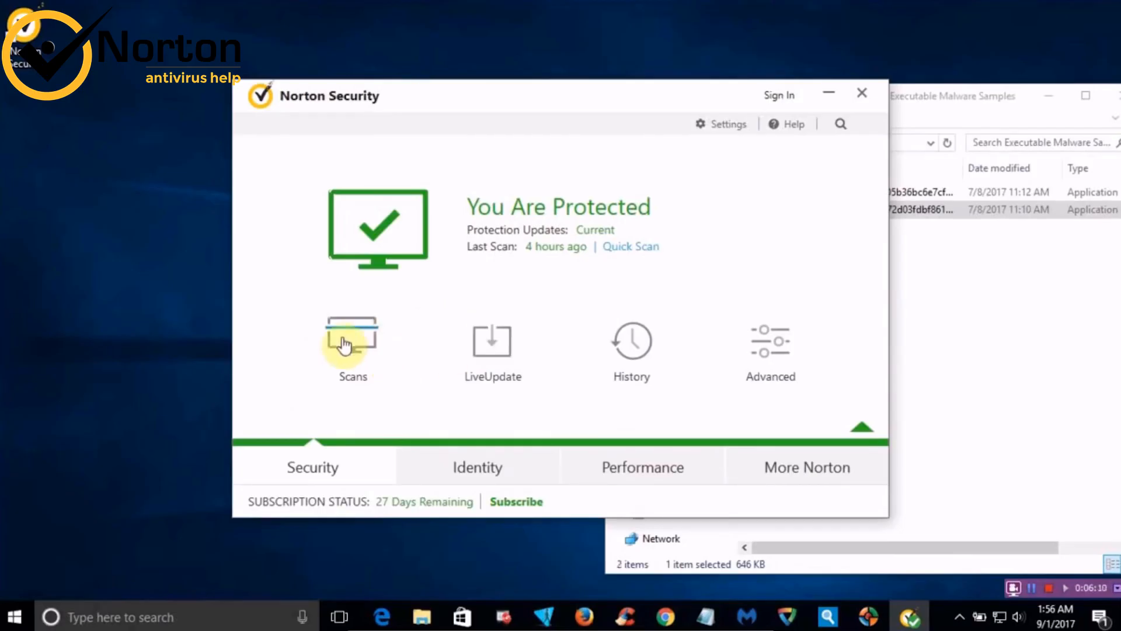
left_click(352, 338)
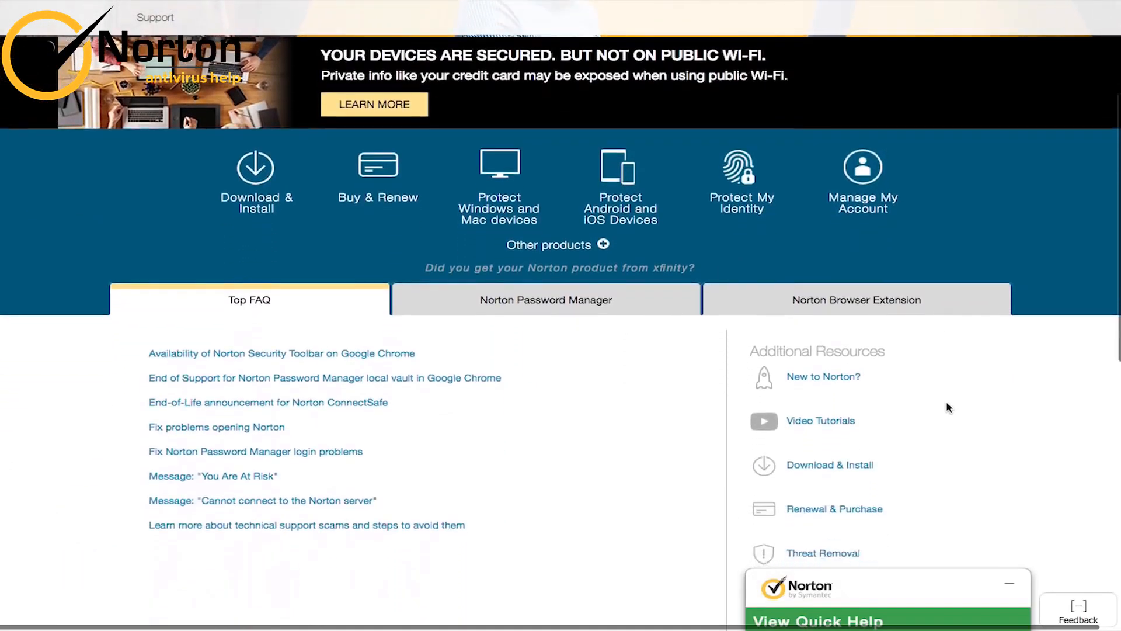
scroll("down", 3)
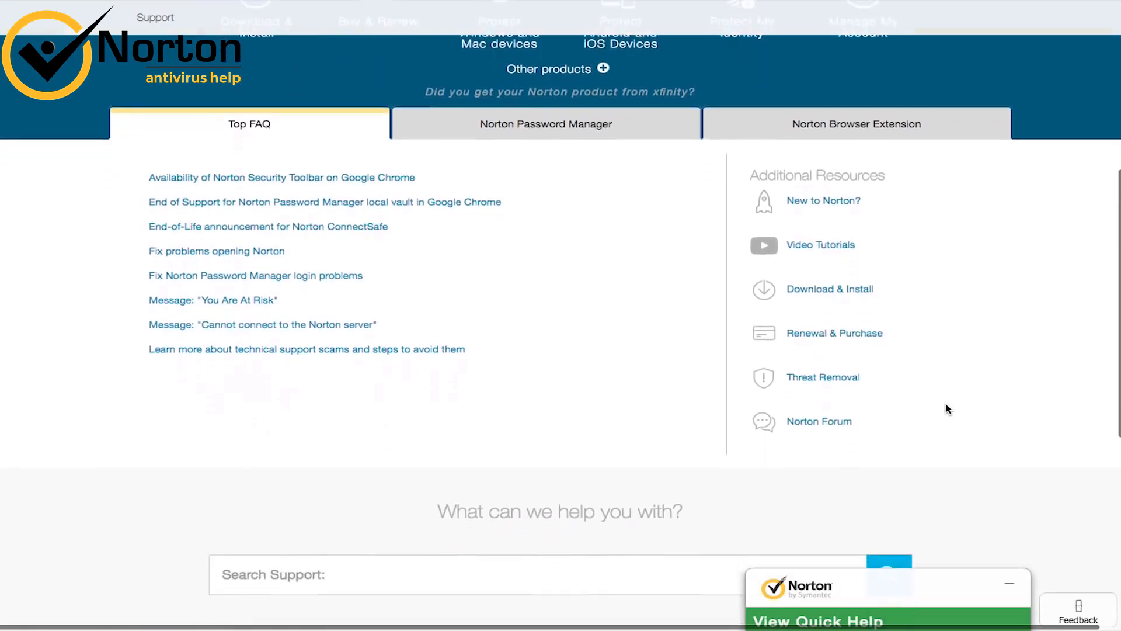
scroll("down", 3)
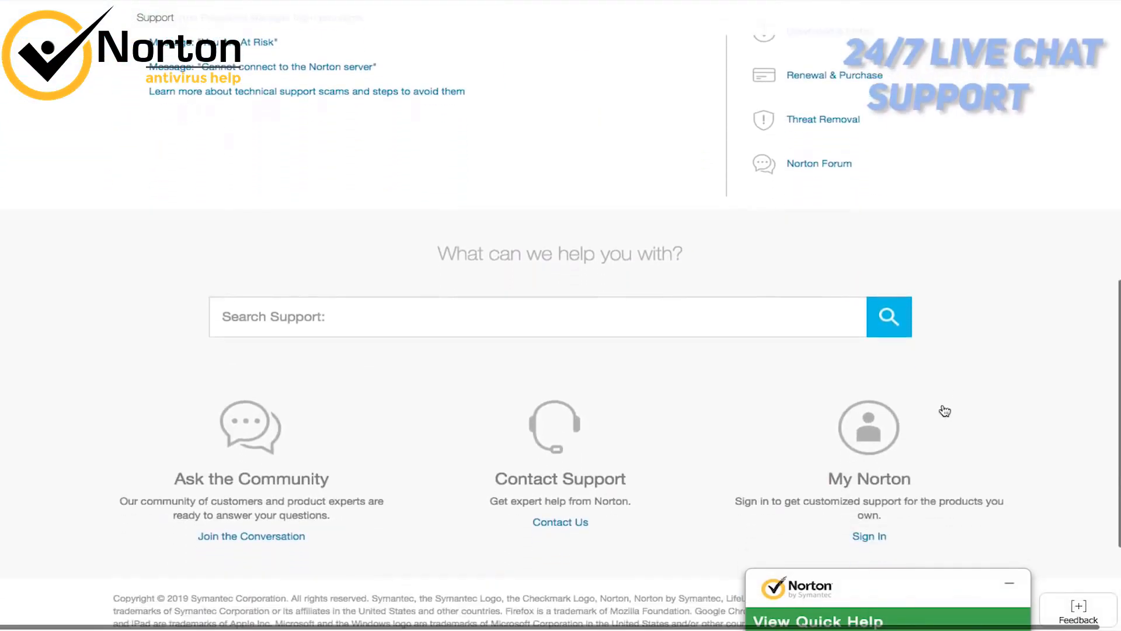
scroll("down", 3)
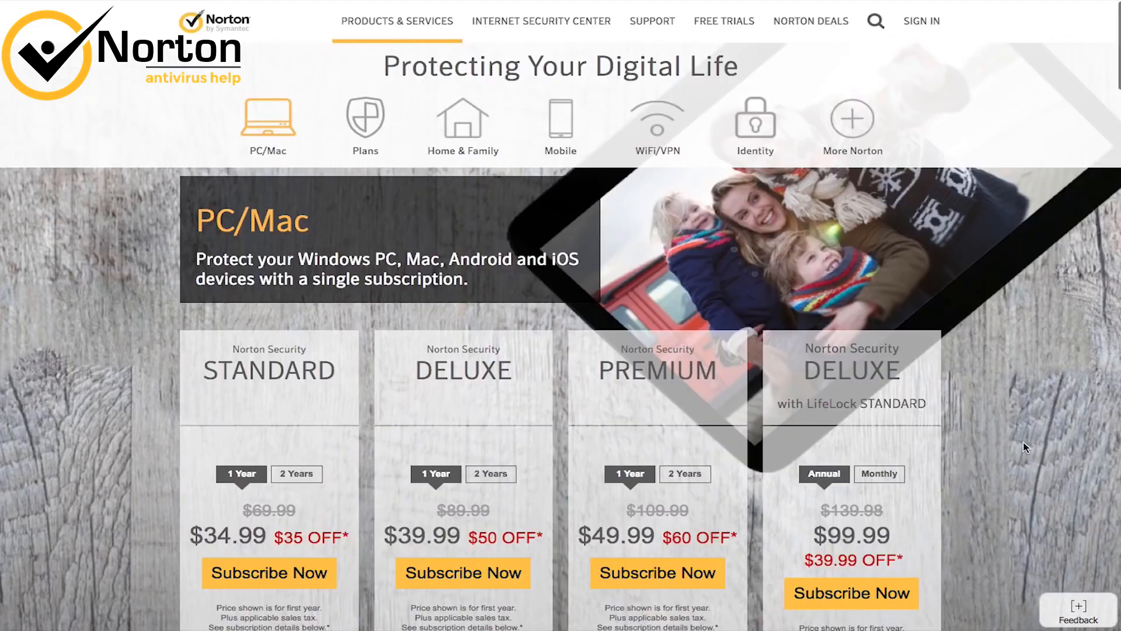
scroll("down", 3)
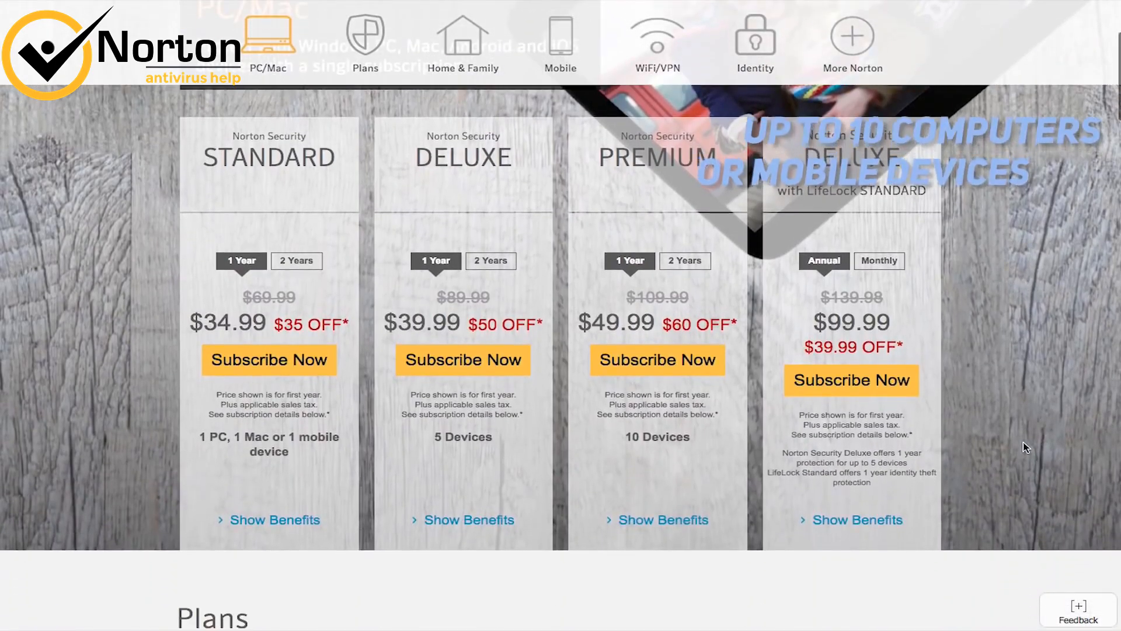
scroll("down", 3)
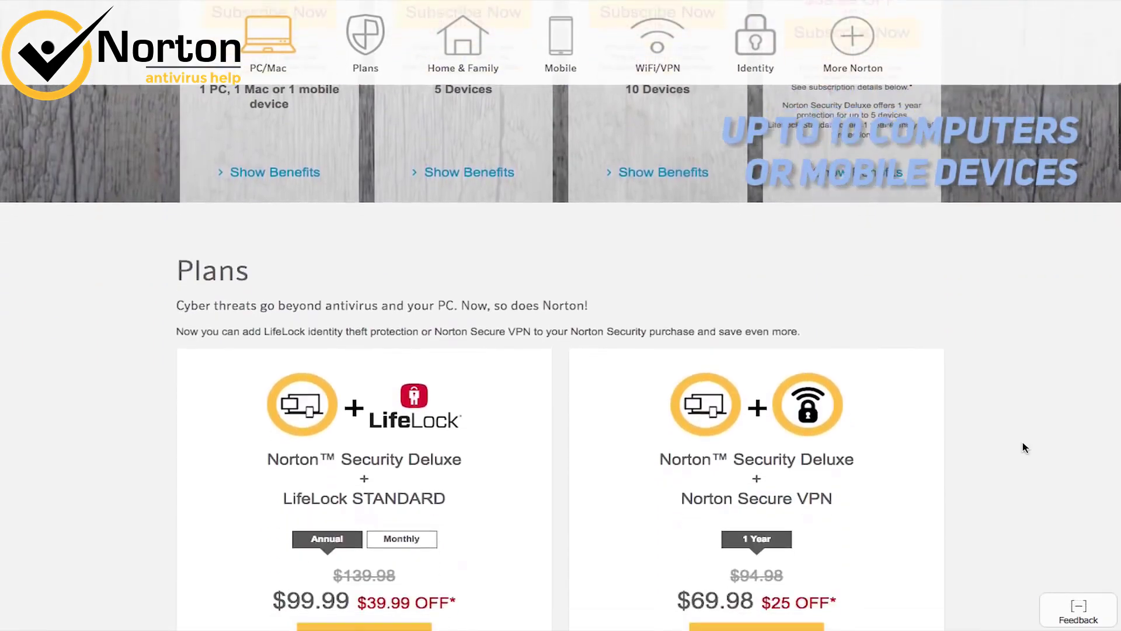
scroll("down", 3)
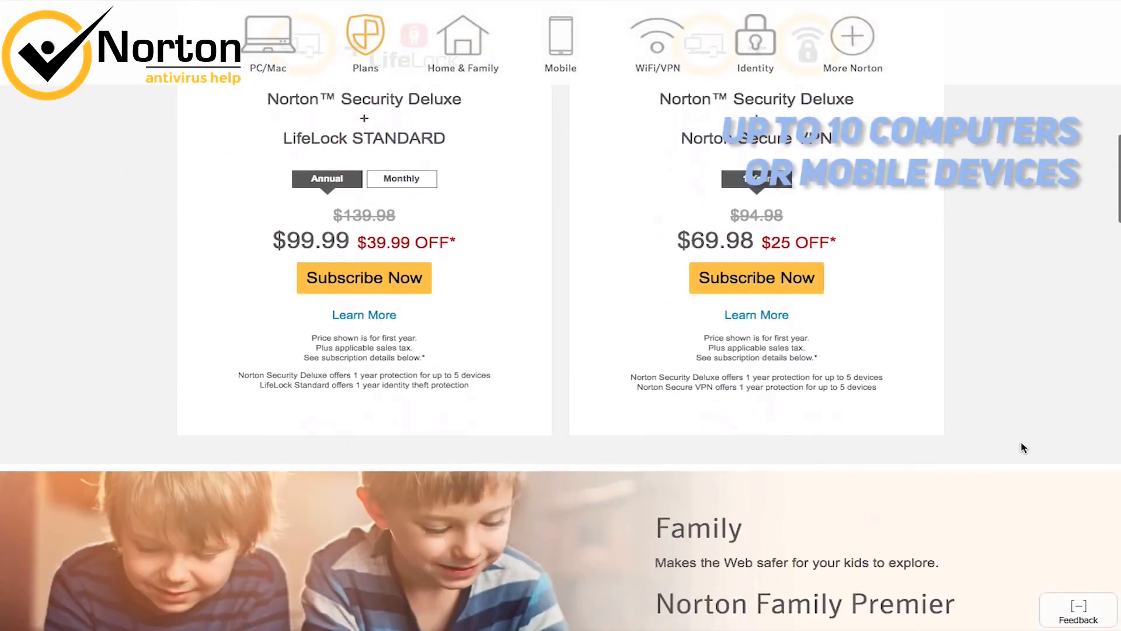
scroll("down", 3)
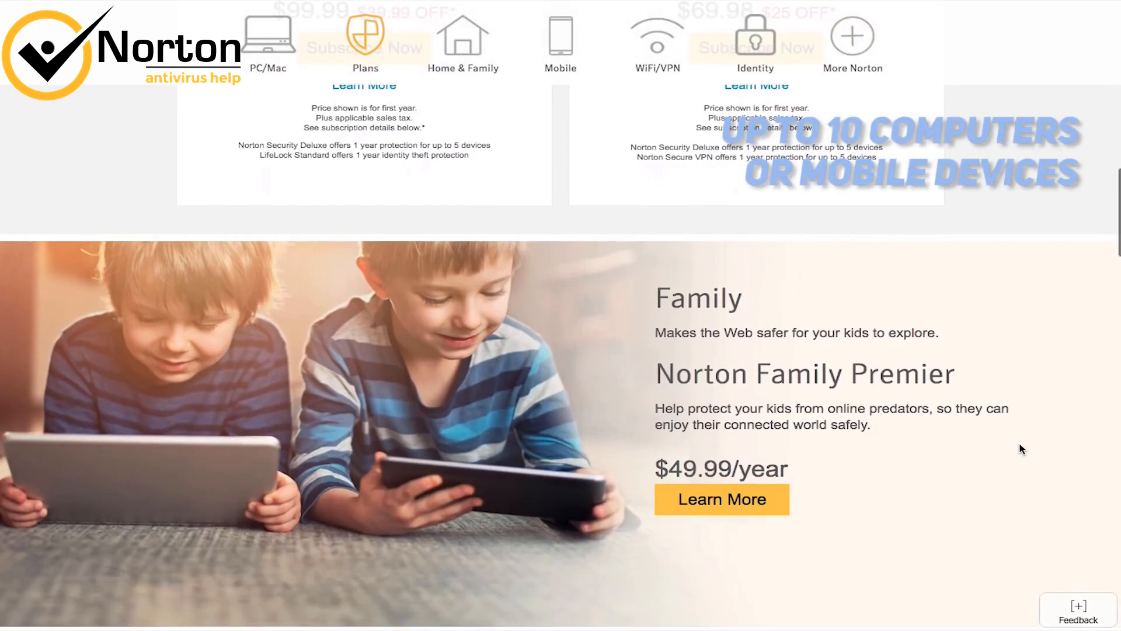
scroll("down", 3)
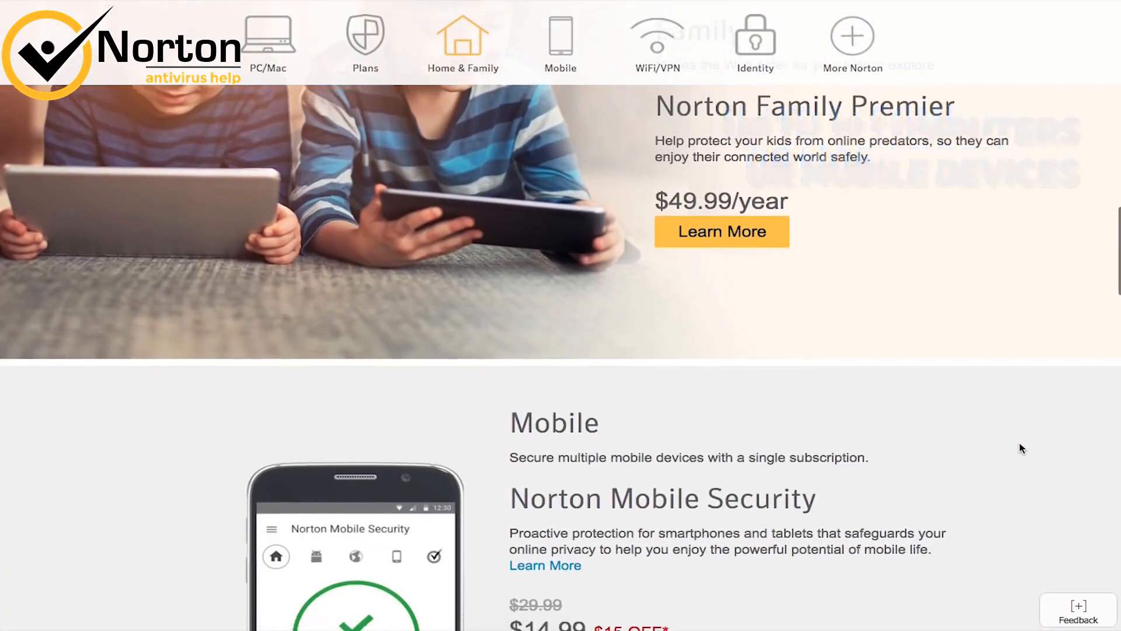
scroll("down", 3)
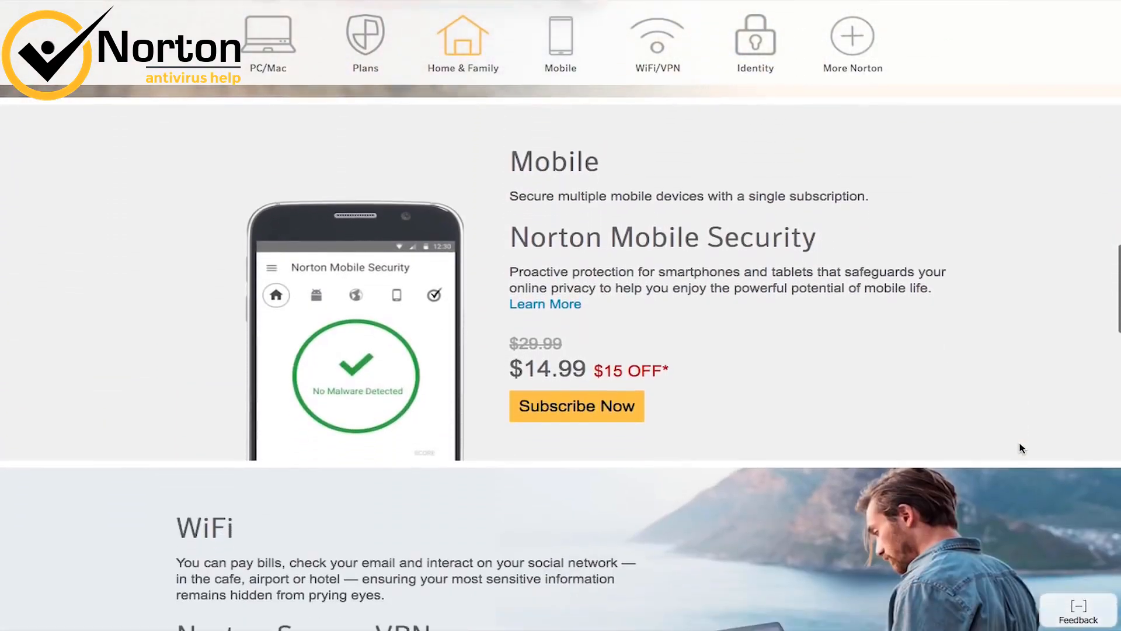
scroll("down", 3)
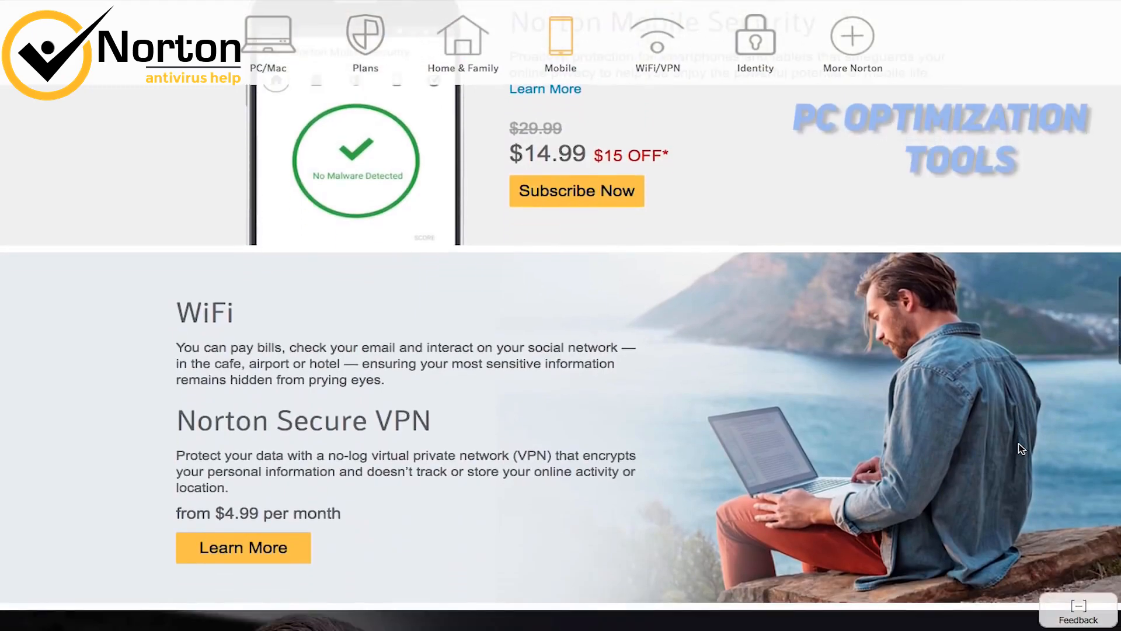
scroll("down", 3)
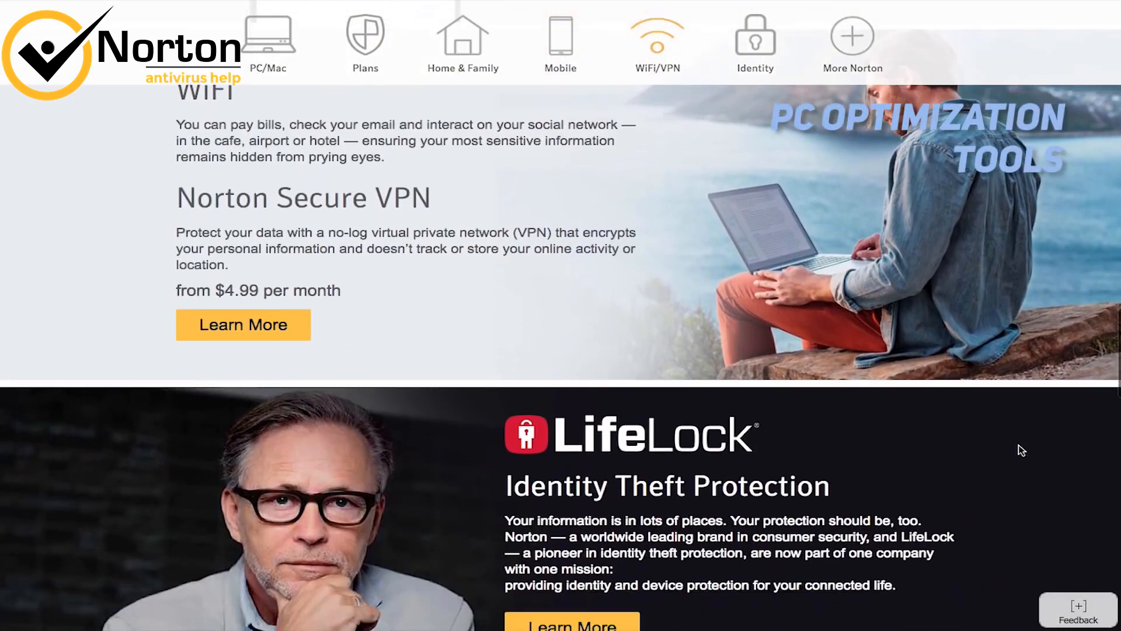
scroll("down", 3)
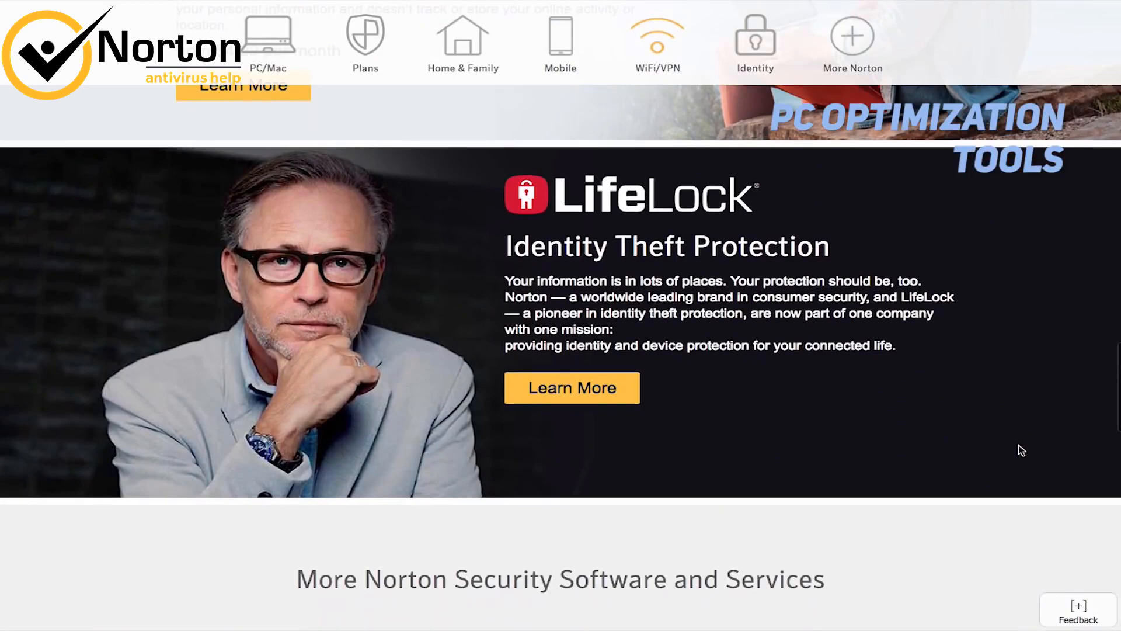
scroll("down", 3)
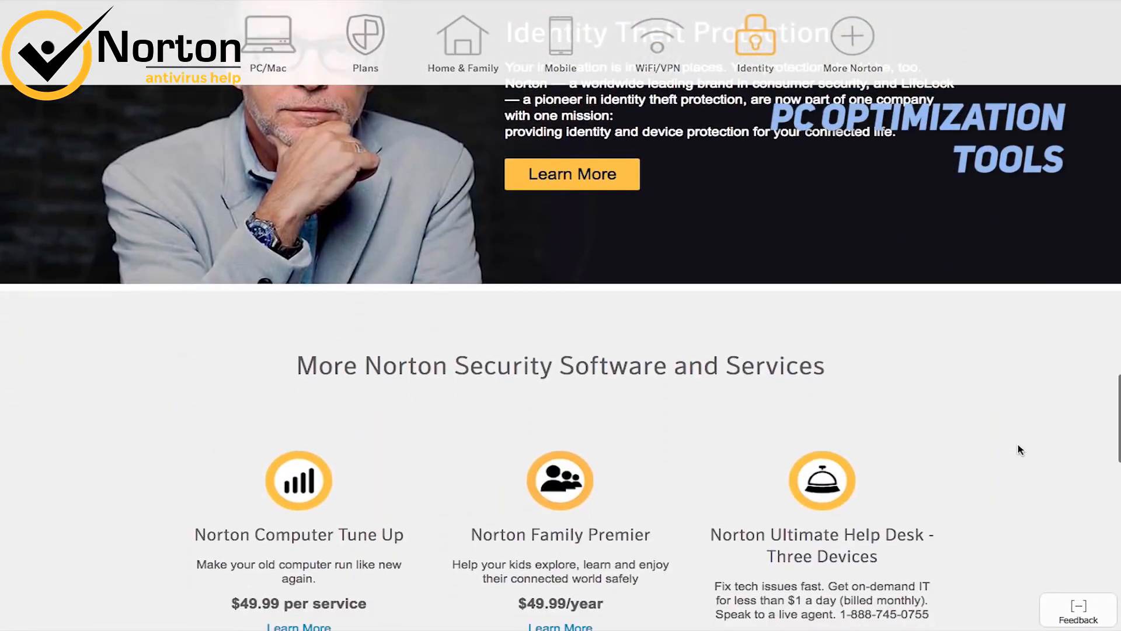
scroll("down", 3)
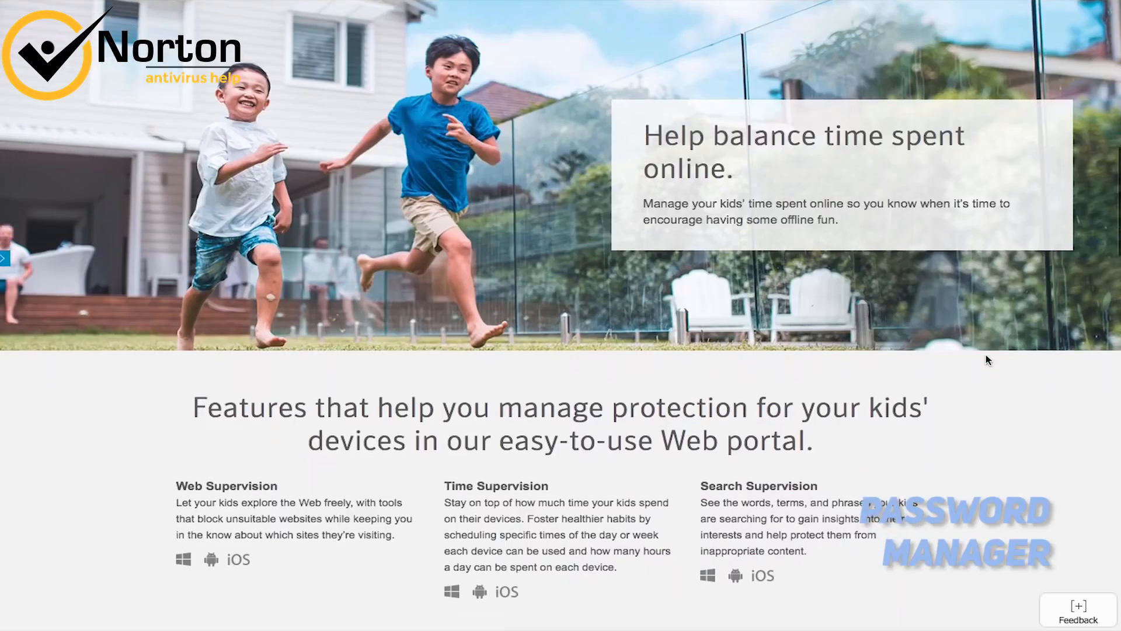
scroll("down", 3)
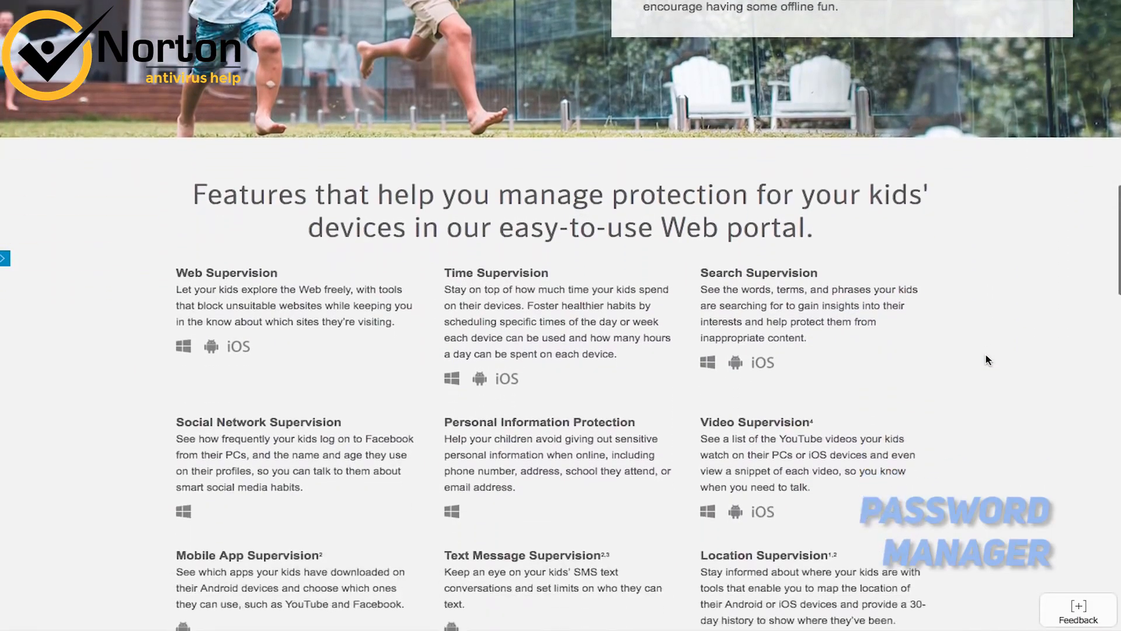
scroll("down", 3)
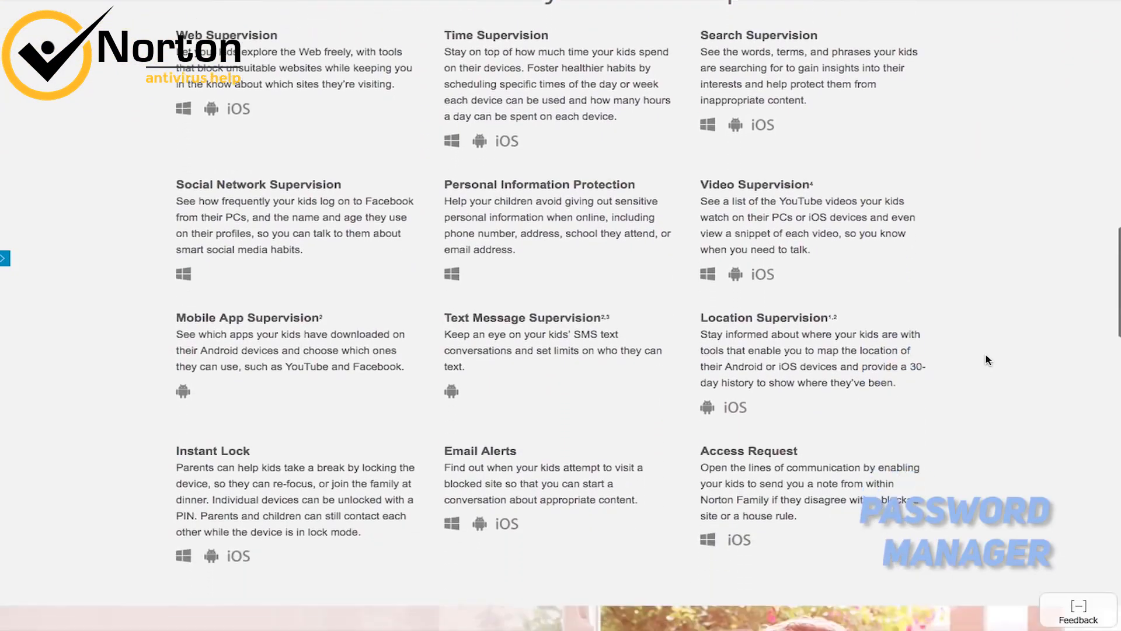
scroll("down", 3)
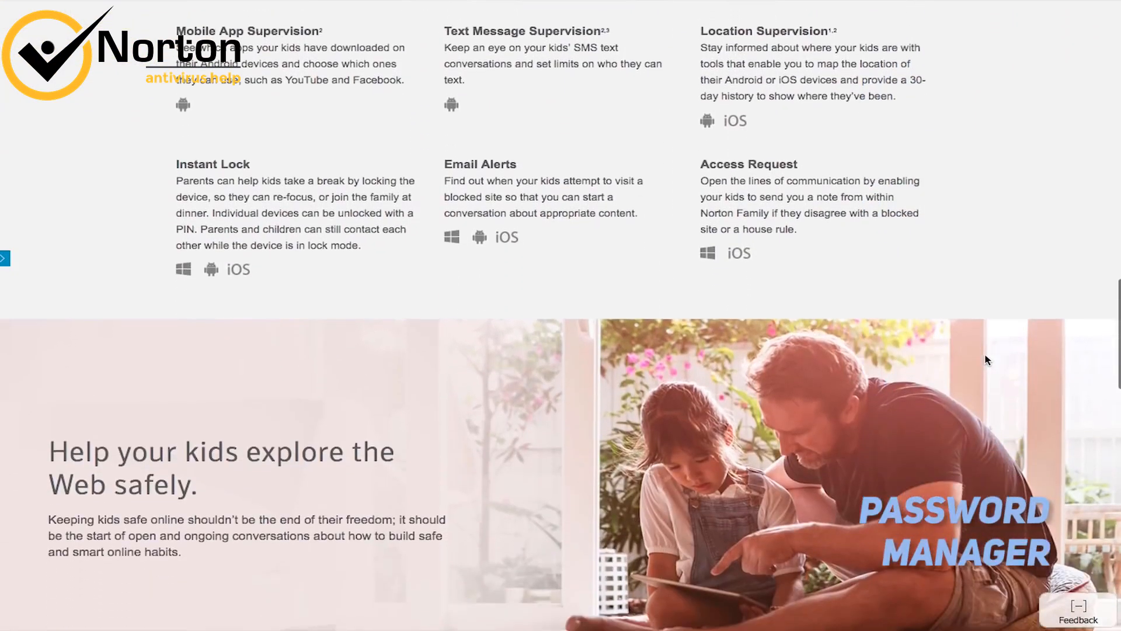
scroll("down", 3)
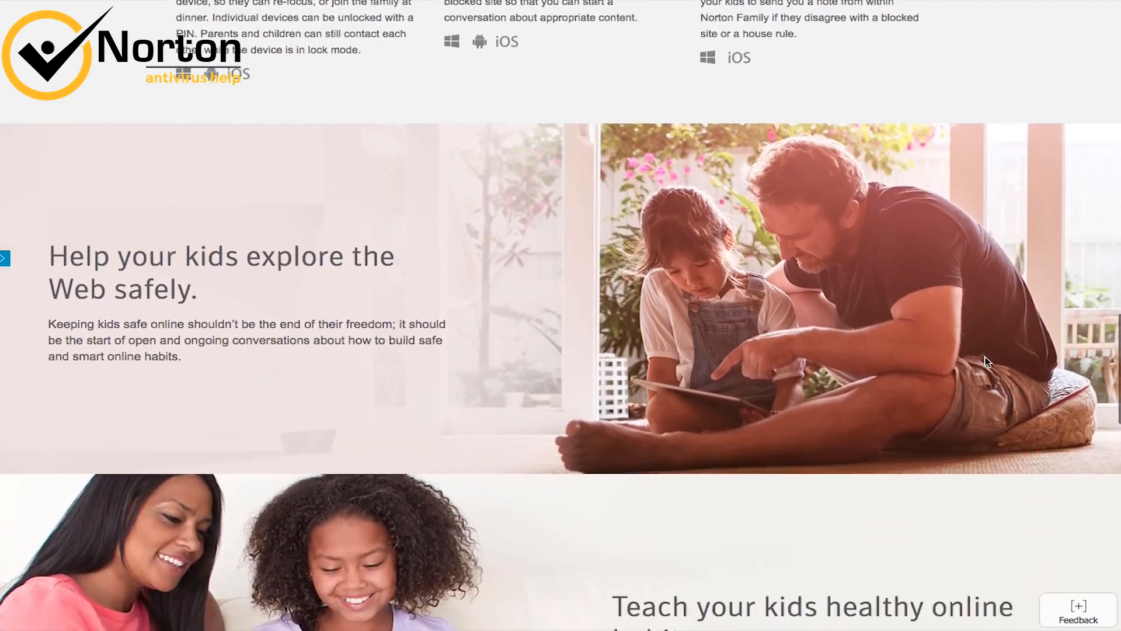
scroll("down", 3)
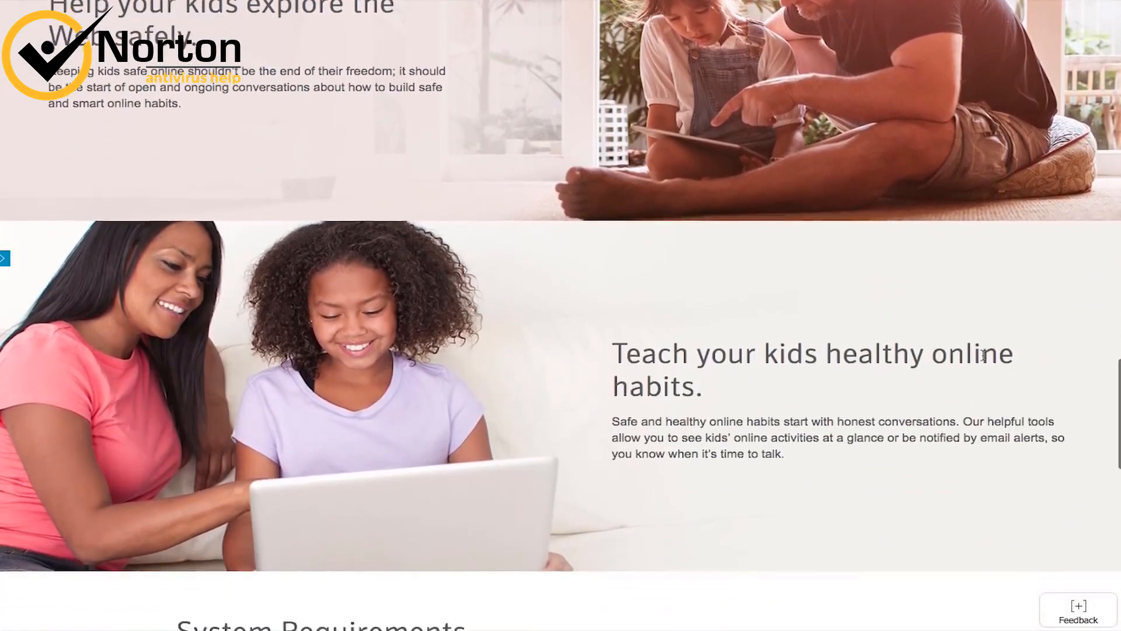
scroll("down", 3)
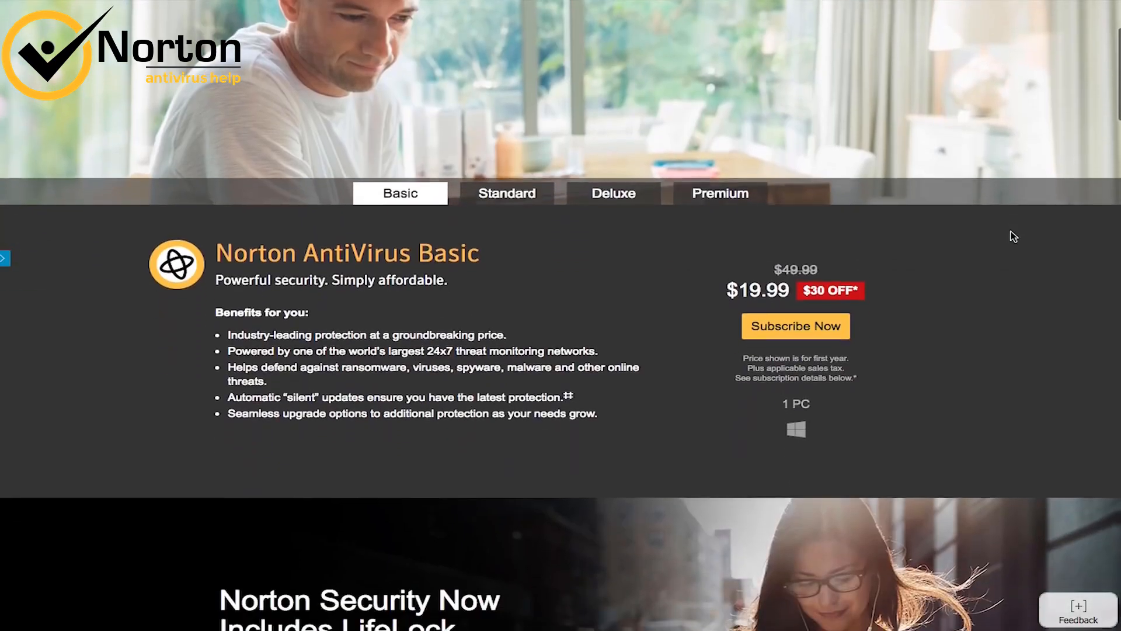
scroll("down", 3)
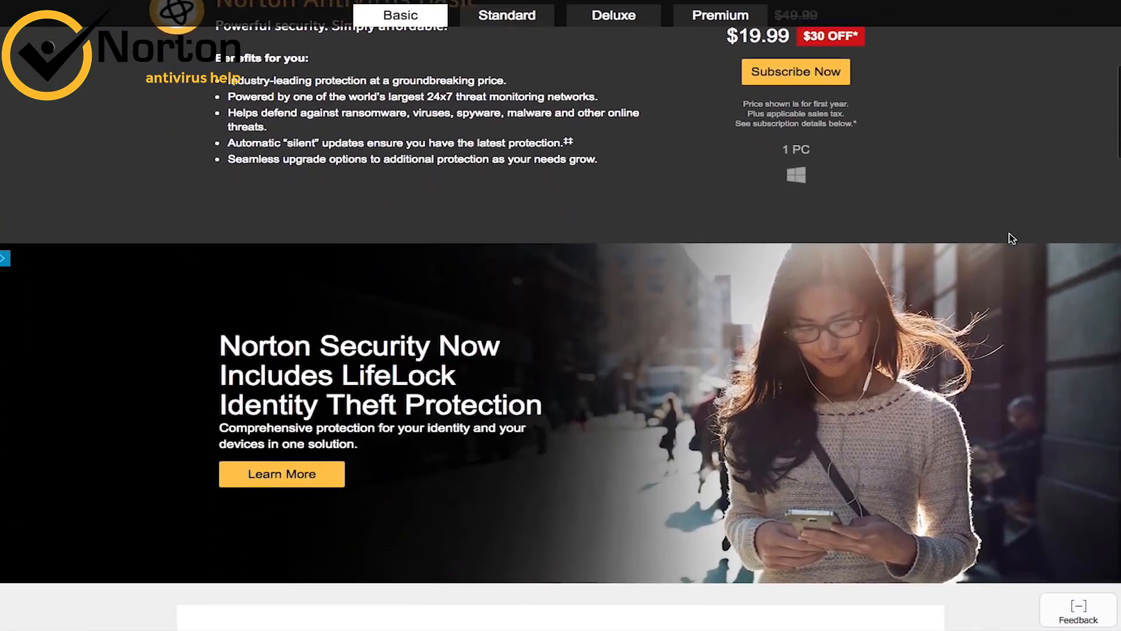
scroll("down", 3)
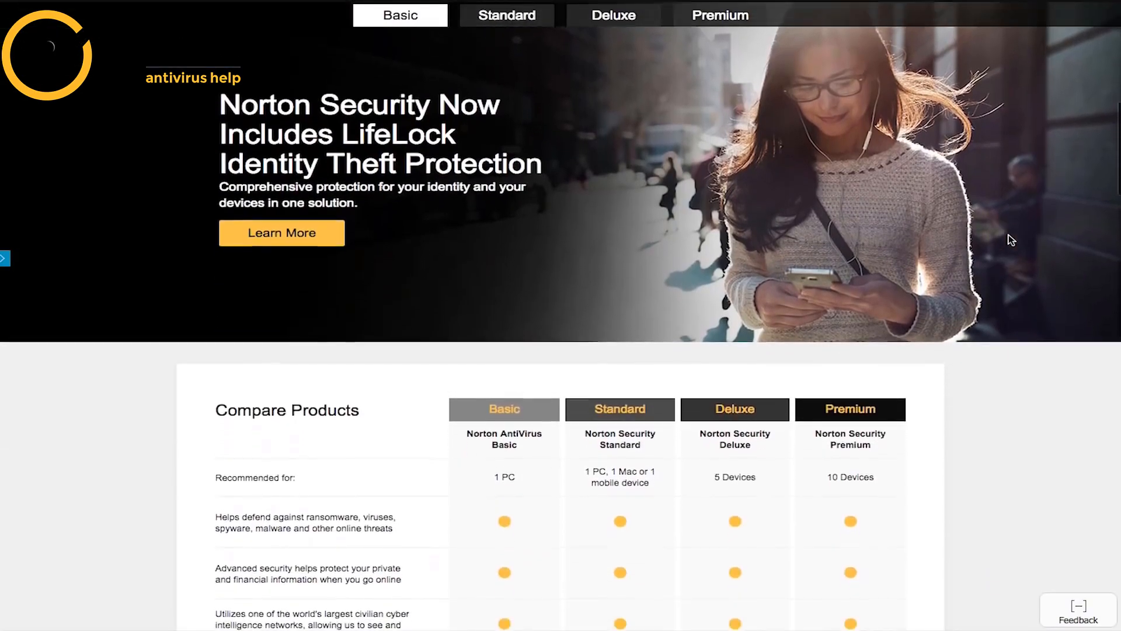
scroll("down", 3)
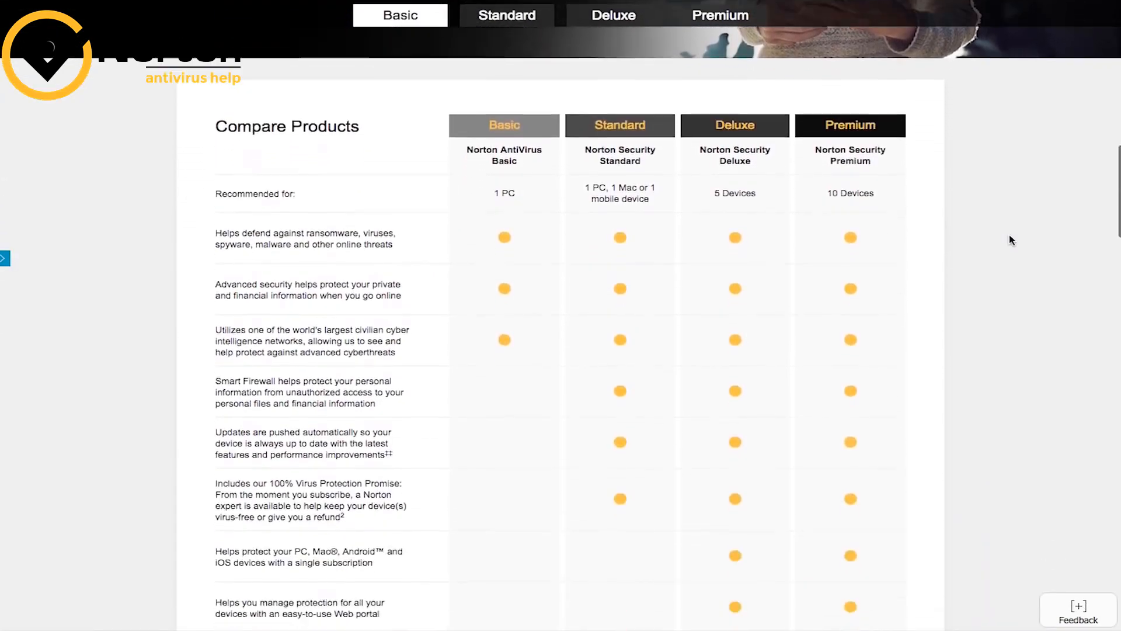
scroll("down", 3)
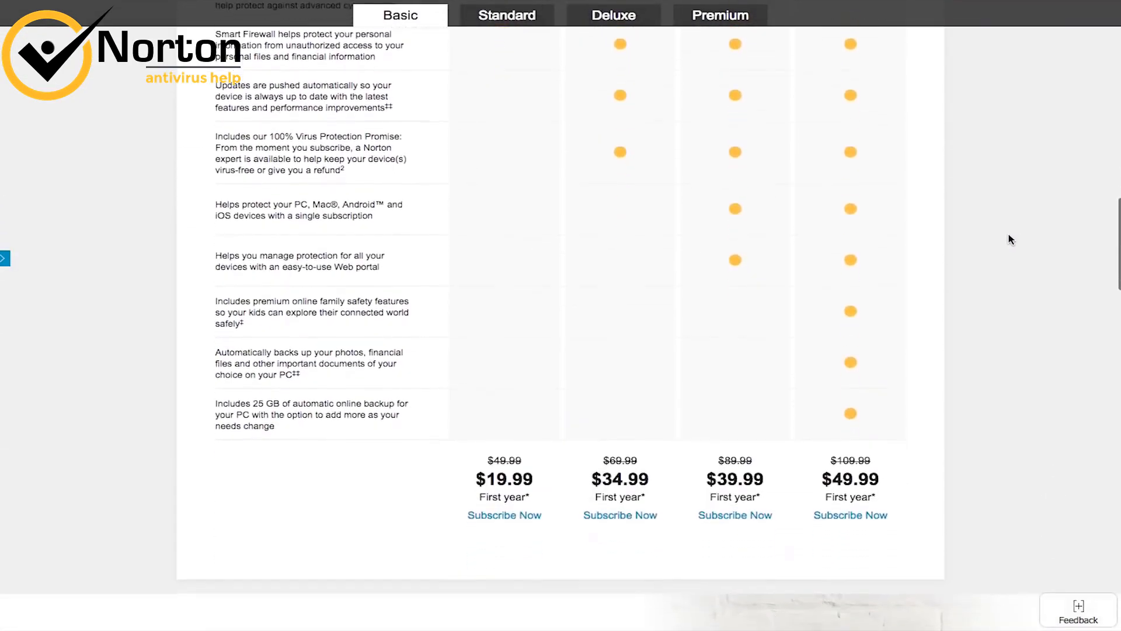
scroll("down", 3)
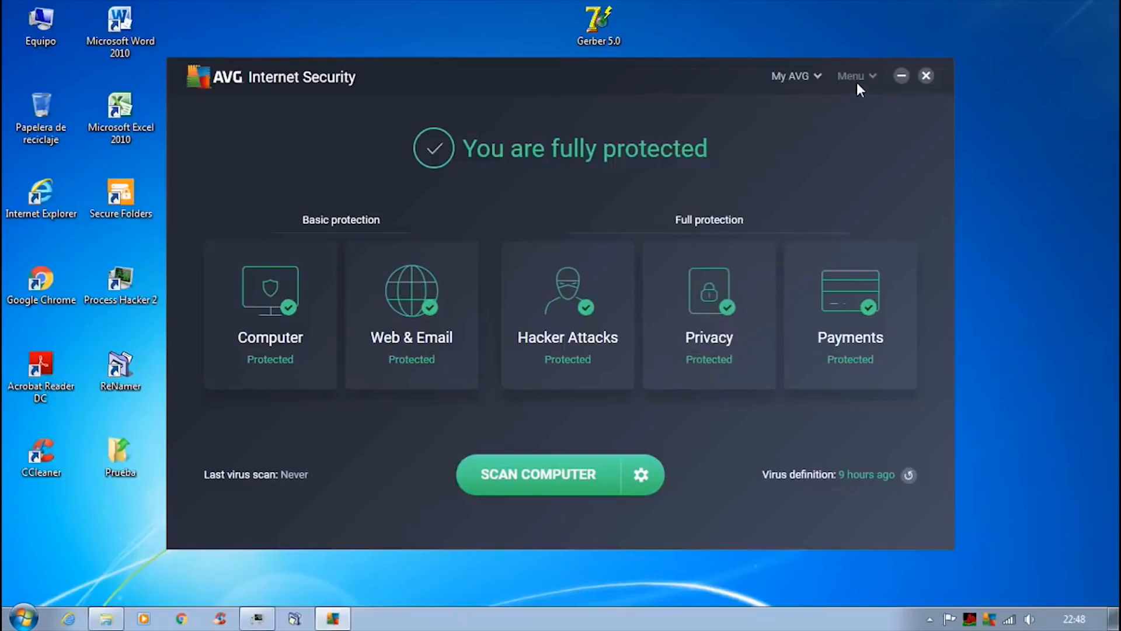
- Show AVG Internet Security's menu options bar with Settings, Quarantine, File Shredder and Support, then its settings
left_click(851, 75)
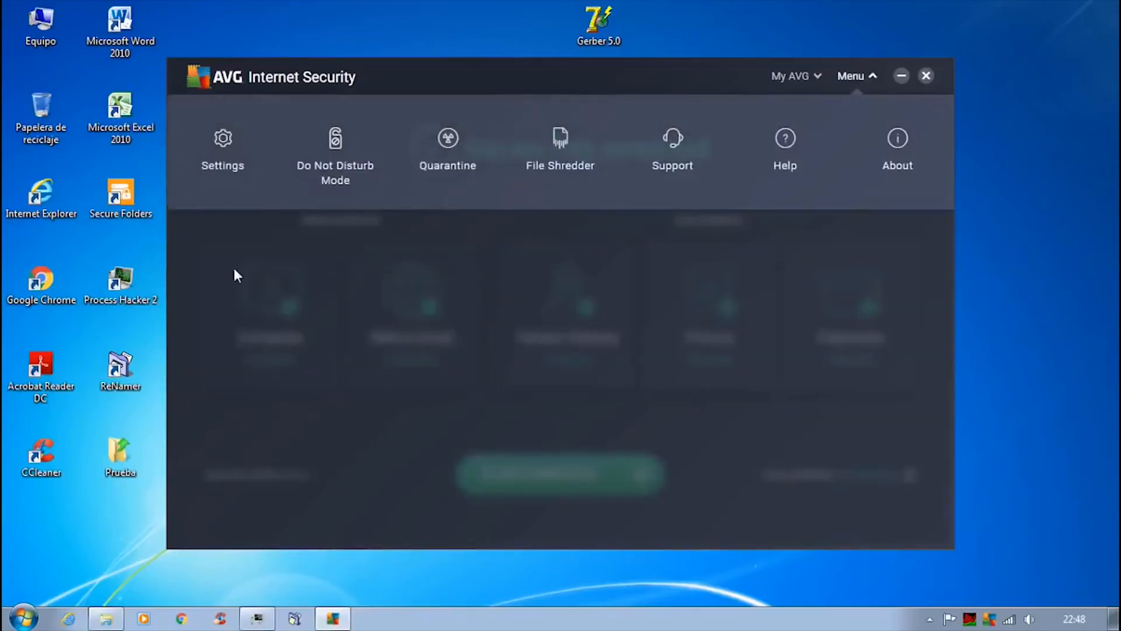
left_click(222, 137)
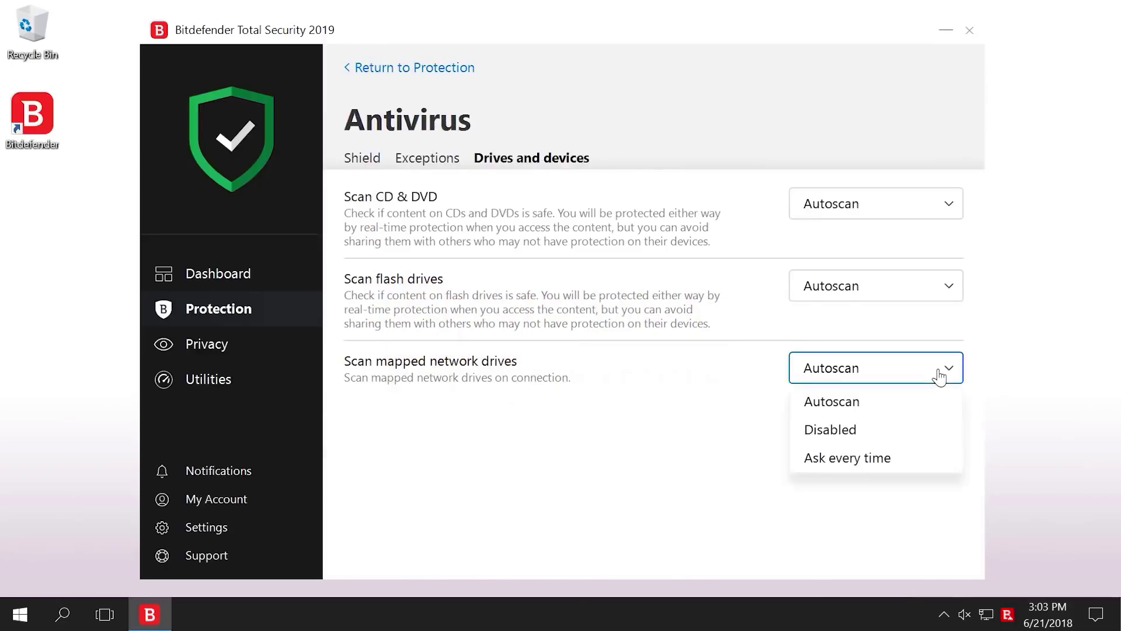
left_click(829, 430)
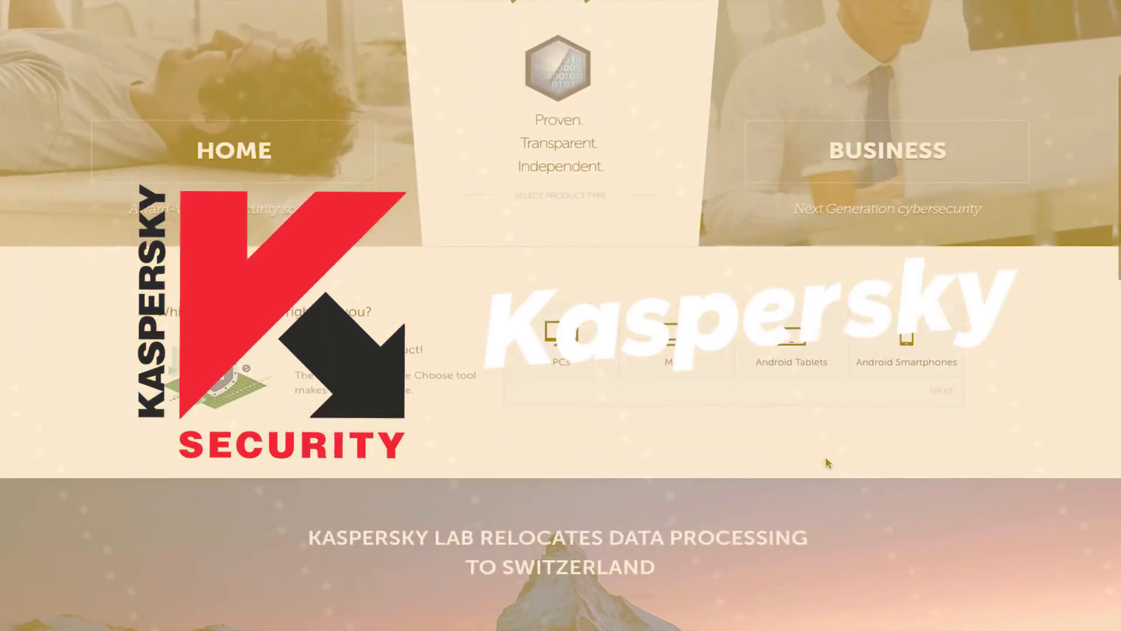
scroll("down", 3)
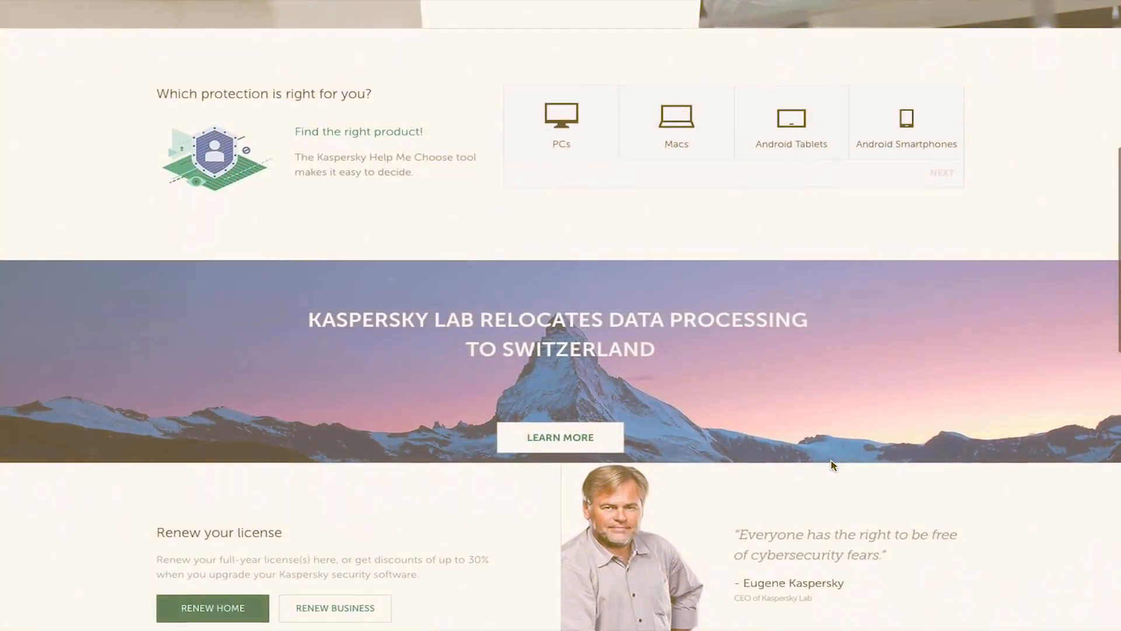
scroll("down", 3)
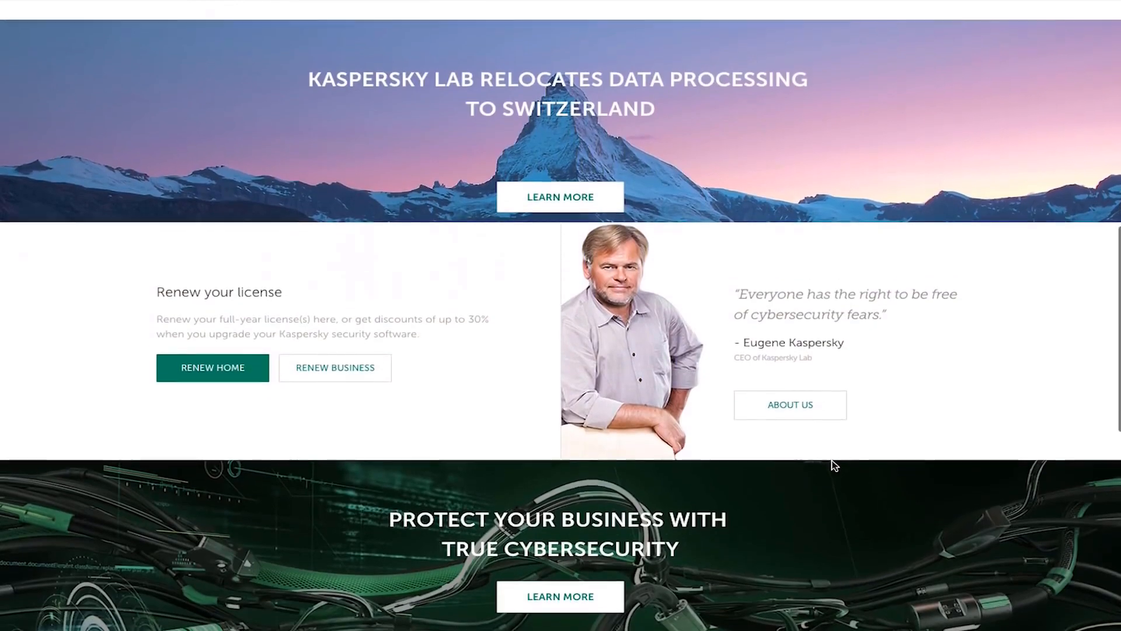
scroll("down", 3)
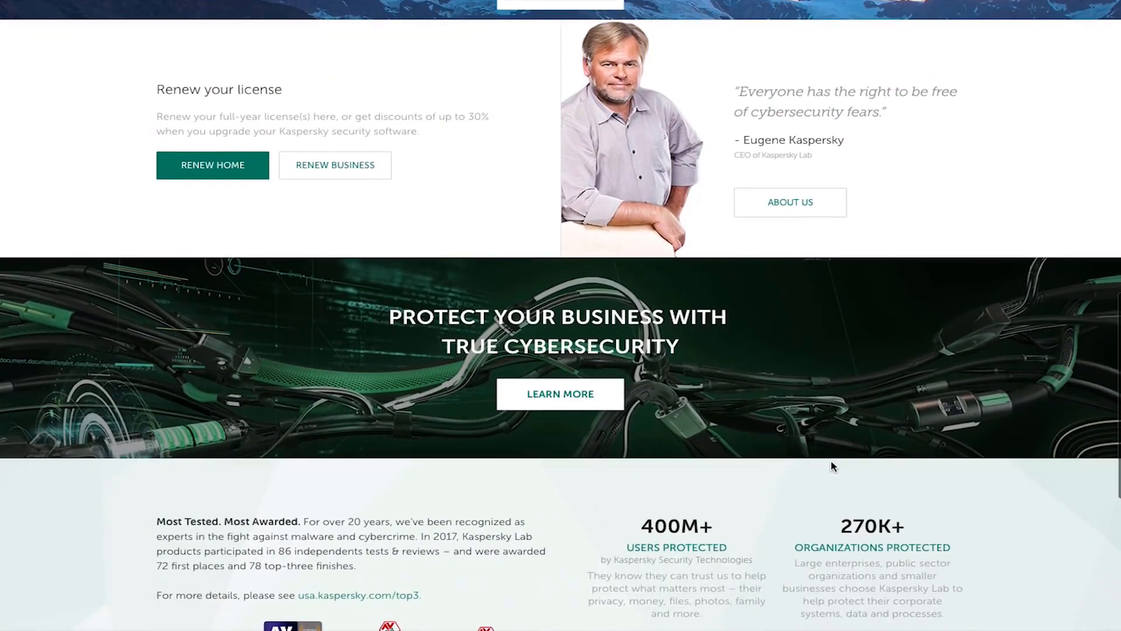
scroll("down", 3)
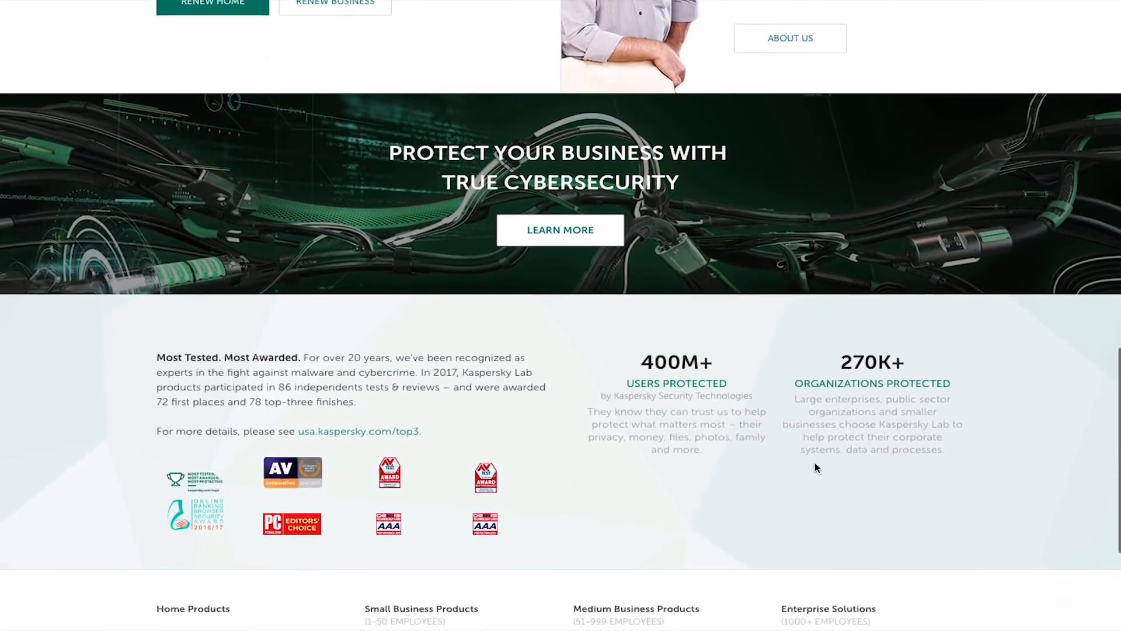
scroll("down", 3)
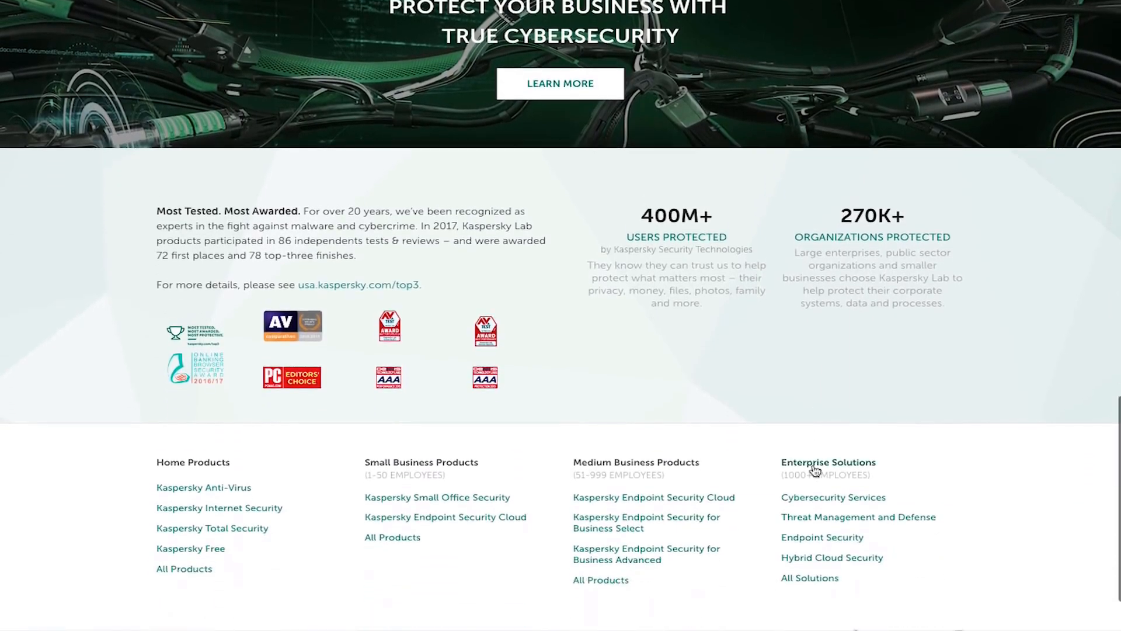
scroll("down", 3)
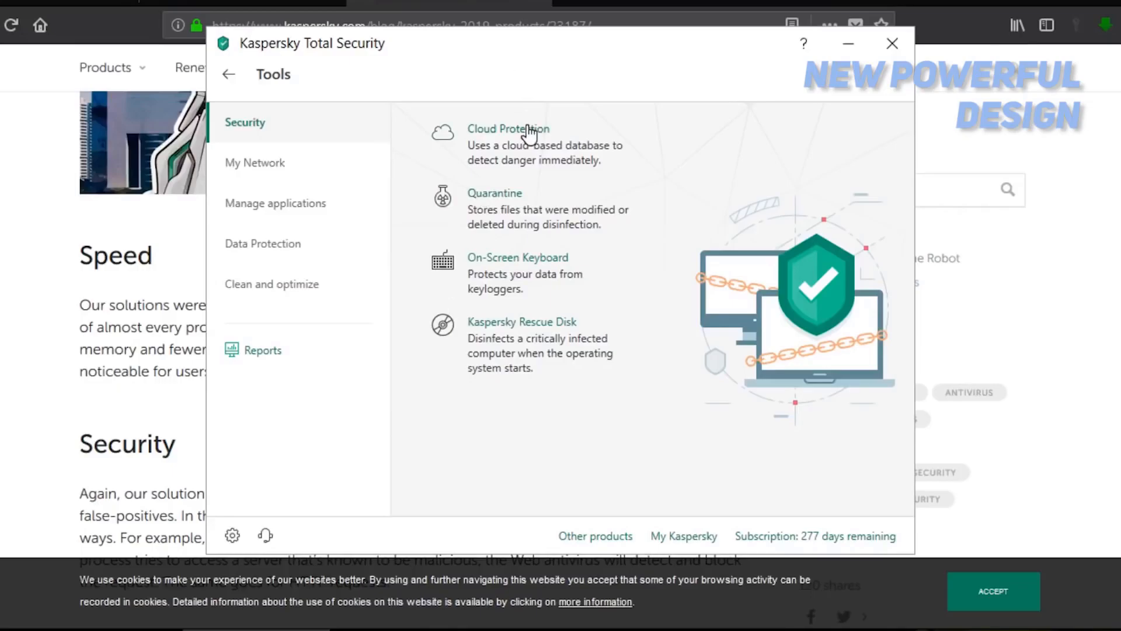
- Show Kaspersky's Cloud Protection page with KSN connected and current statistics, then close the window
left_click(509, 128)
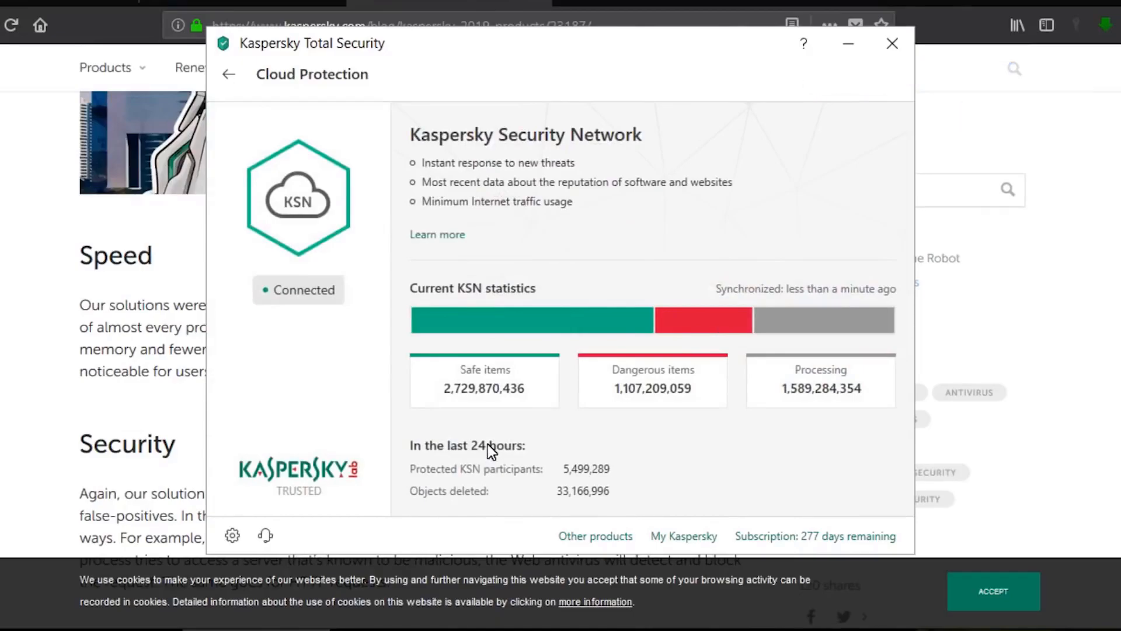
left_click(891, 44)
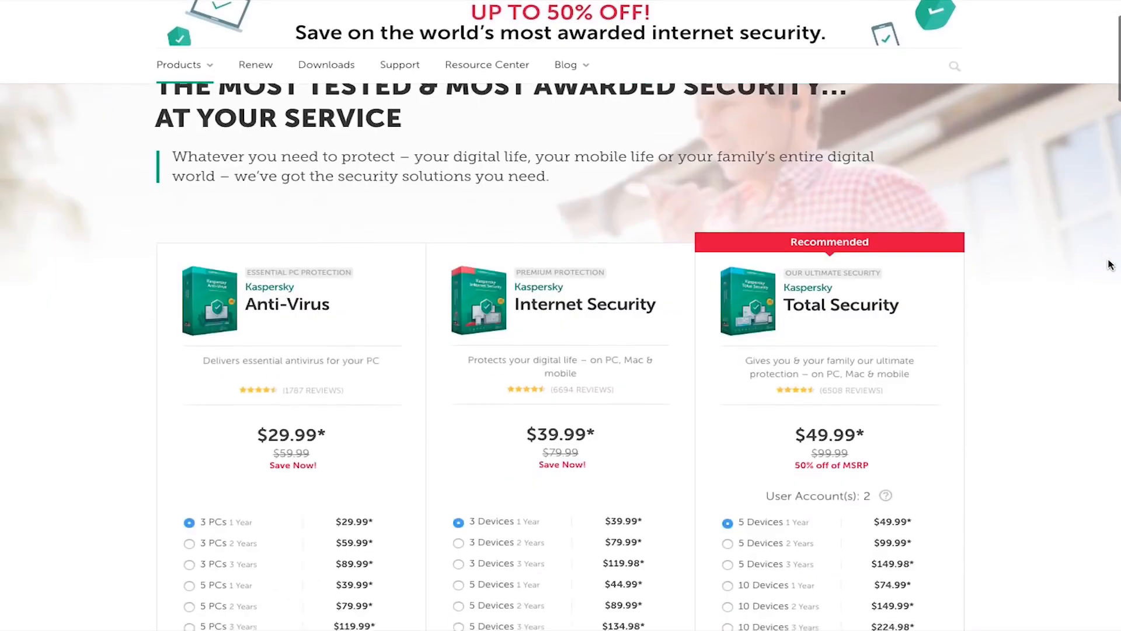
scroll("down", 3)
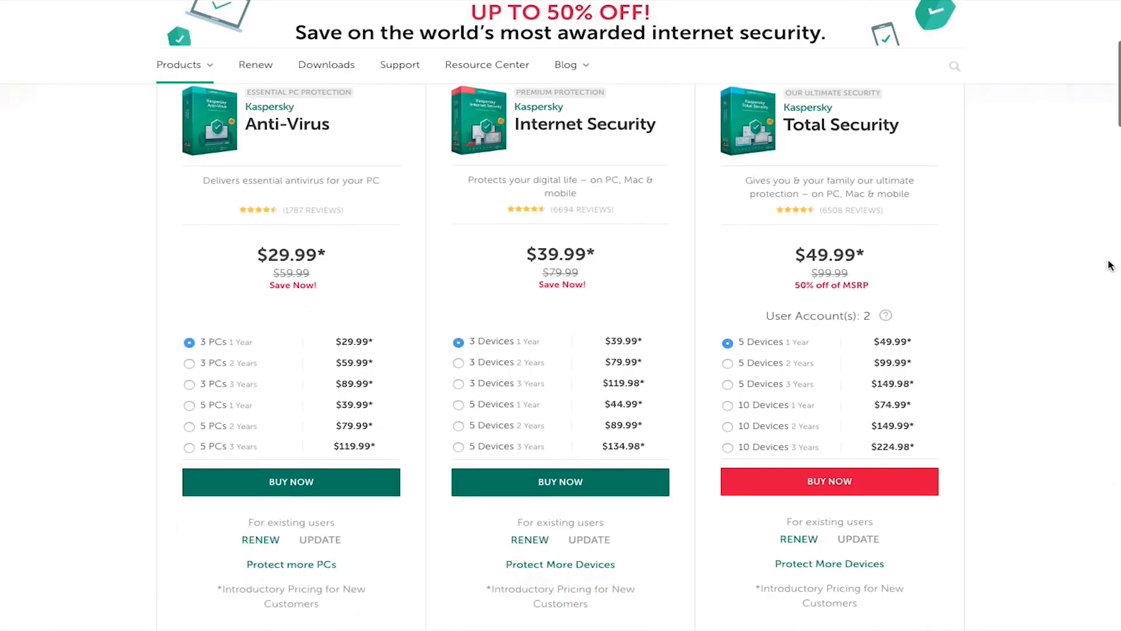
scroll("down", 3)
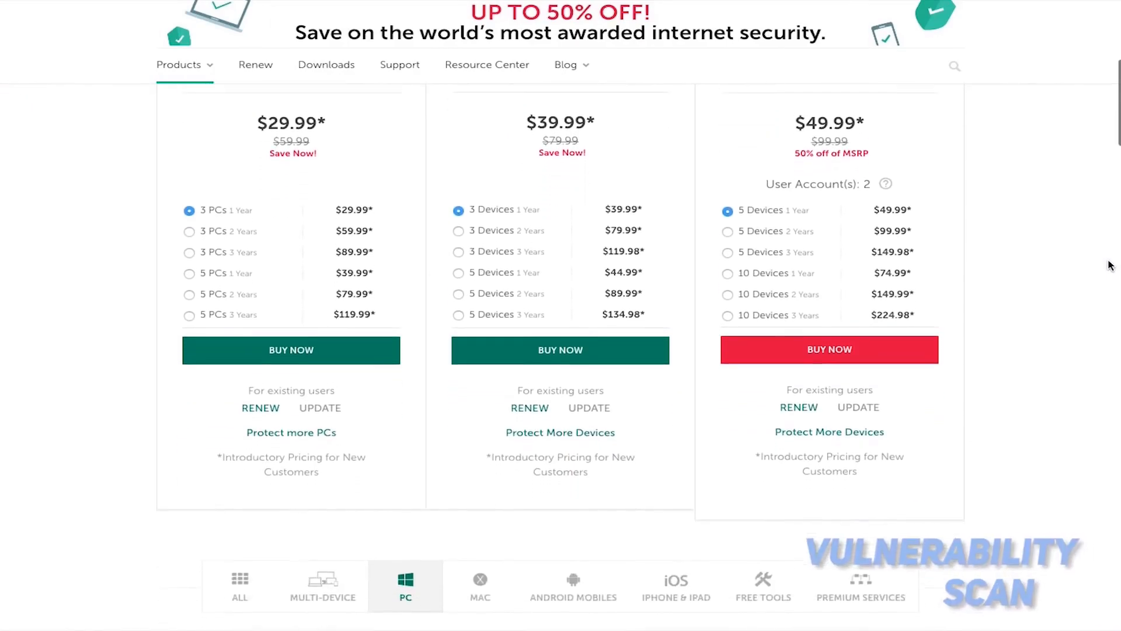
scroll("down", 3)
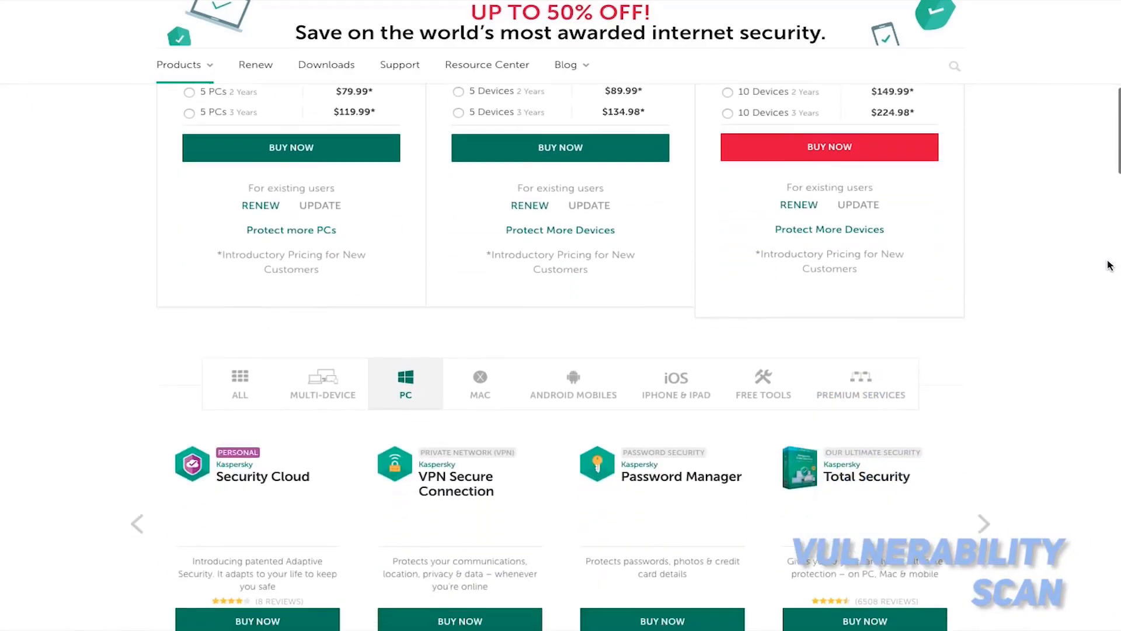
scroll("down", 3)
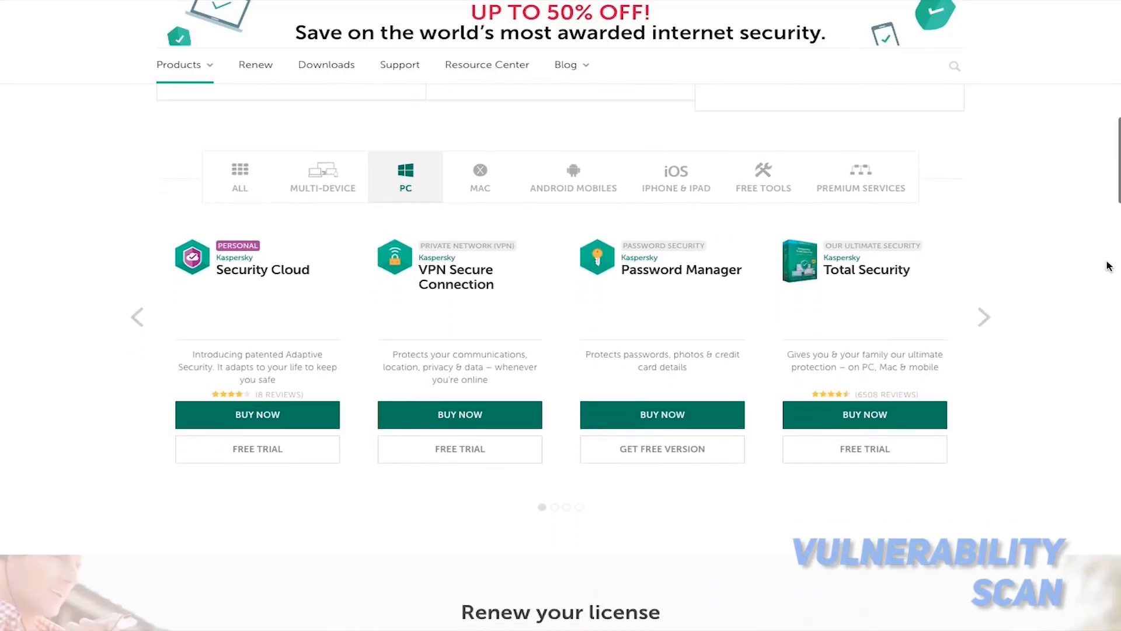
scroll("down", 3)
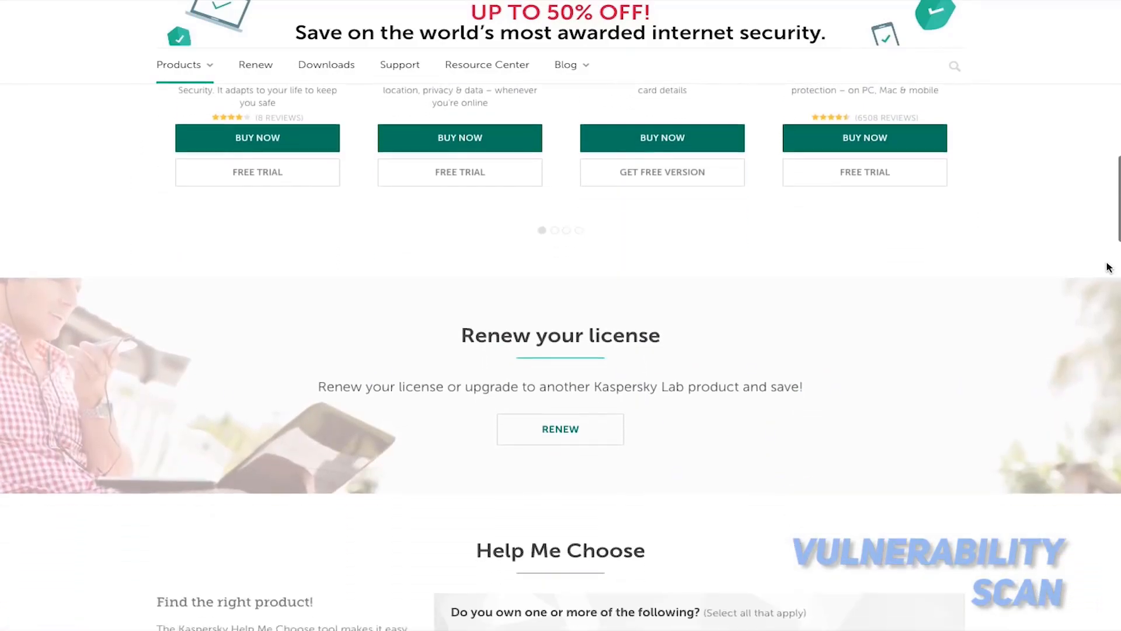
scroll("down", 3)
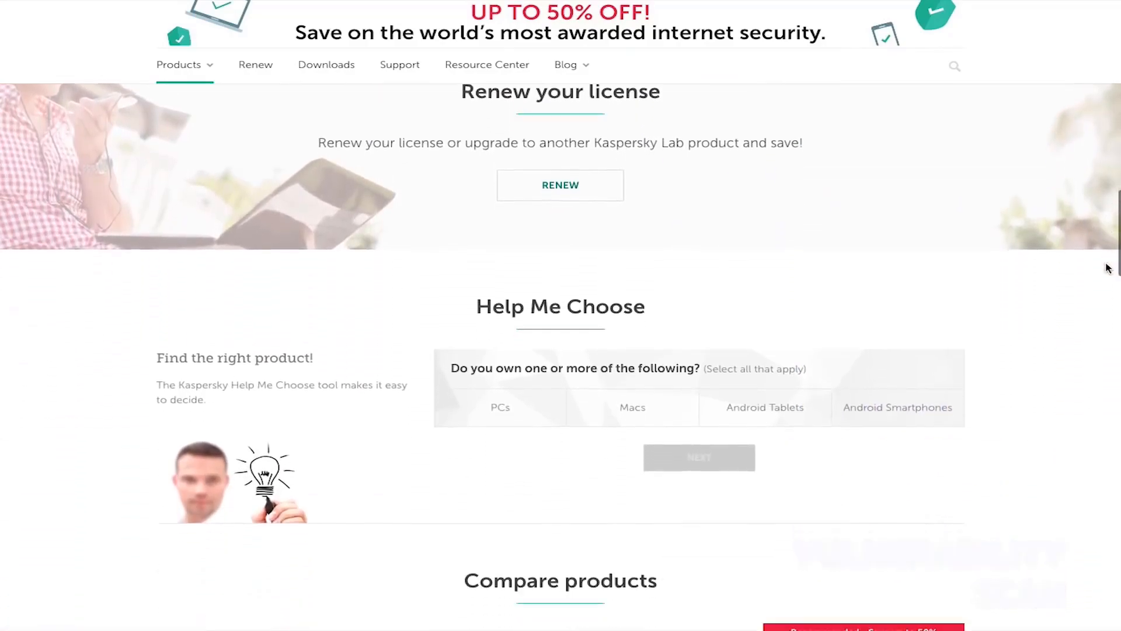
scroll("down", 3)
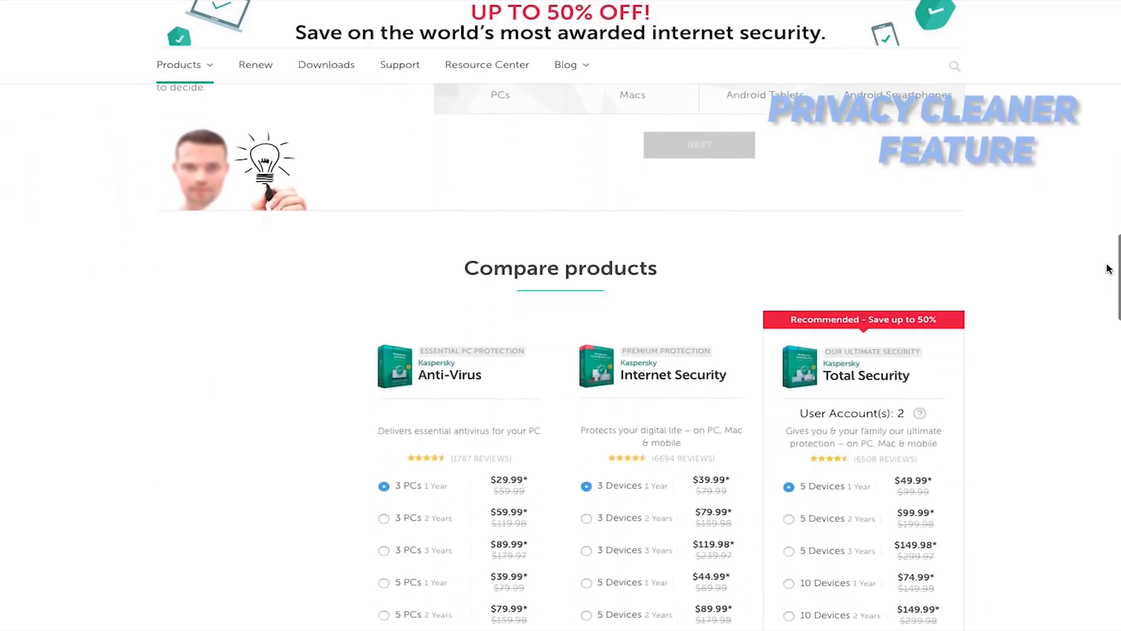
scroll("down", 3)
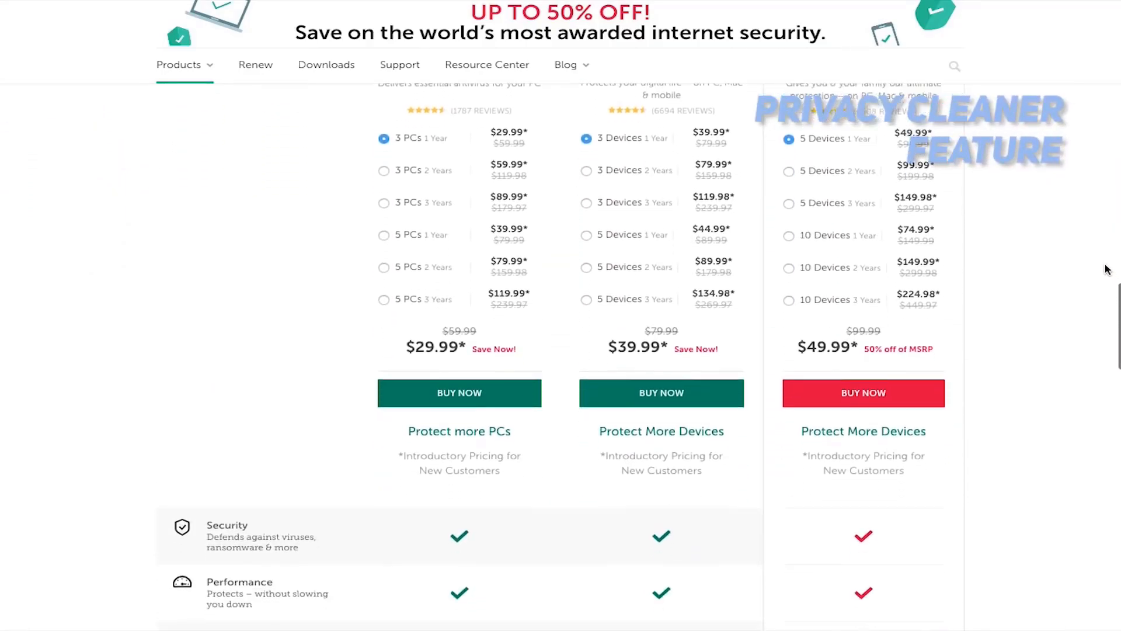
scroll("down", 3)
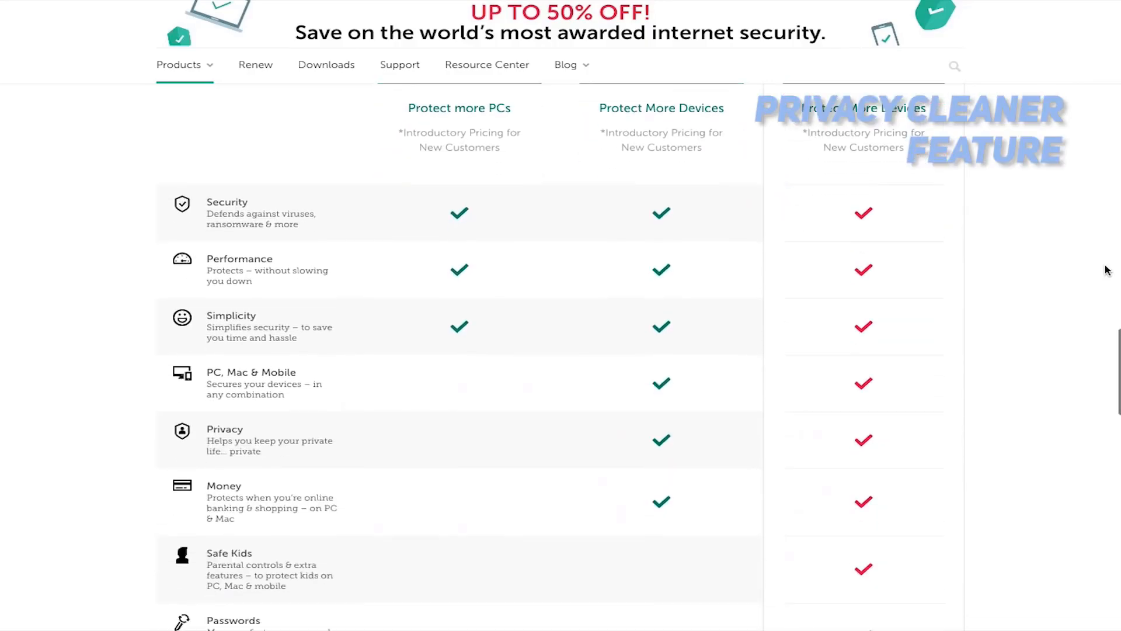
scroll("down", 3)
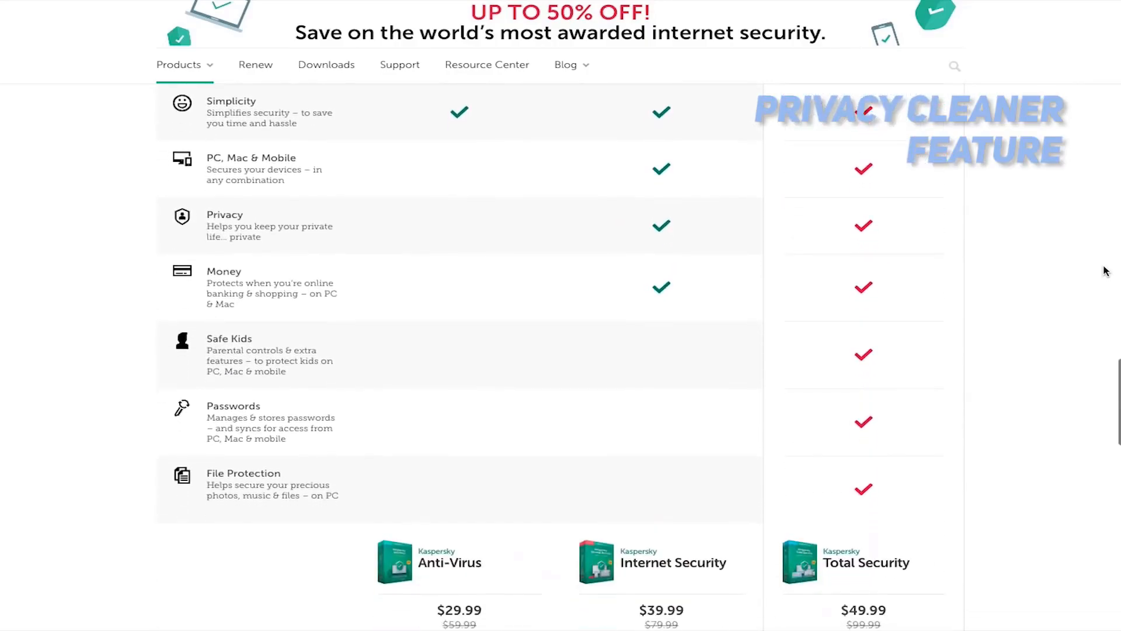
scroll("down", 3)
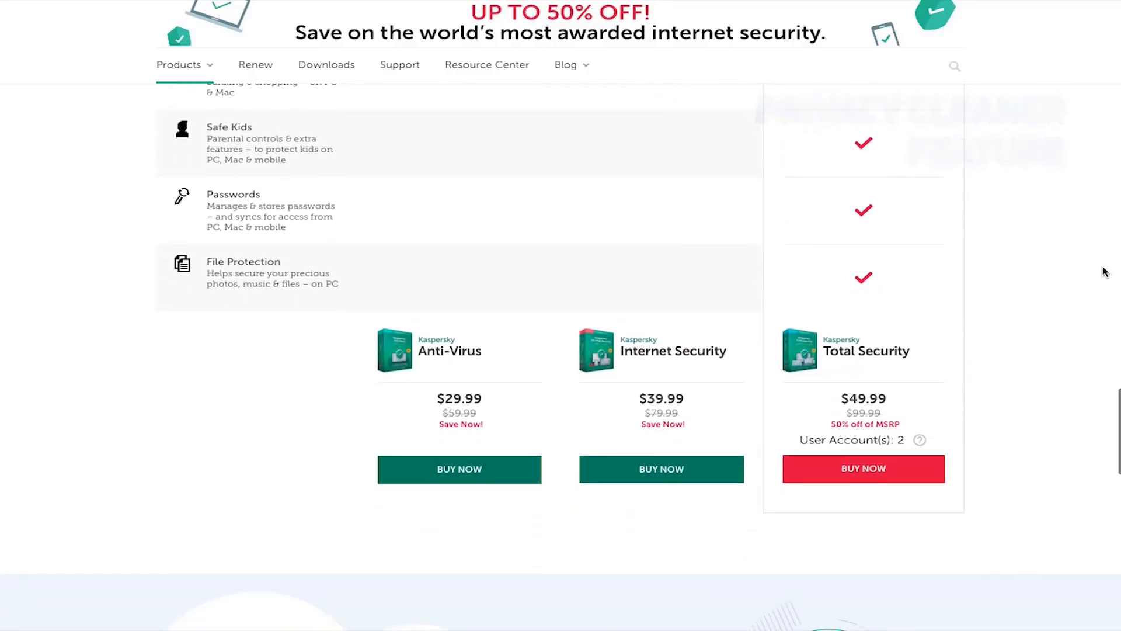
scroll("down", 3)
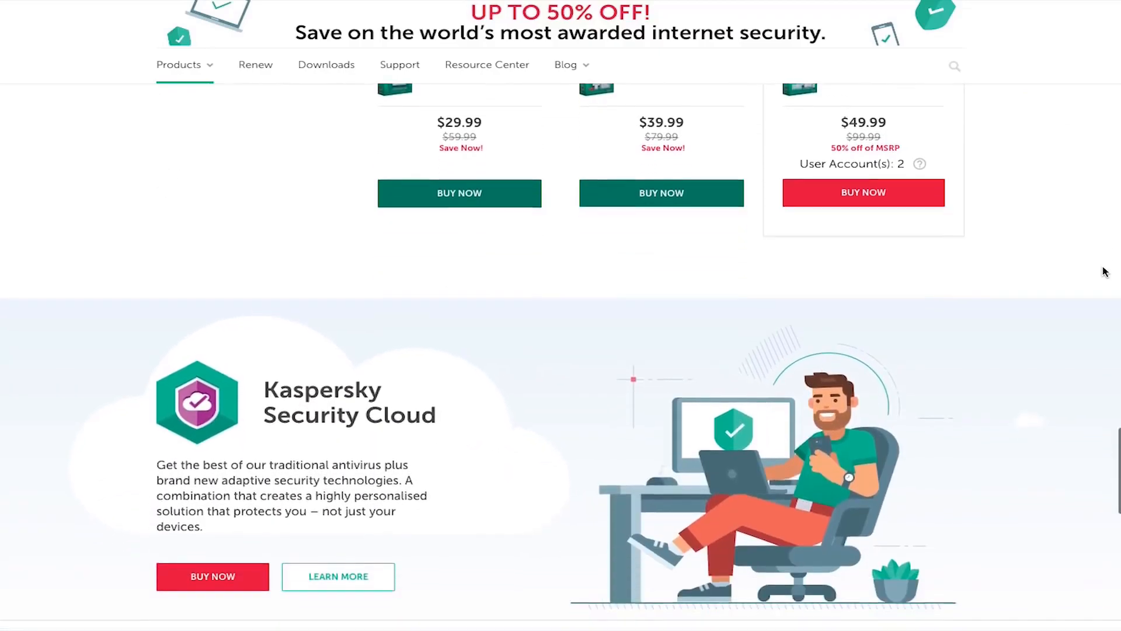
scroll("down", 3)
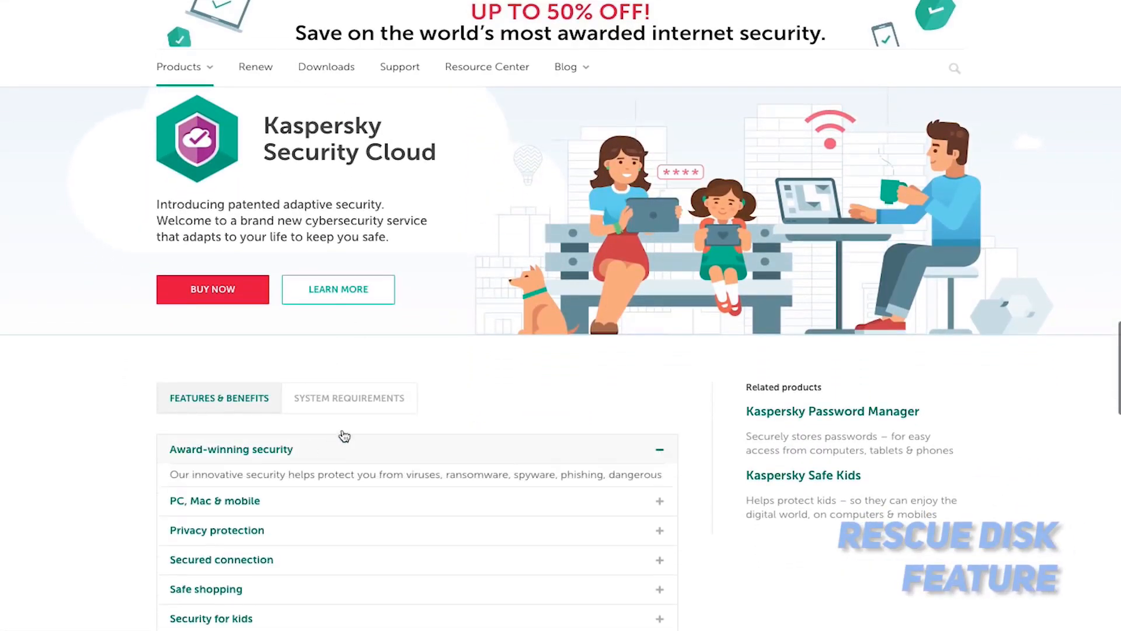
- Scroll Kaspersky Security Cloud's Features & Benefits with 'Protection that performs' expanded, down to Reviews
scroll("down", 3)
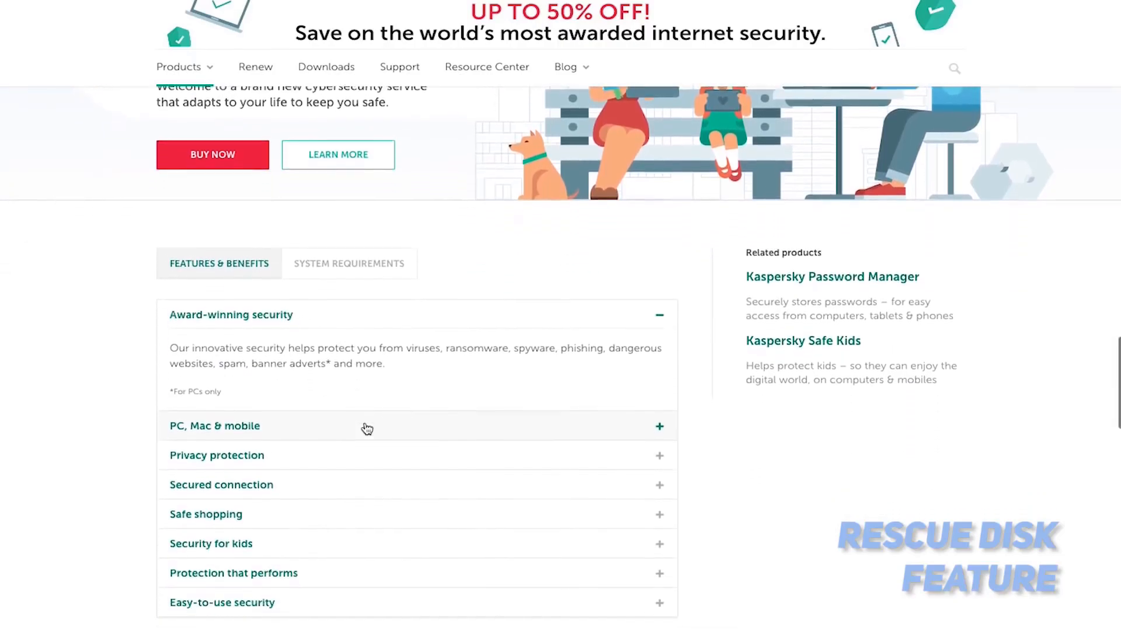
scroll("down", 3)
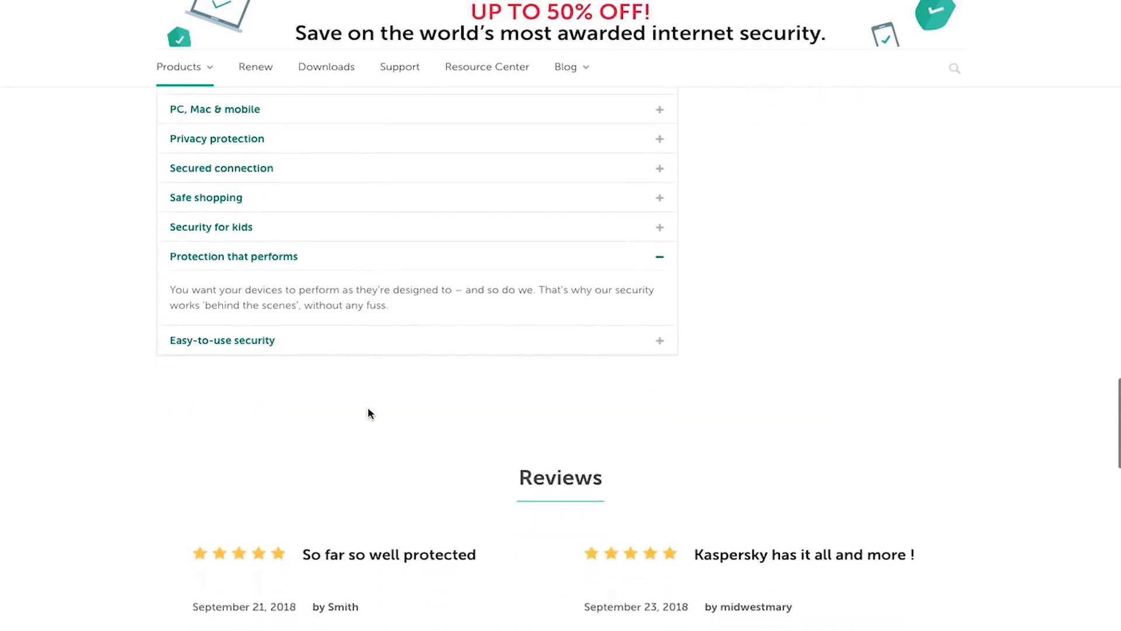
scroll("down", 3)
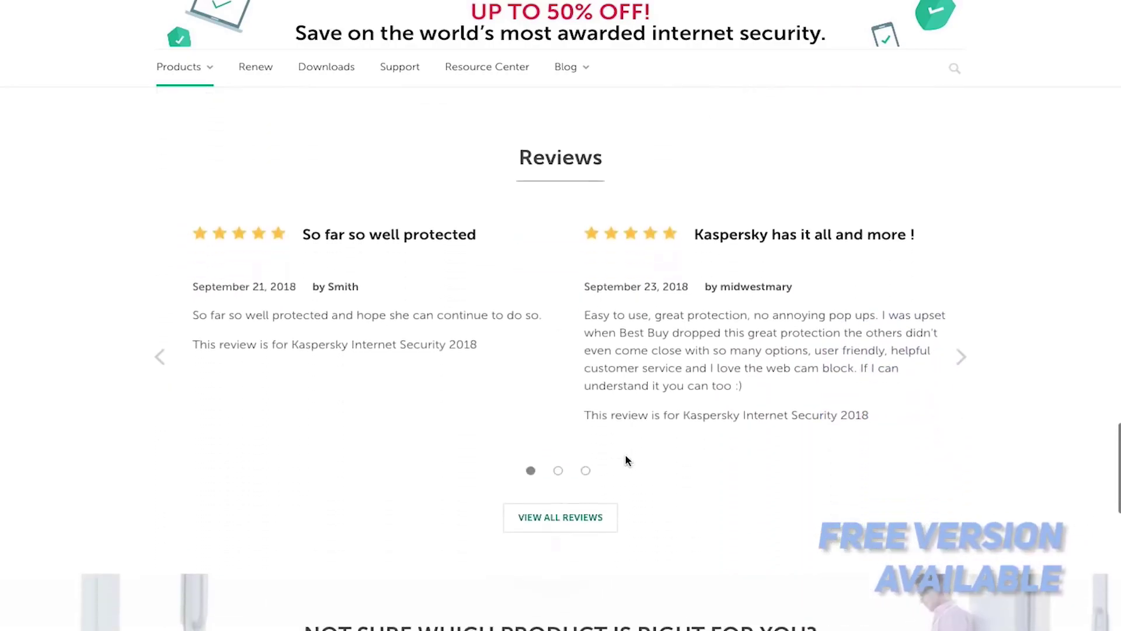
scroll("down", 3)
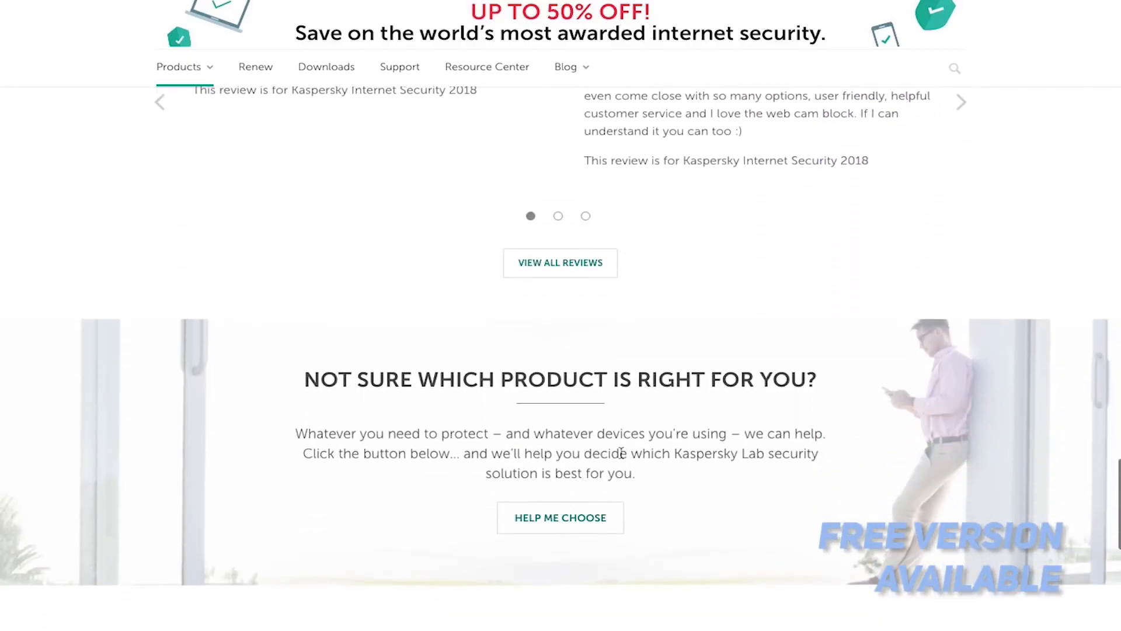
scroll("down", 3)
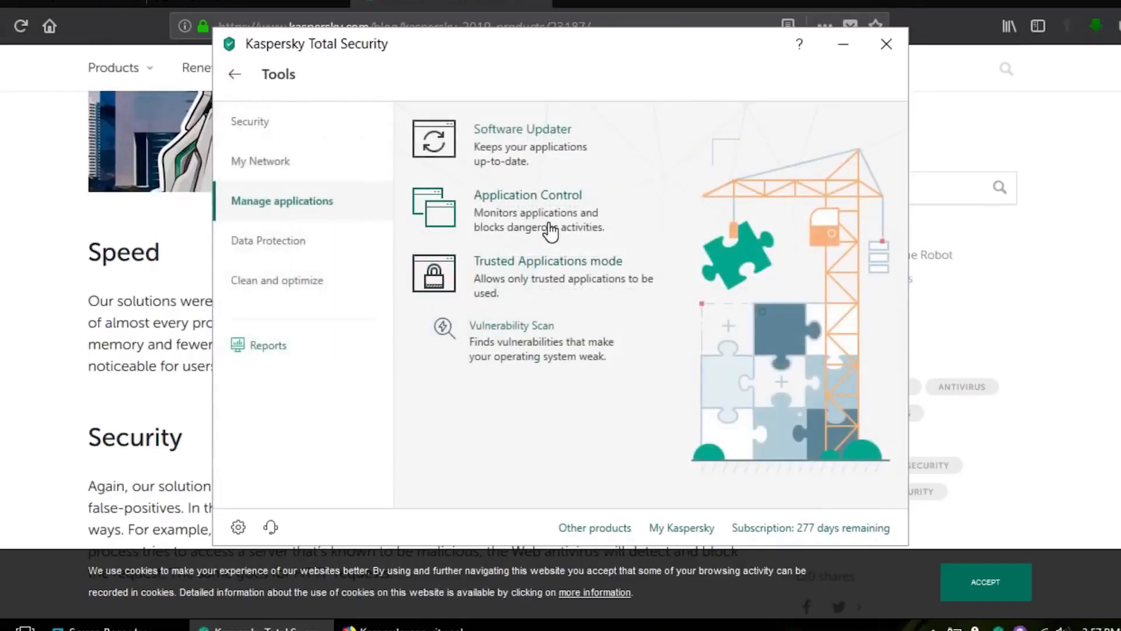
- View Application Control's 607 trusted, 17 restricted, 1 untrusted apps and the managed applications list
left_click(527, 195)
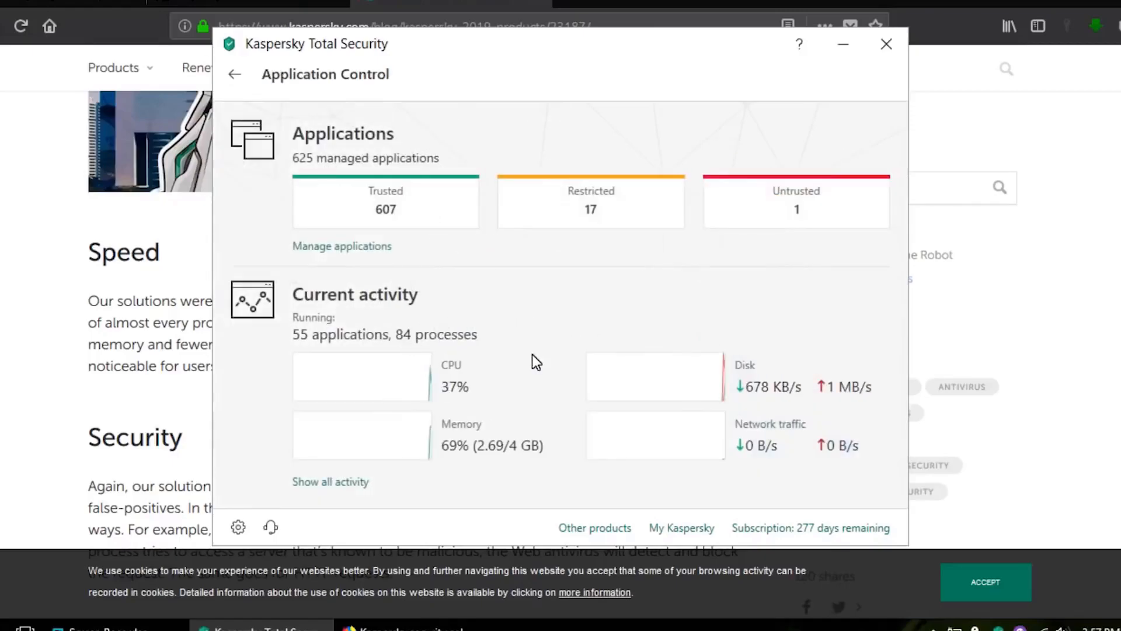
mouse_move(339, 226)
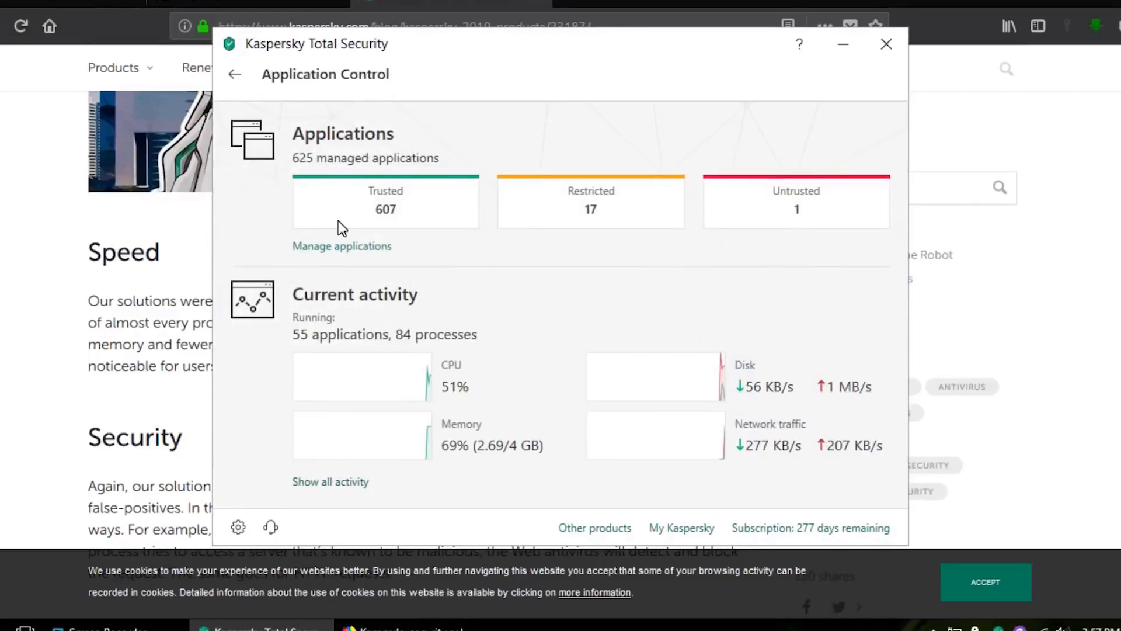
left_click(341, 246)
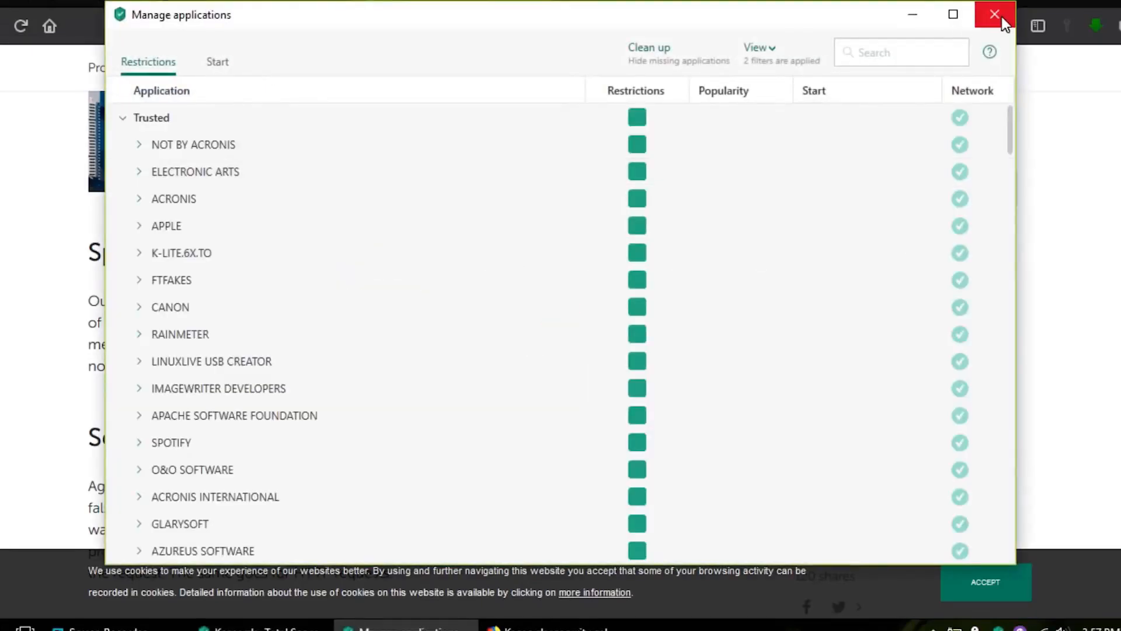
left_click(991, 16)
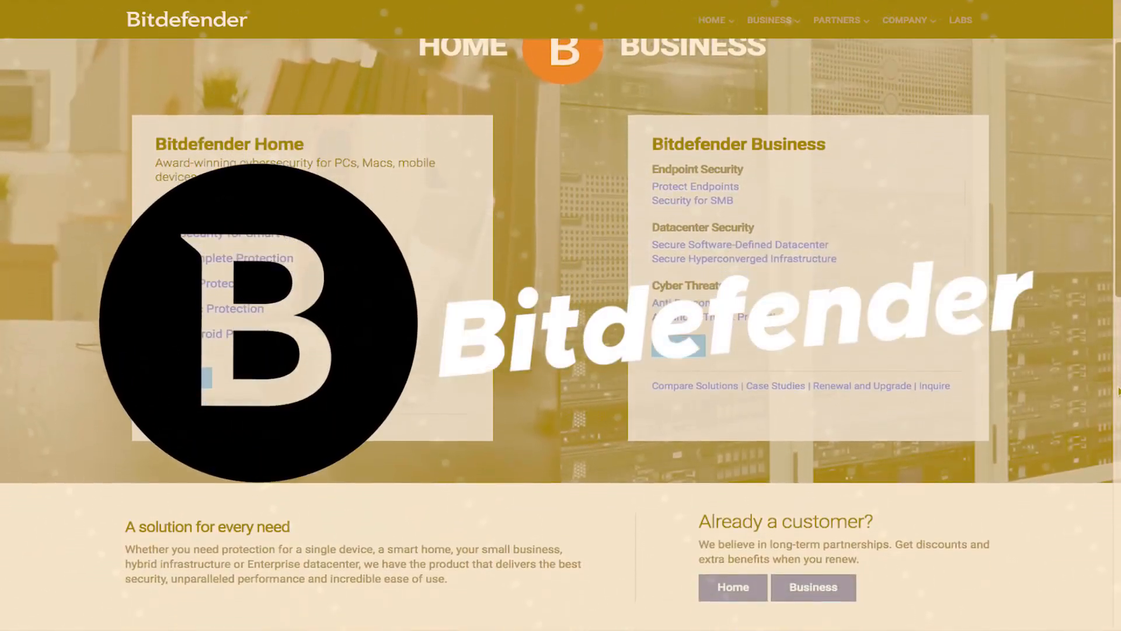
scroll("down", 3)
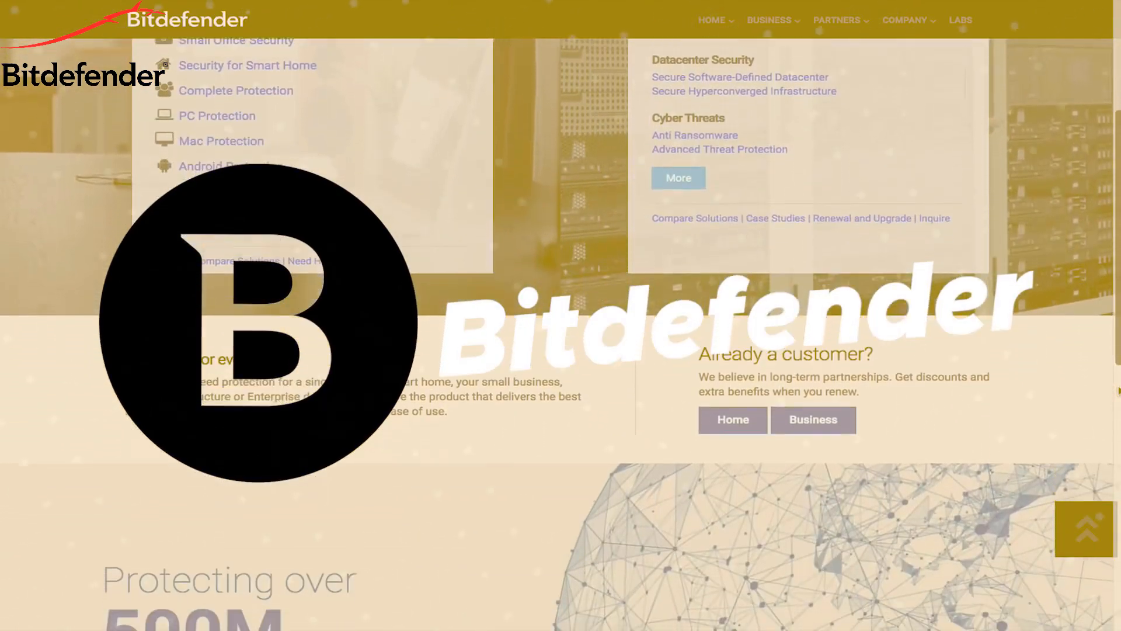
scroll("down", 3)
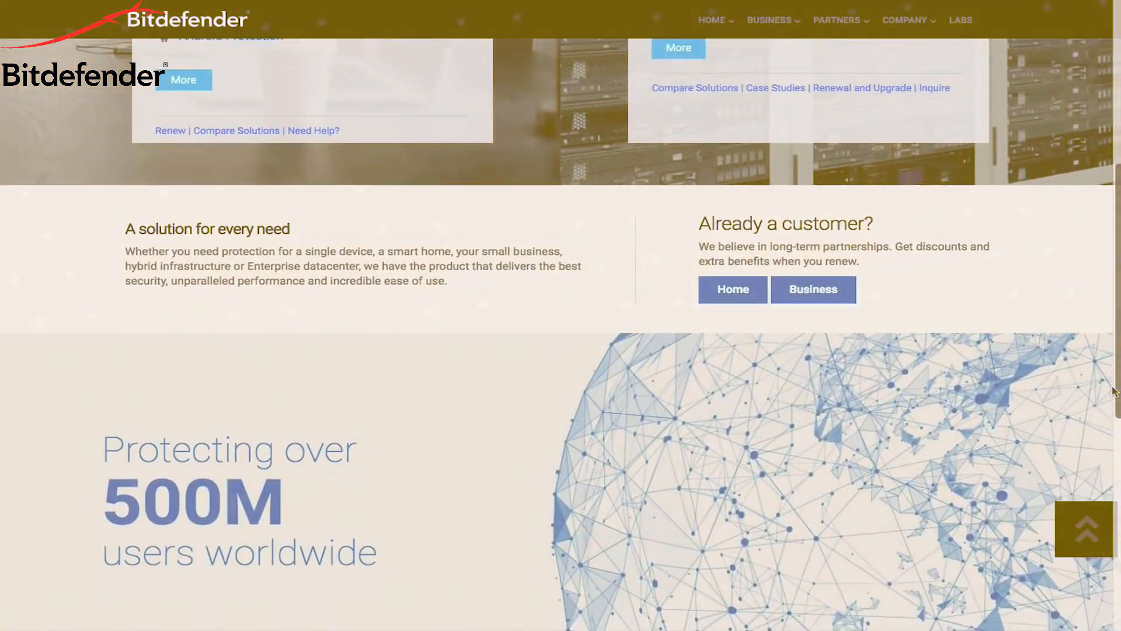
scroll("down", 3)
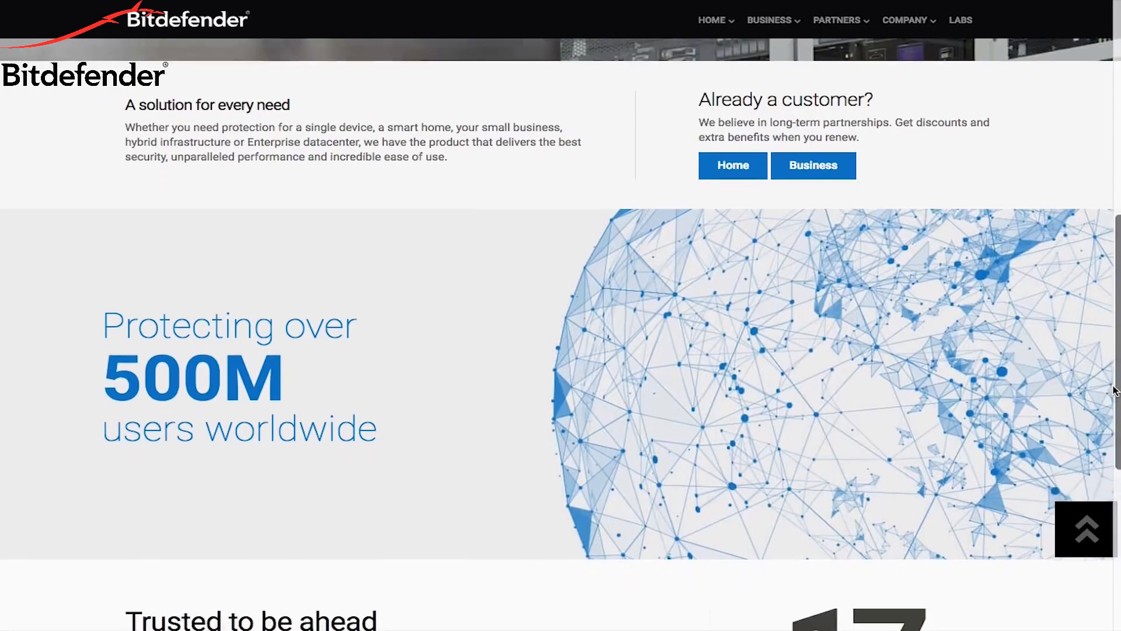
scroll("down", 3)
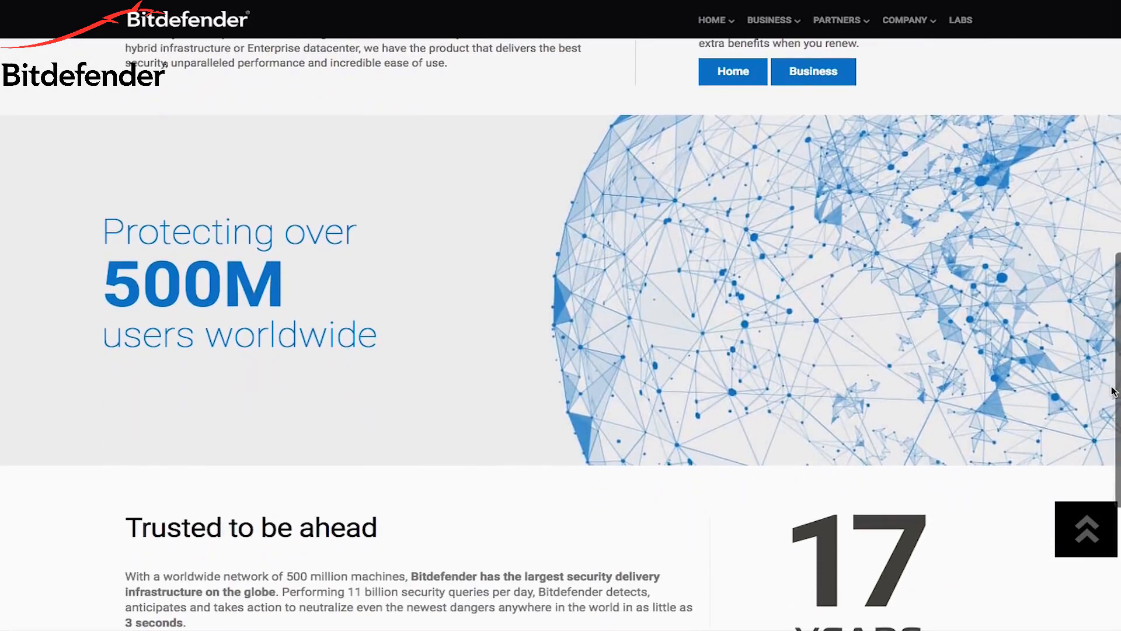
scroll("down", 3)
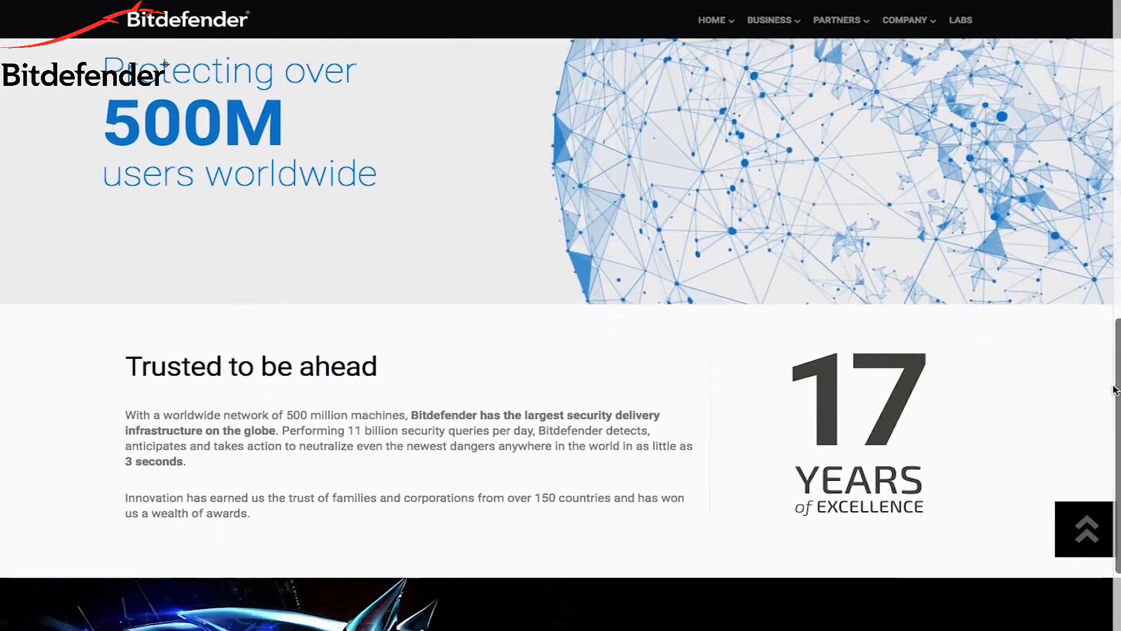
scroll("down", 3)
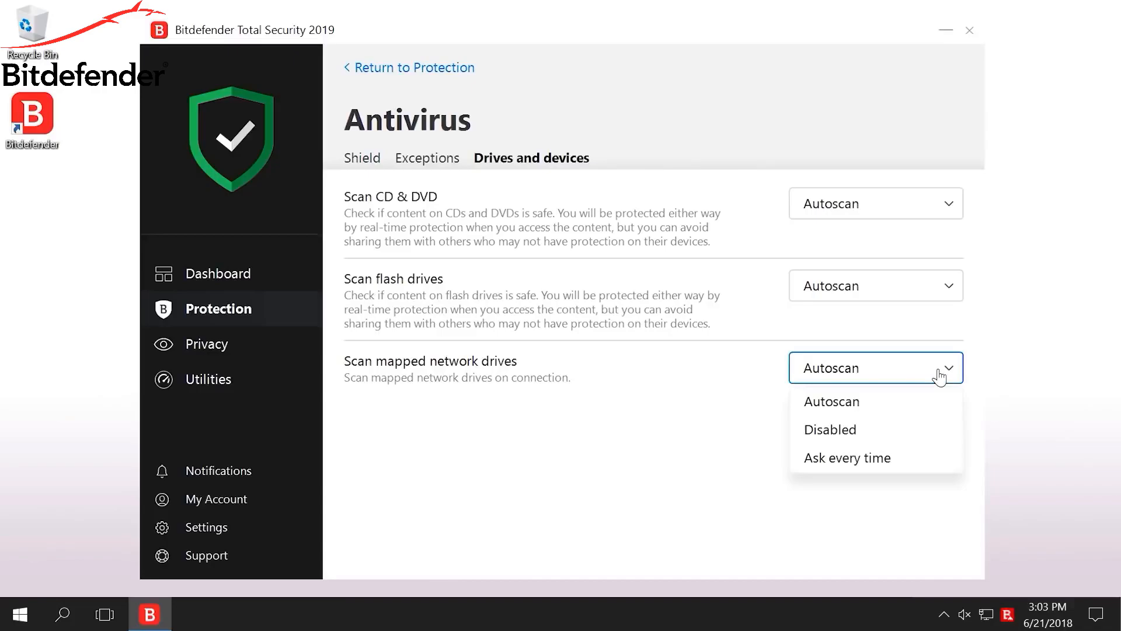
- Set mapped network drive scanning to Autoscan in the Drives and devices settings
left_click(829, 430)
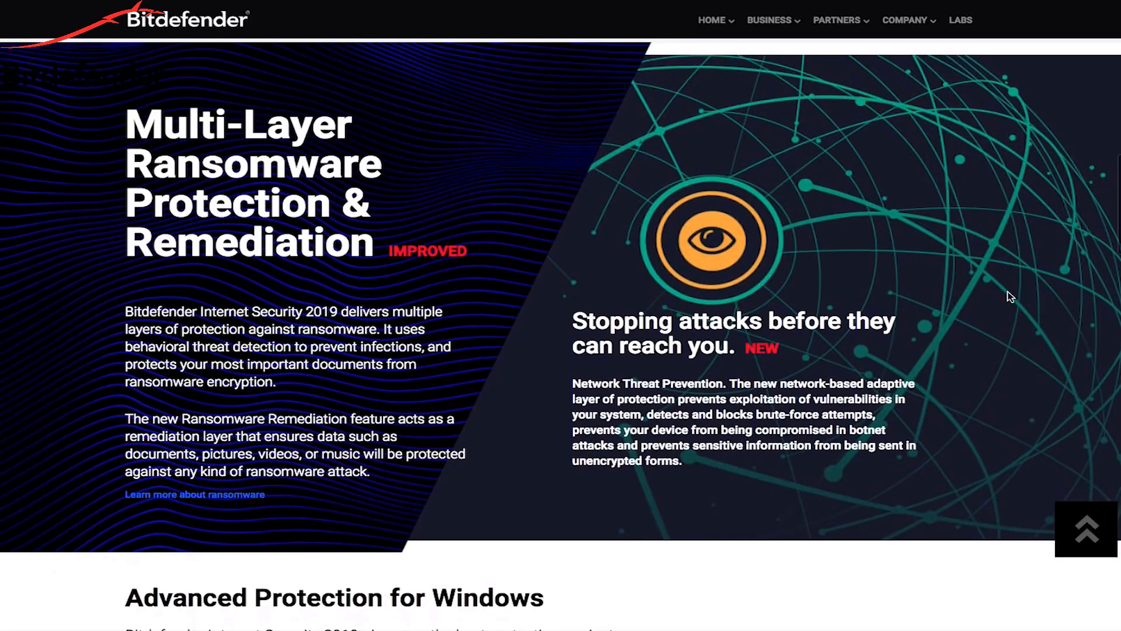
- Scroll the Bitdefender support page past Upgrade Now to the Contact Bitdefender Support options
scroll("down", 3)
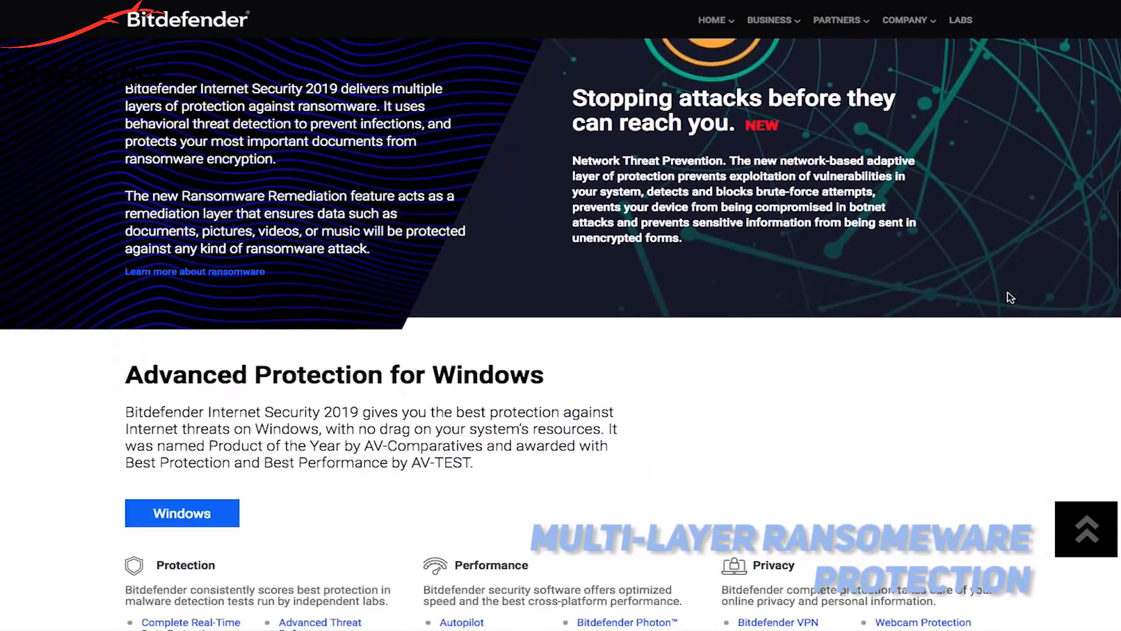
scroll("down", 3)
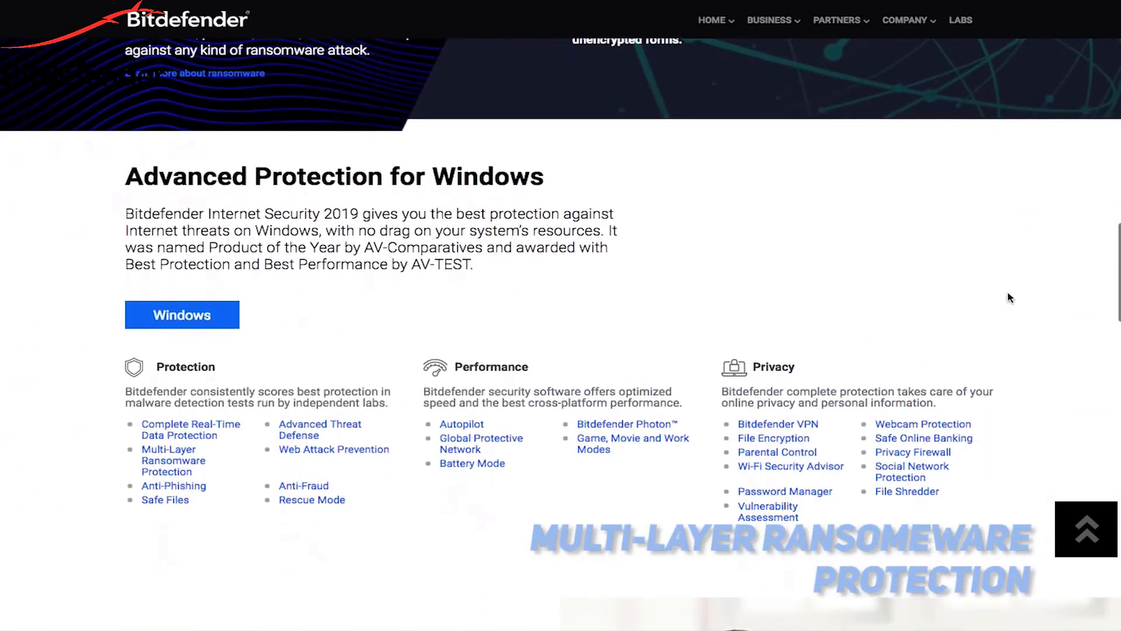
scroll("down", 3)
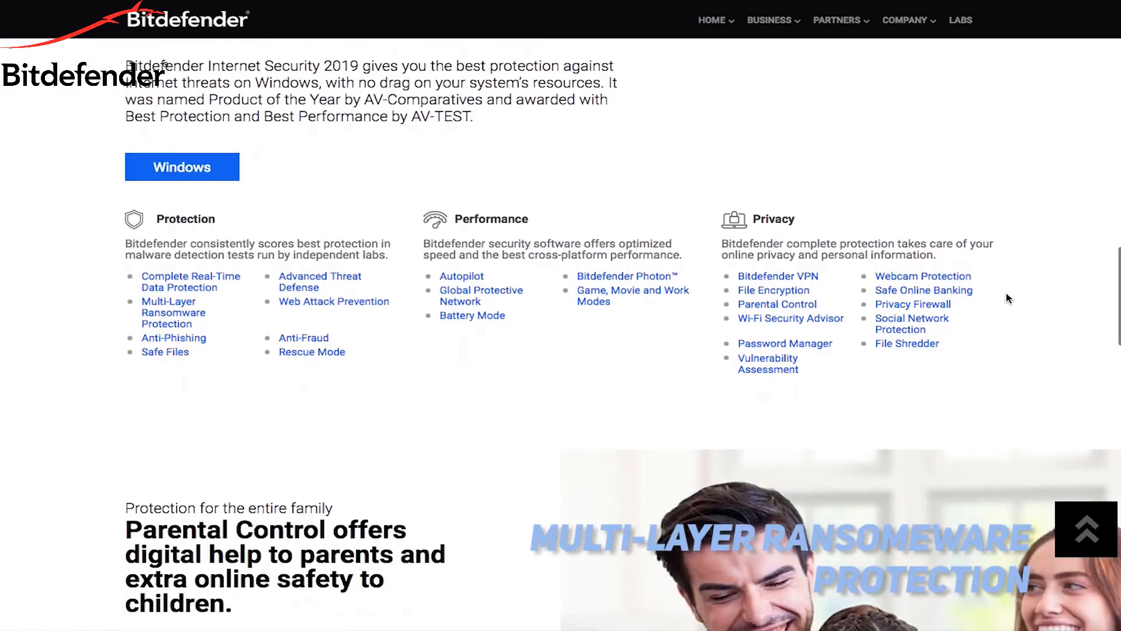
scroll("down", 3)
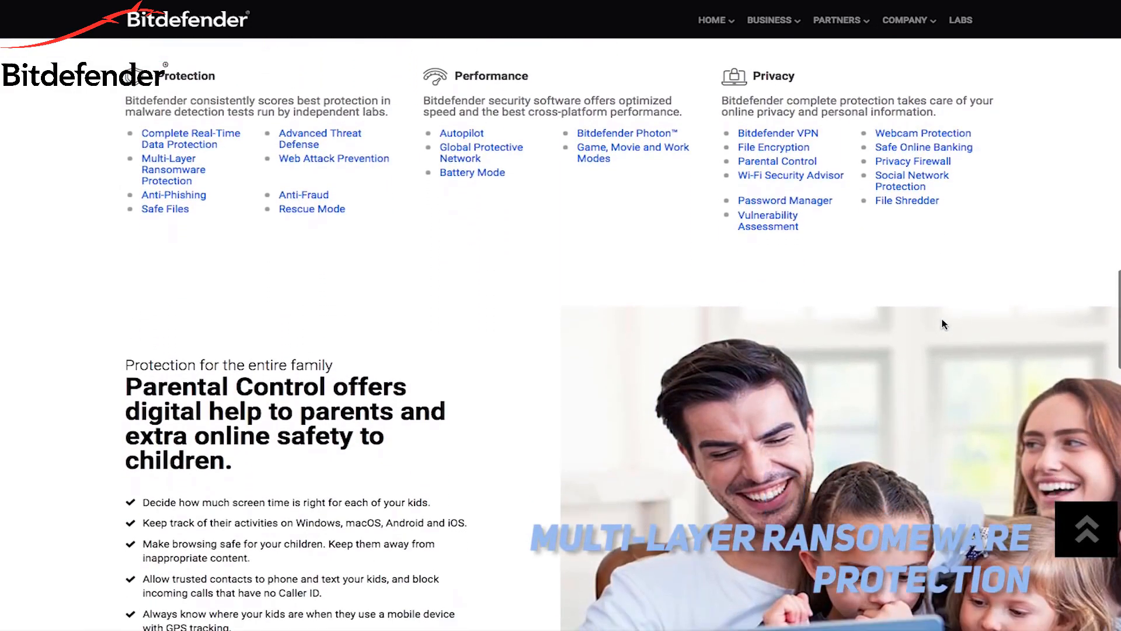
scroll("down", 3)
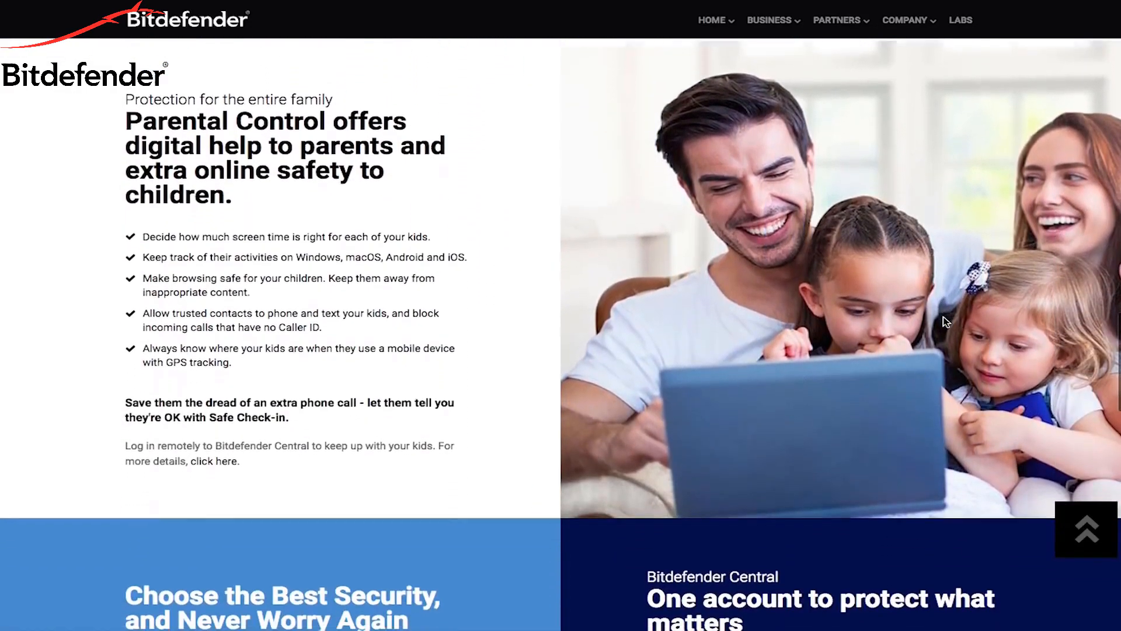
scroll("down", 3)
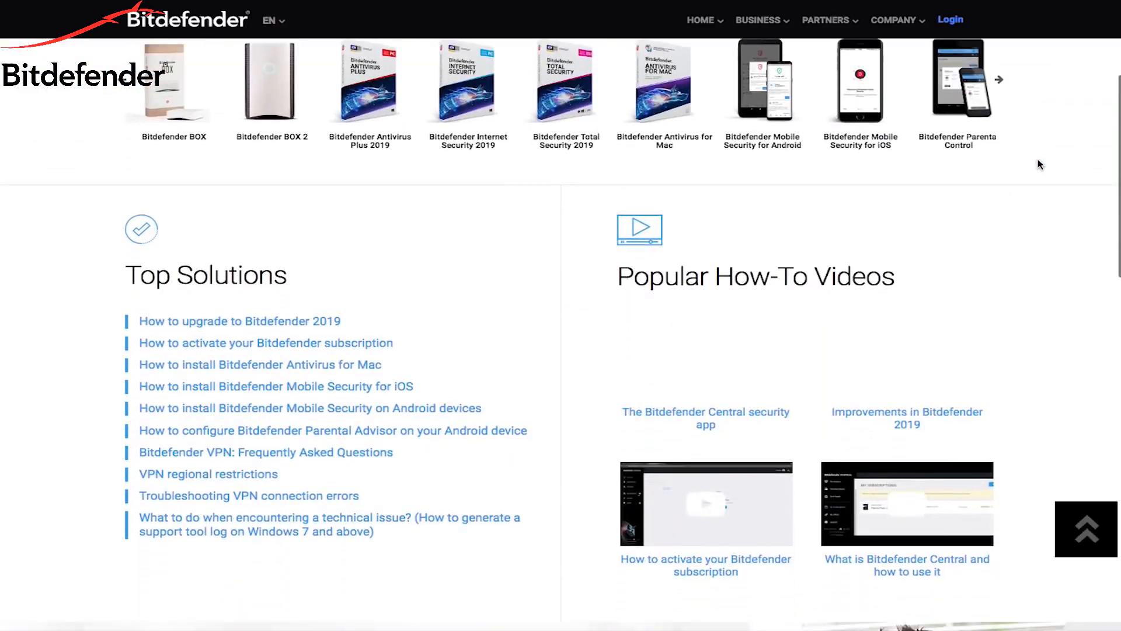
scroll("down", 3)
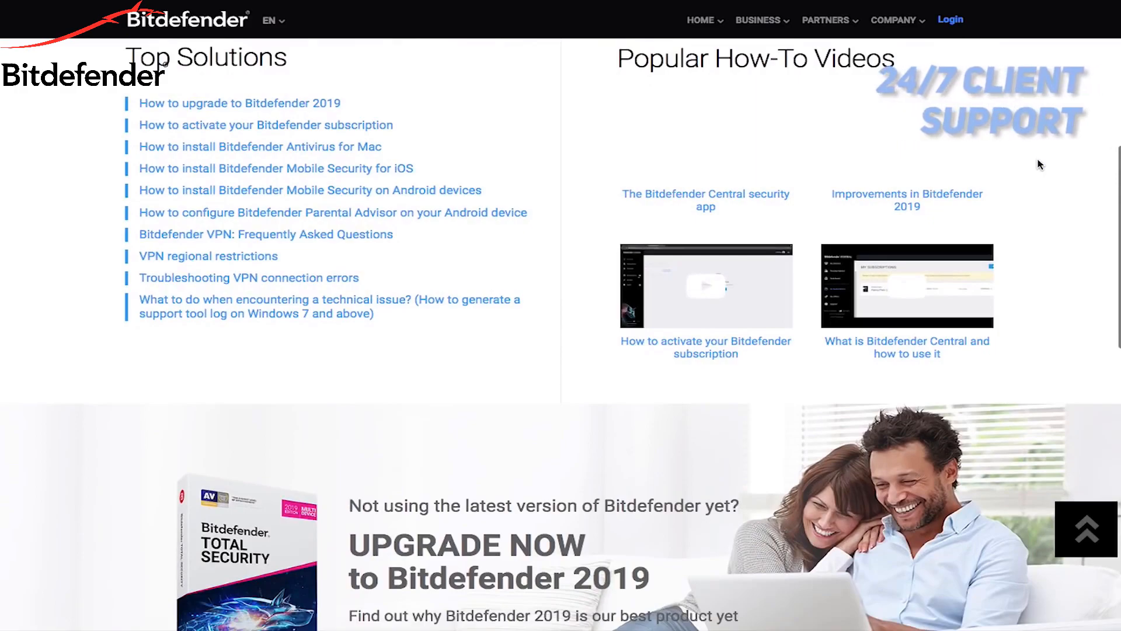
scroll("down", 3)
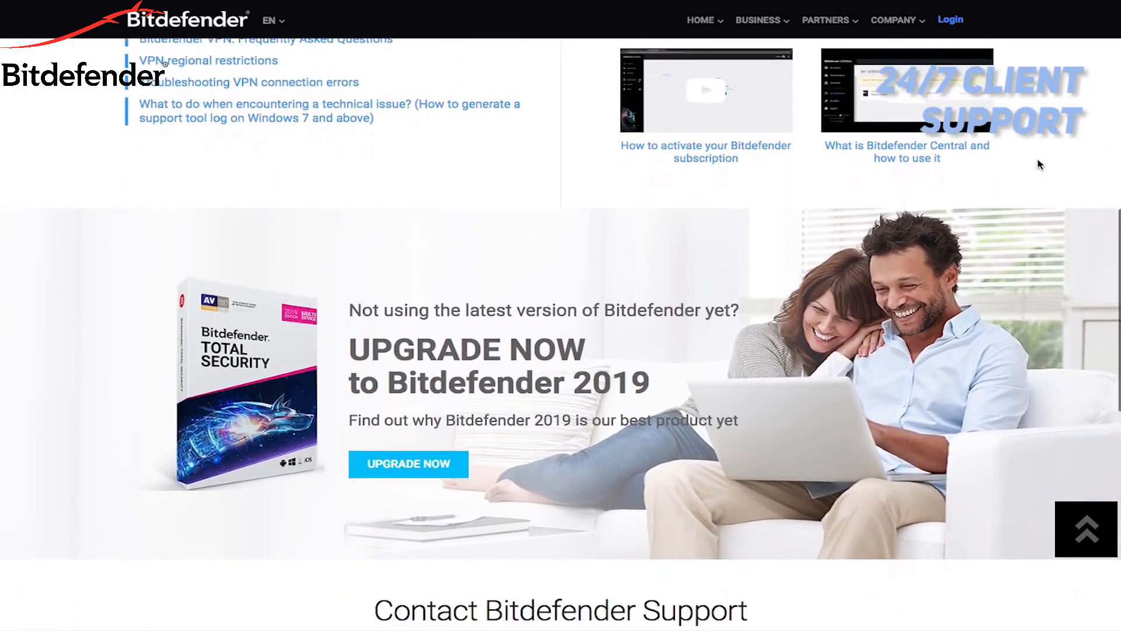
scroll("down", 3)
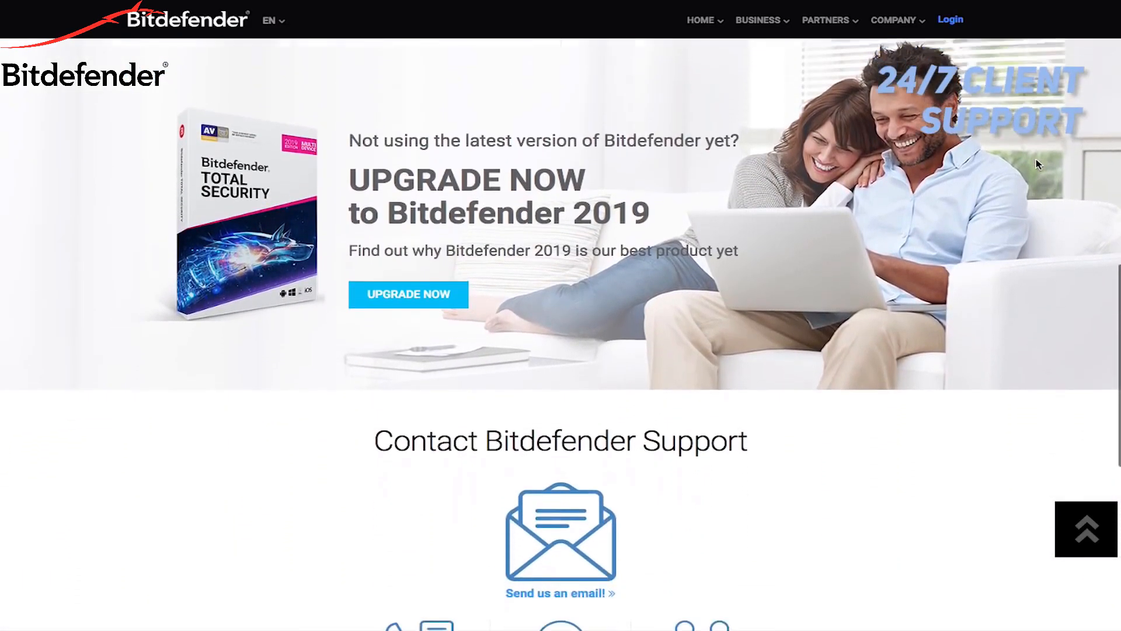
scroll("down", 3)
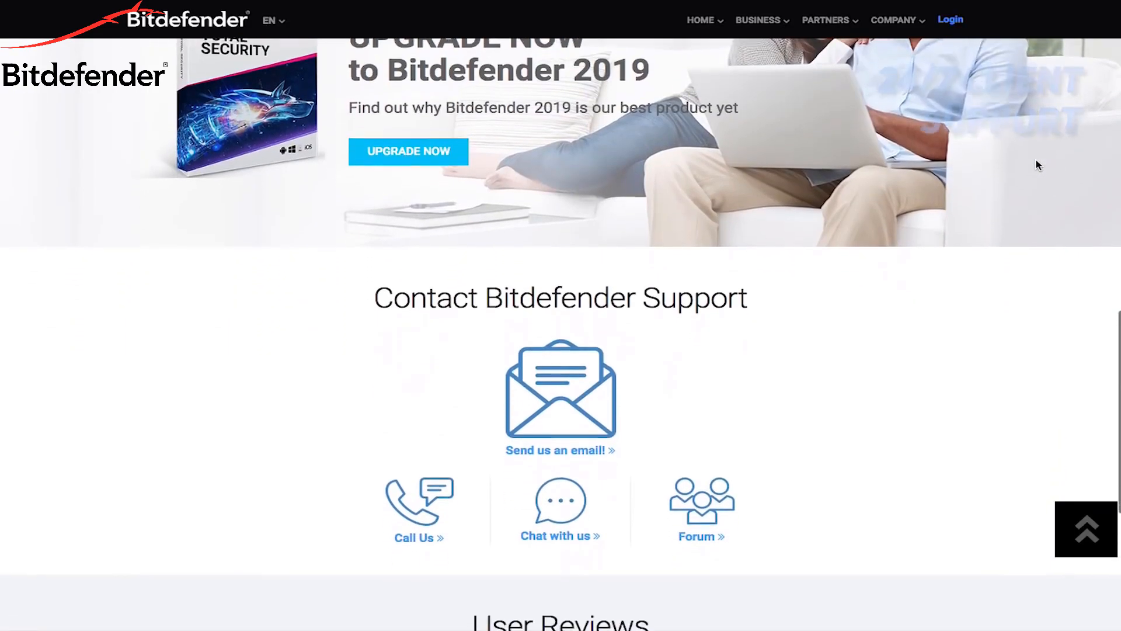
scroll("down", 3)
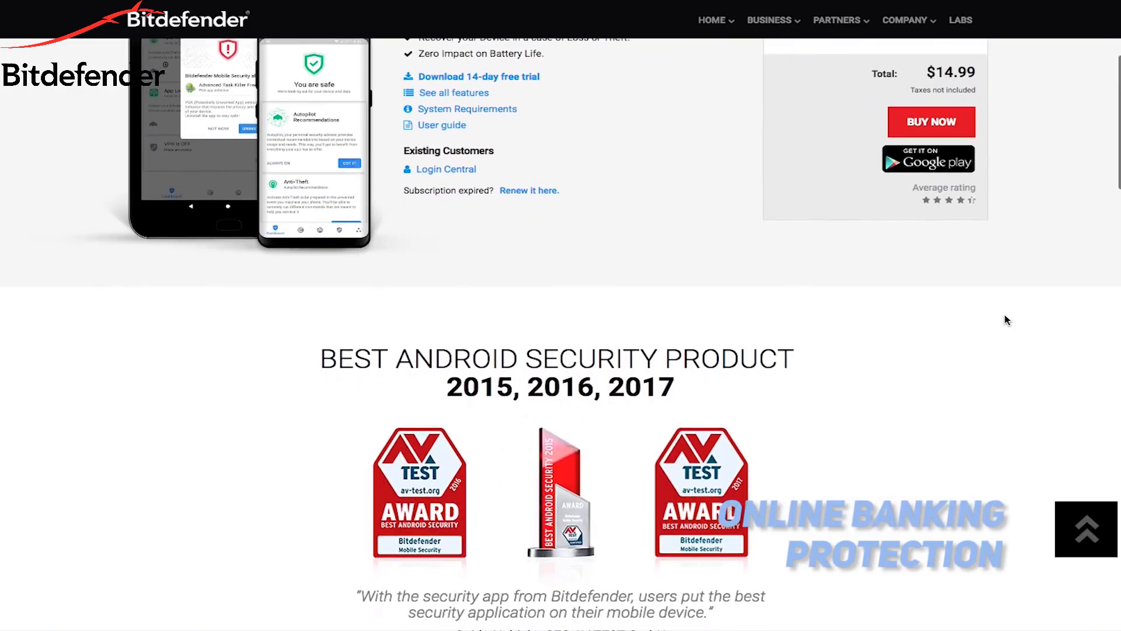
- Scroll the Mobile Security for Android page down through its features to the product screenshots
scroll("down", 3)
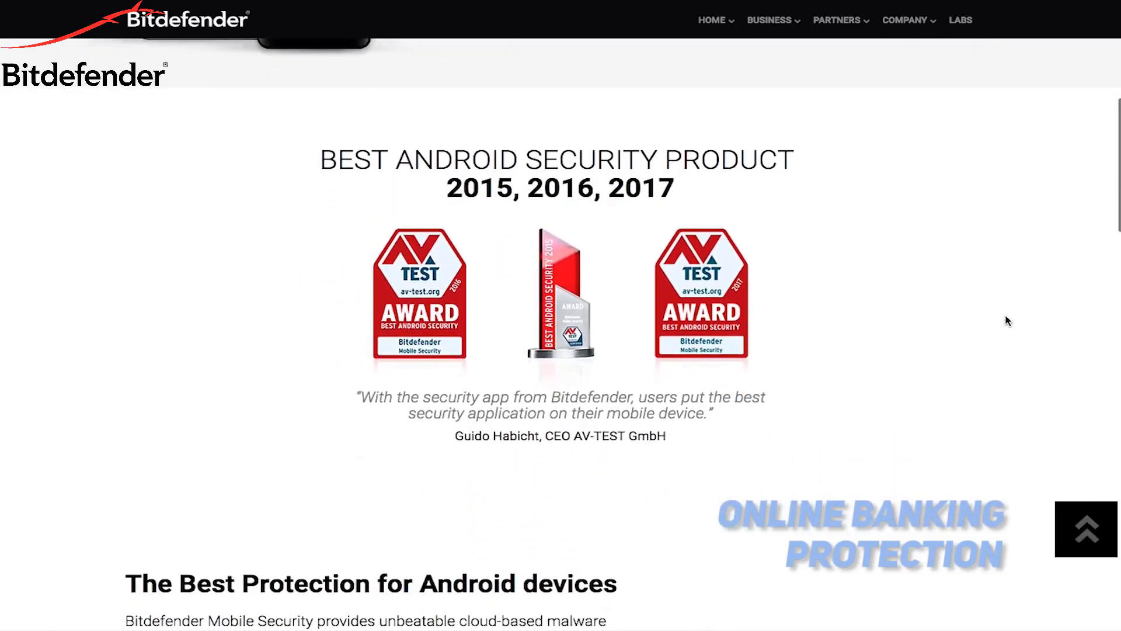
scroll("down", 3)
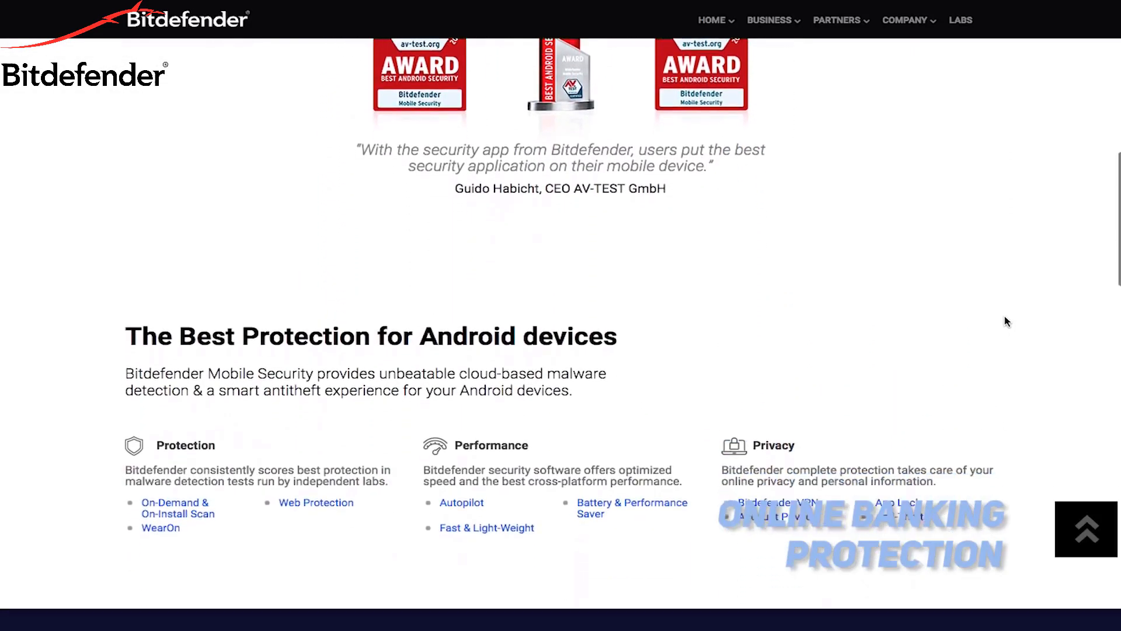
scroll("down", 3)
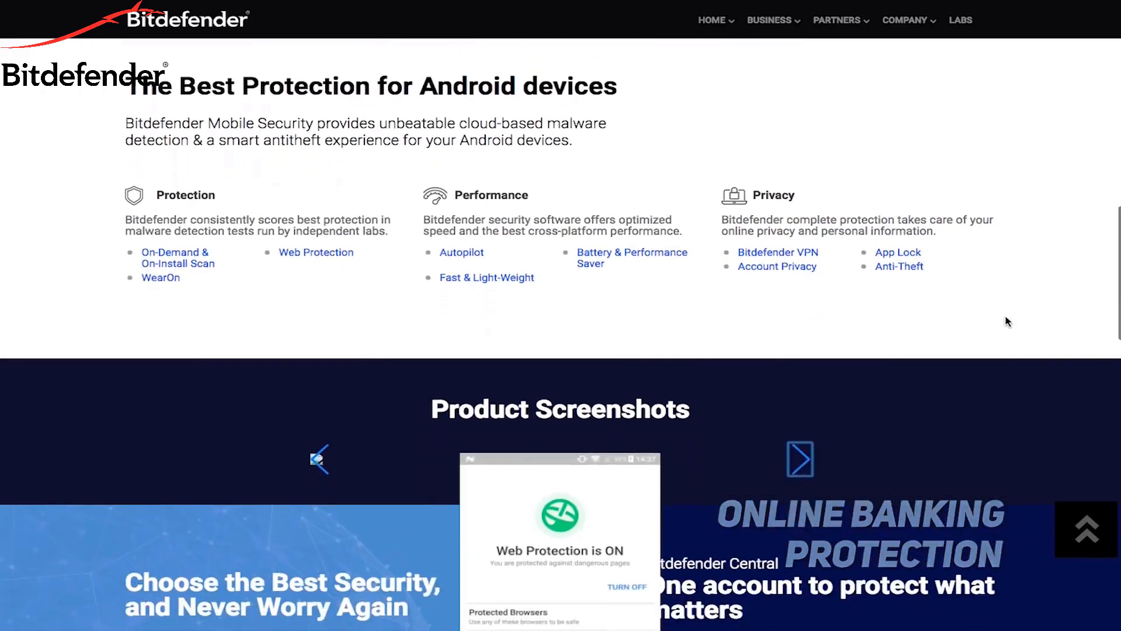
scroll("down", 3)
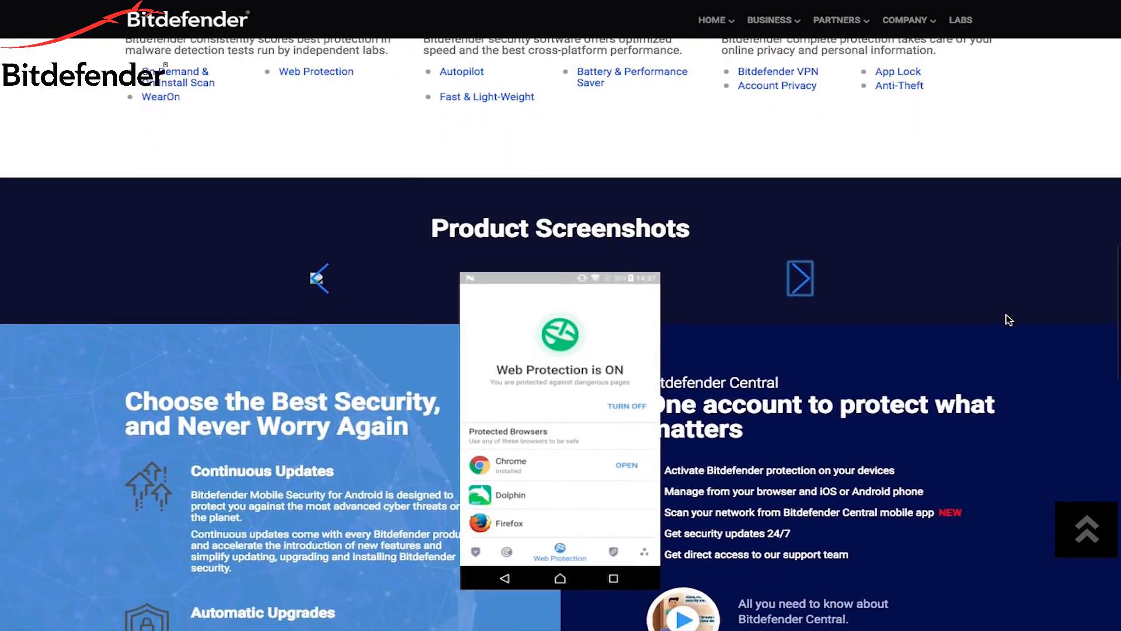
scroll("down", 3)
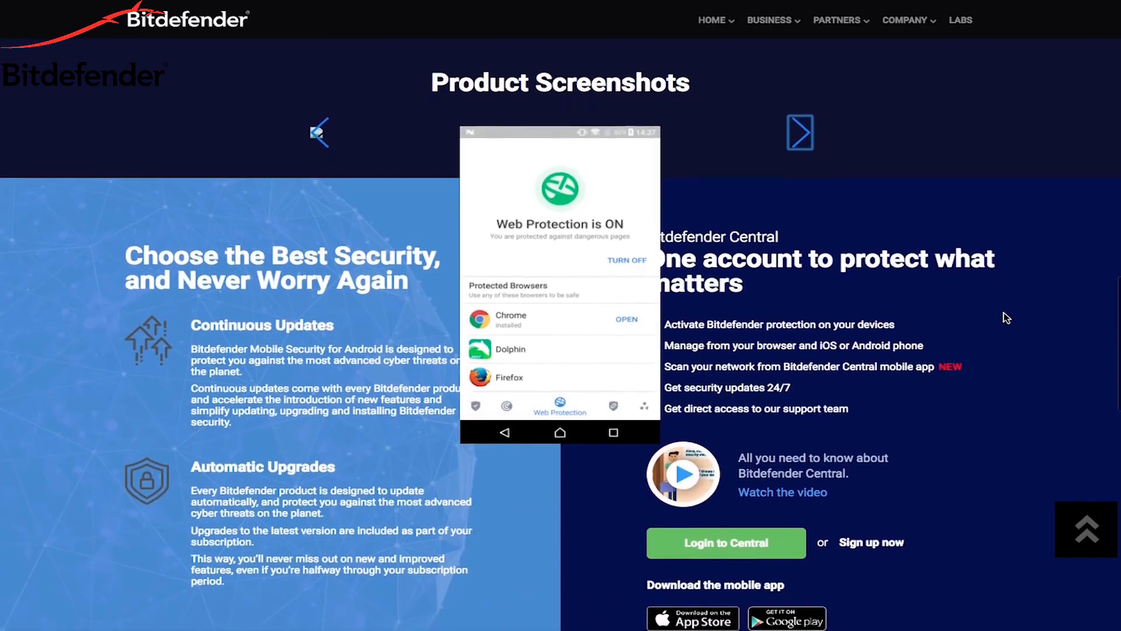
- Advance the screenshot carousel twice and continue to the 500 Million Users Worldwide banner
left_click(801, 130)
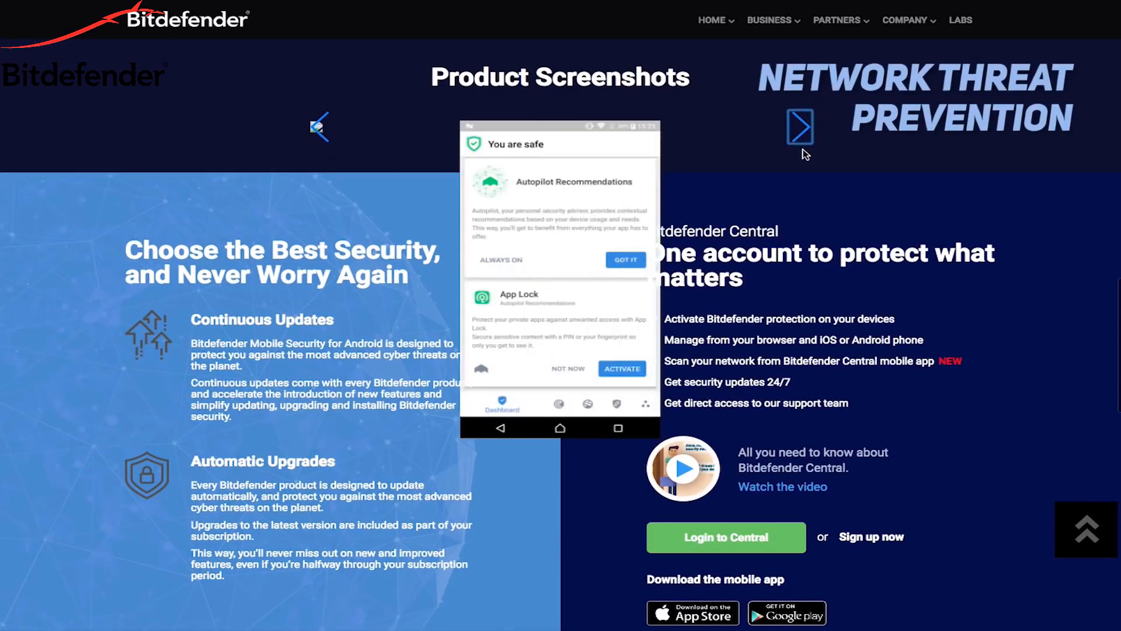
left_click(801, 129)
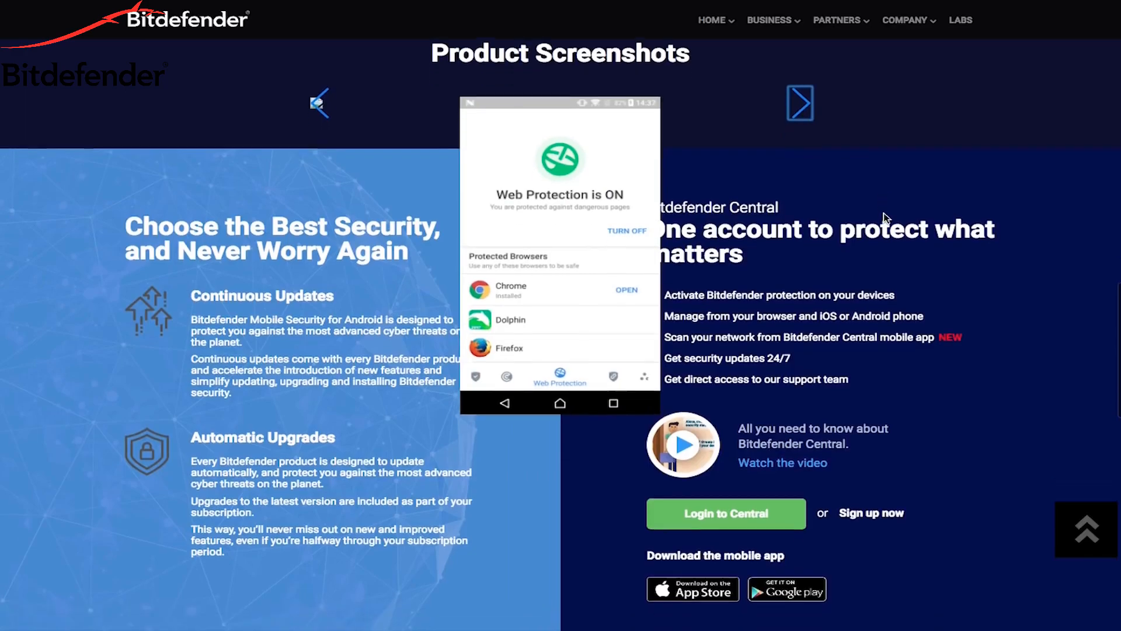
scroll("down", 3)
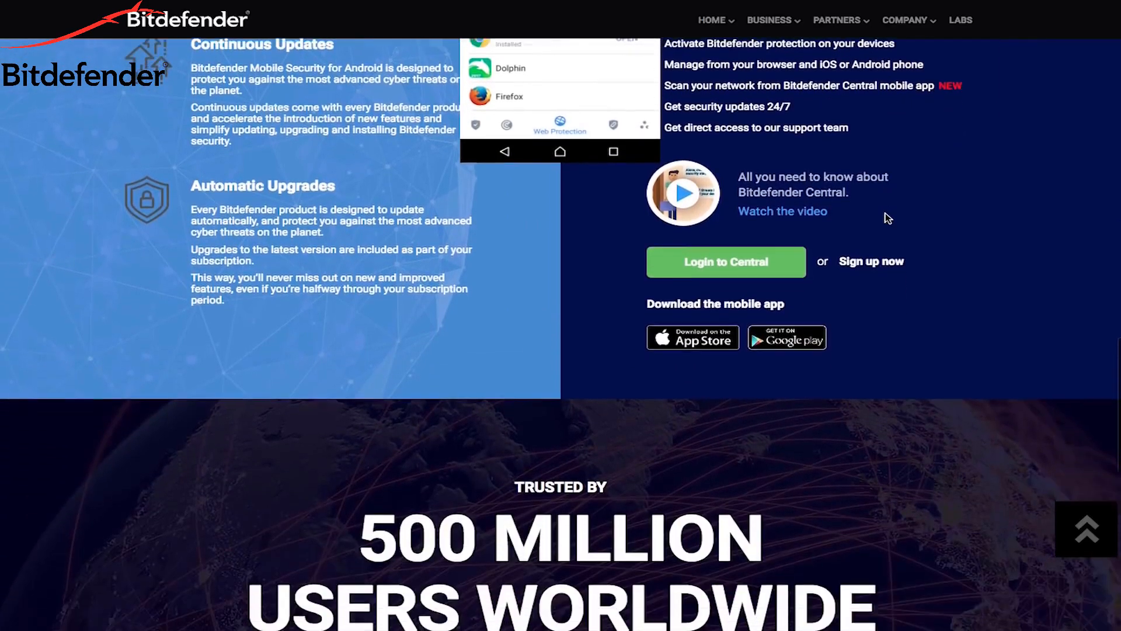
scroll("down", 3)
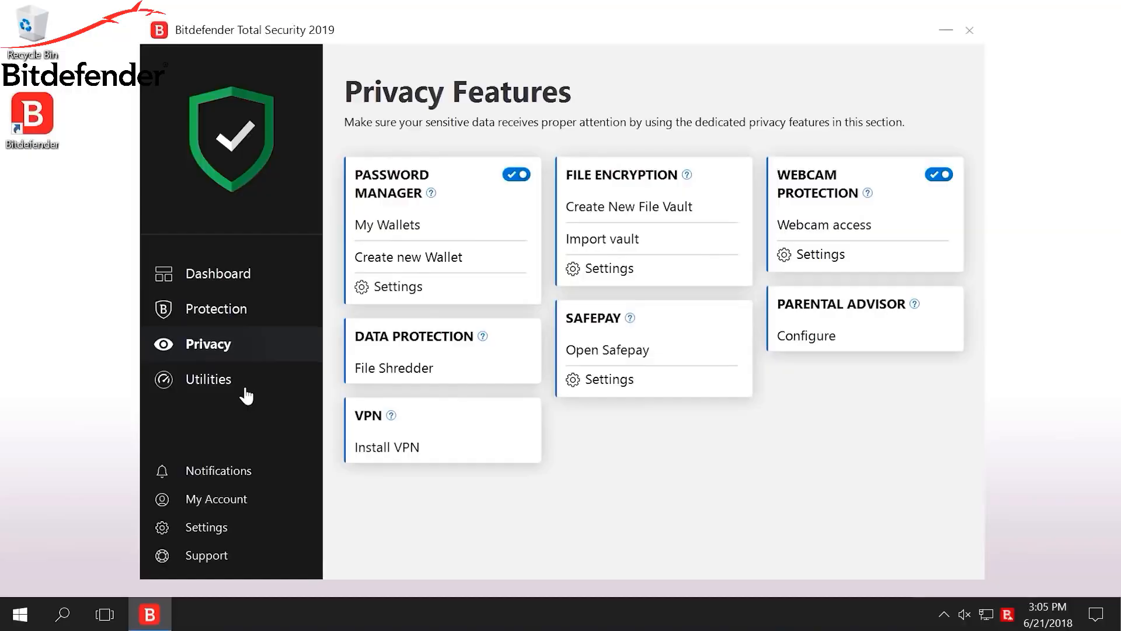
left_click(207, 379)
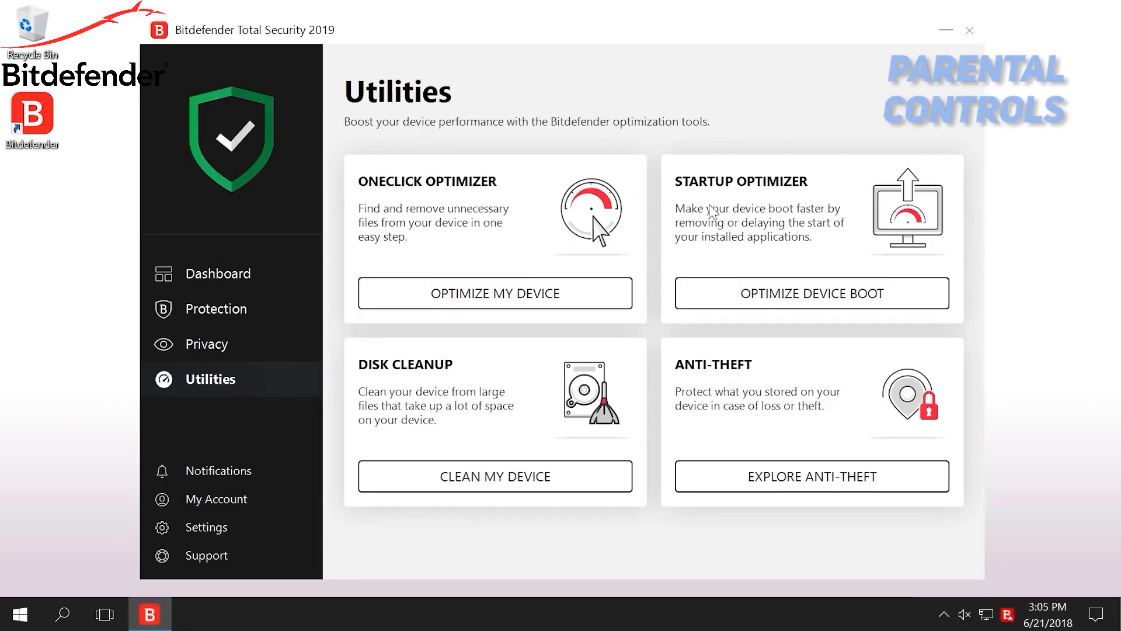
left_click(205, 343)
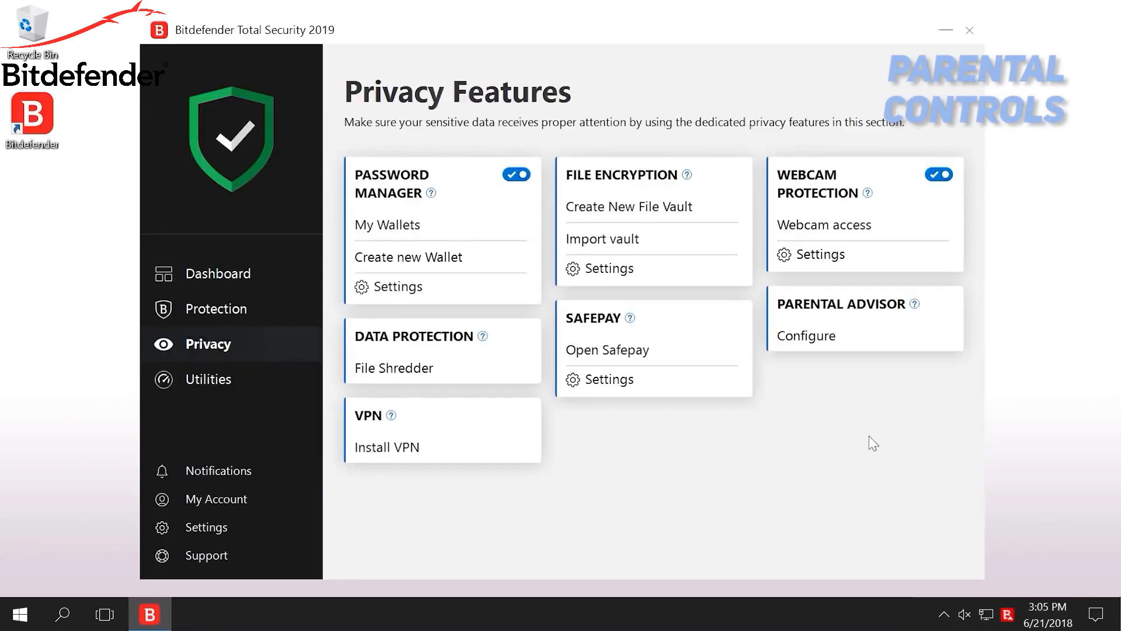
mouse_move(245, 399)
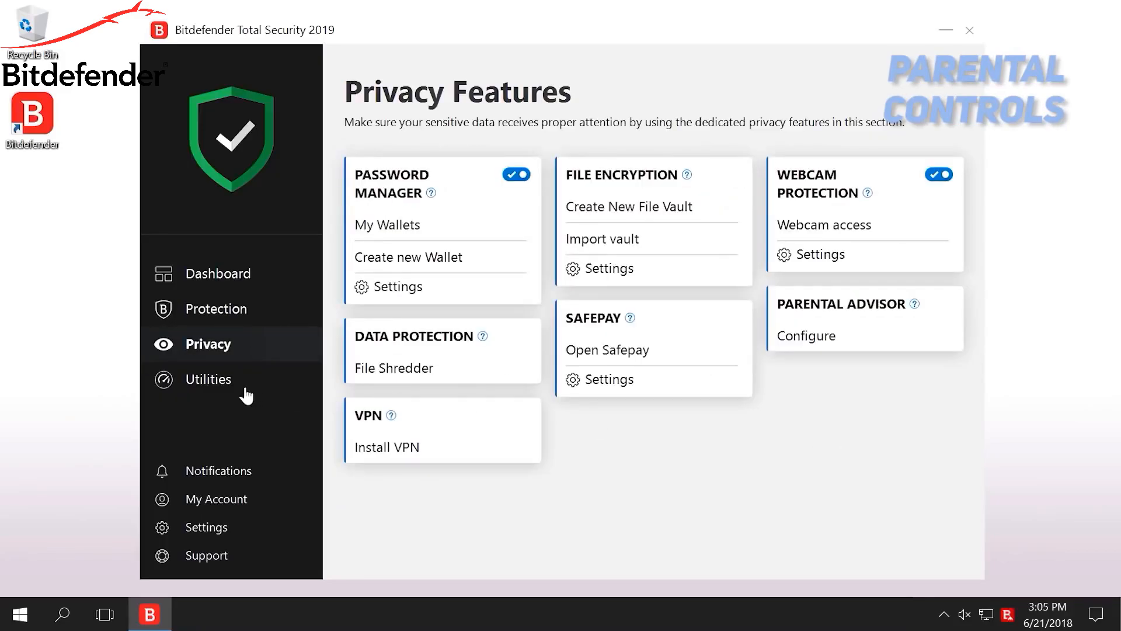
left_click(208, 379)
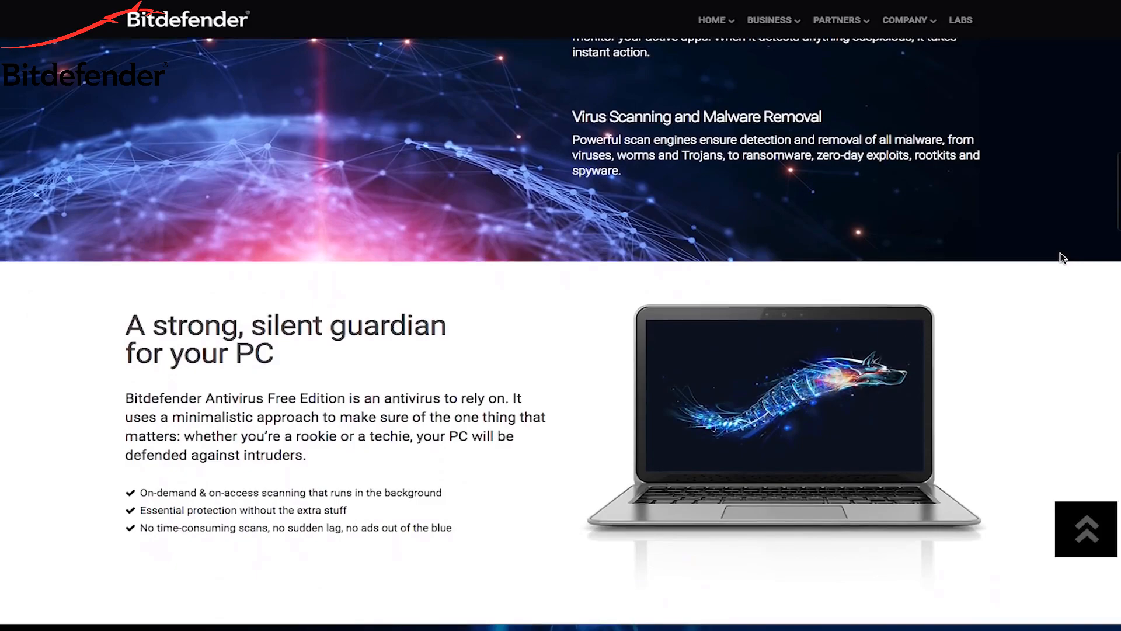
- Scroll the Norton antivirus article past What is malware? to the Think you have a virus? banner
scroll("down", 3)
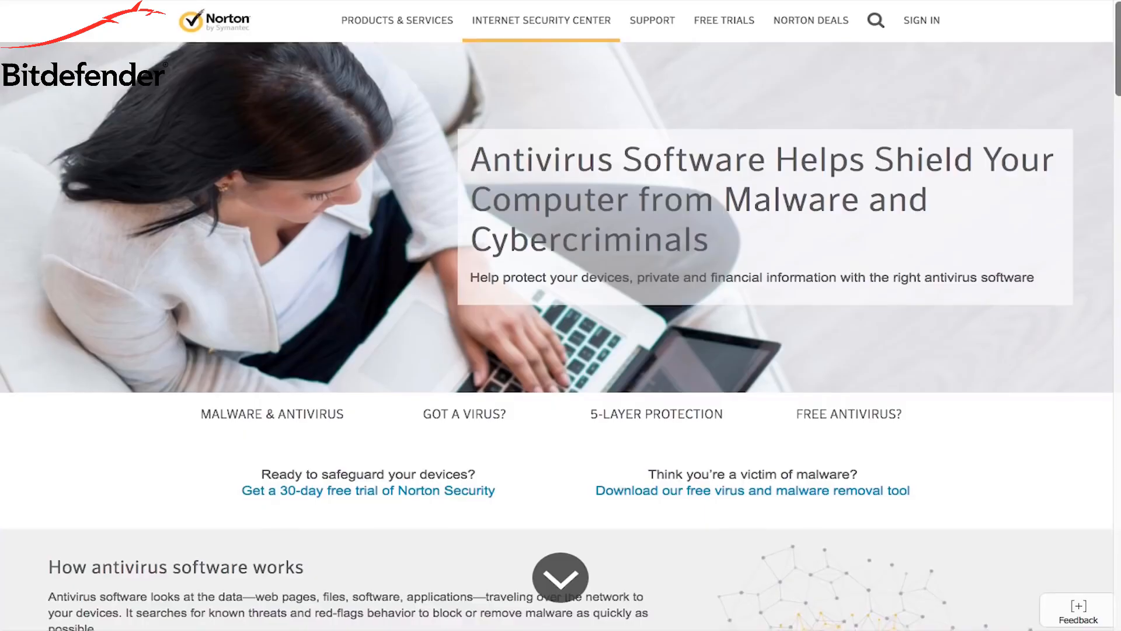
scroll("down", 3)
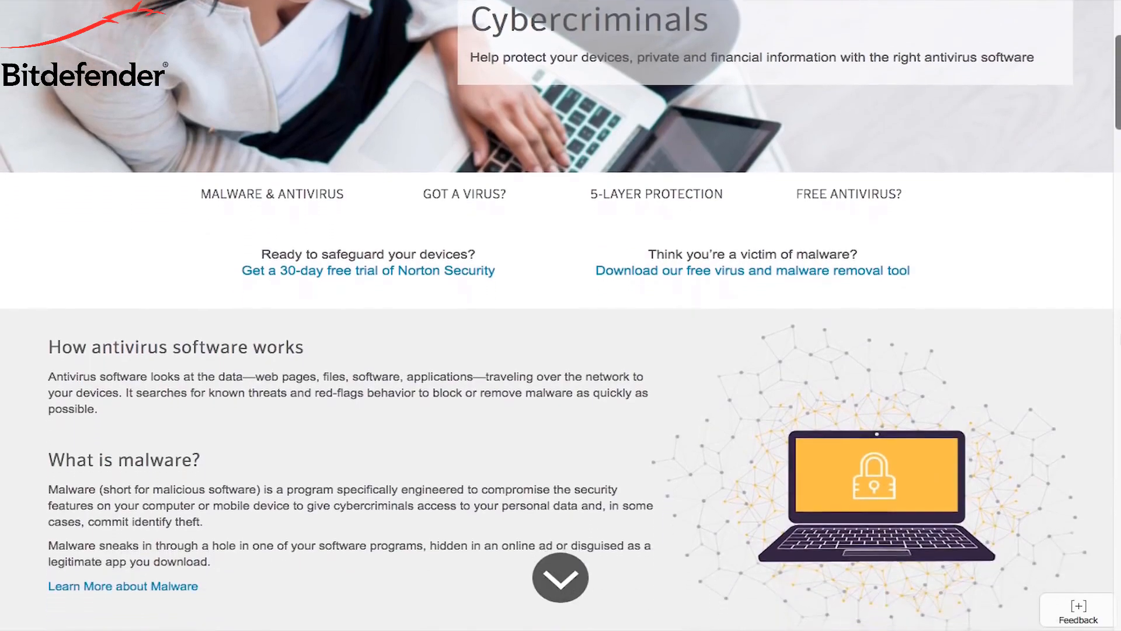
scroll("down", 3)
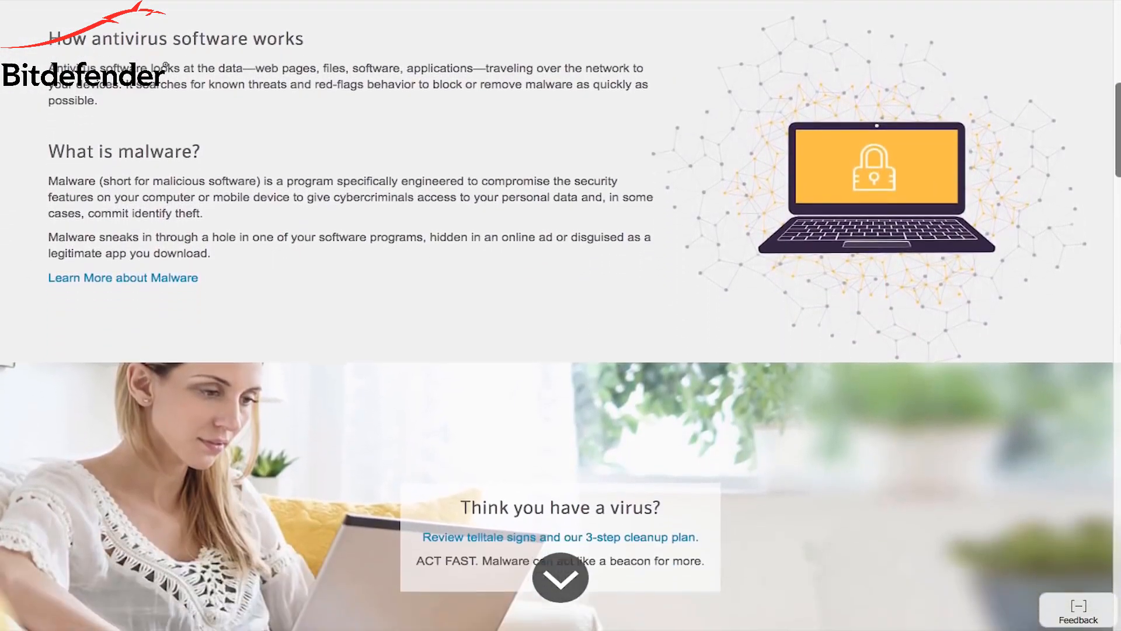
scroll("down", 3)
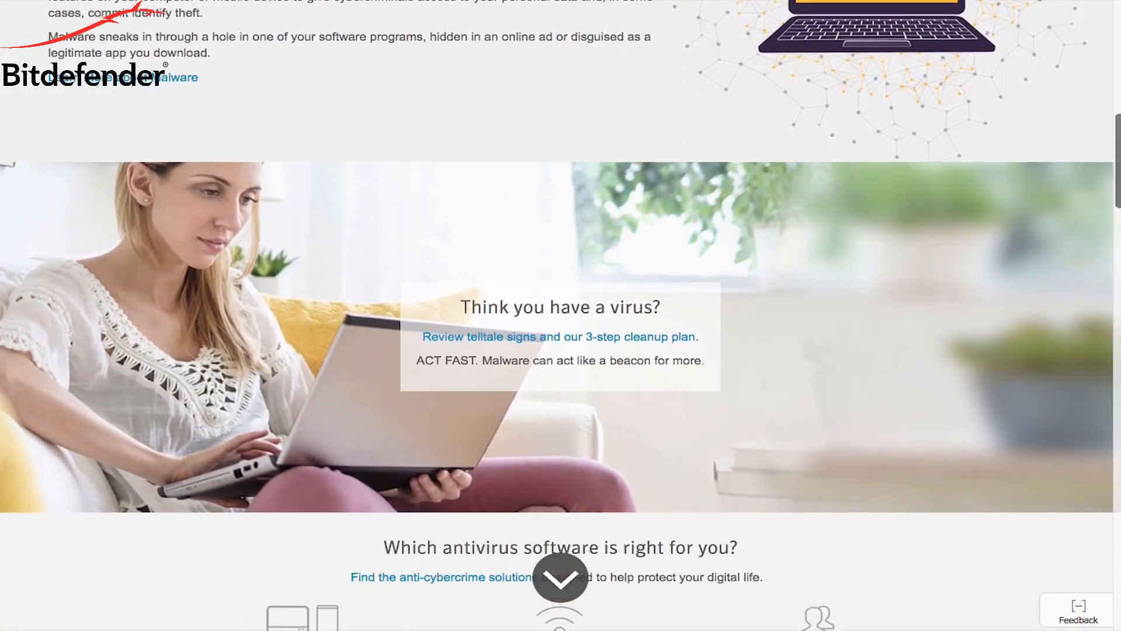
scroll("down", 3)
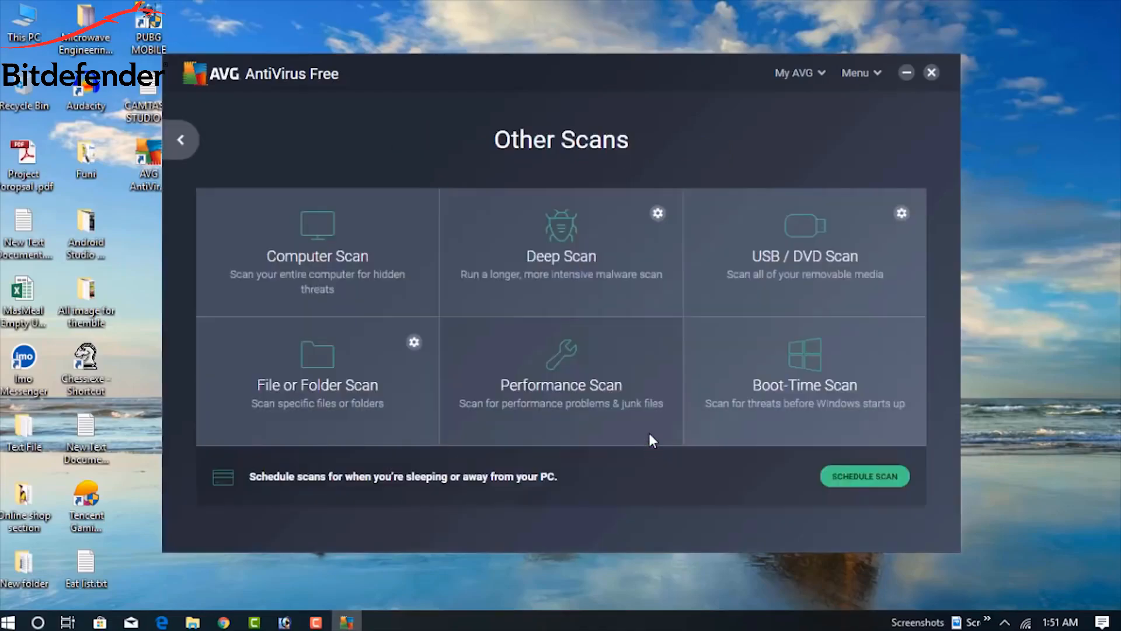
mouse_move(311, 254)
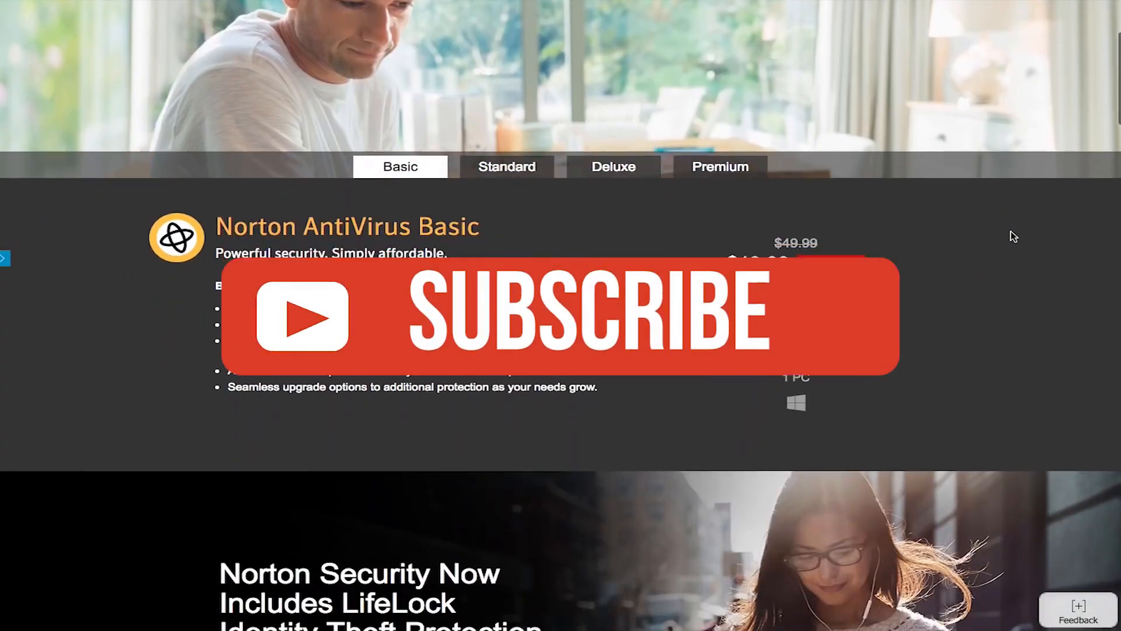
- Scroll the Norton store page past the LifeLock banner to the Compare Products table
scroll("down", 3)
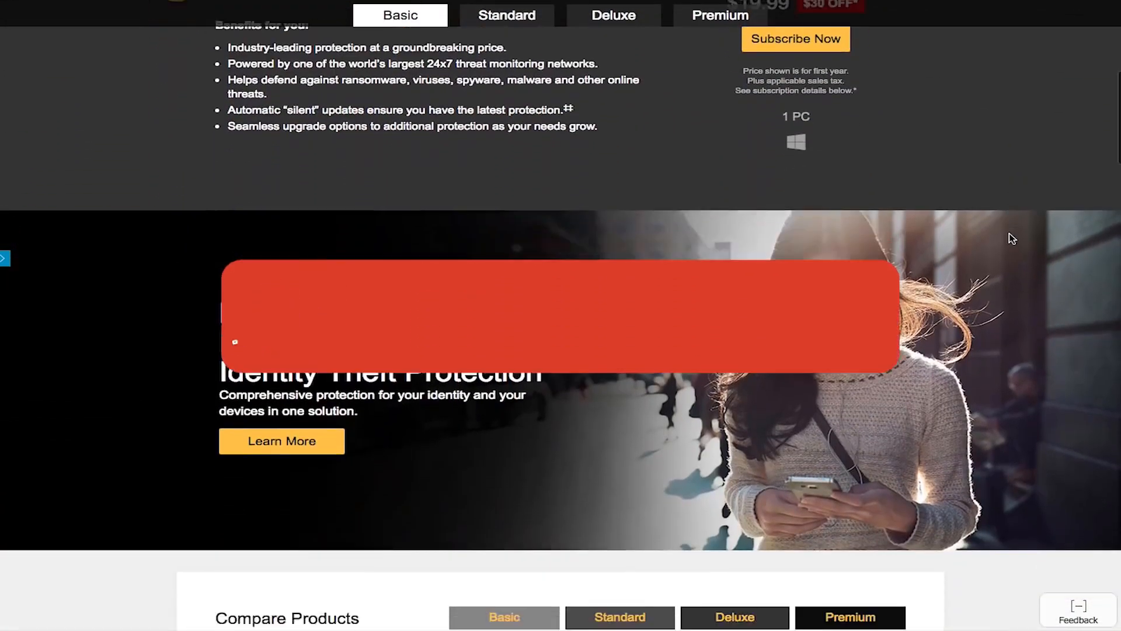
scroll("down", 3)
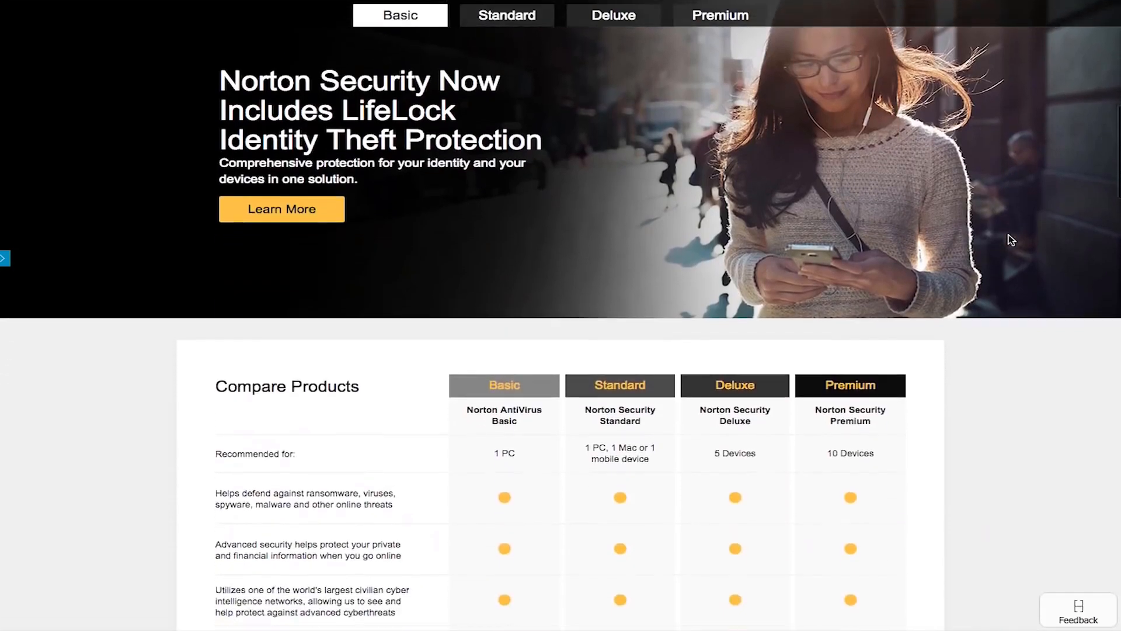
scroll("down", 3)
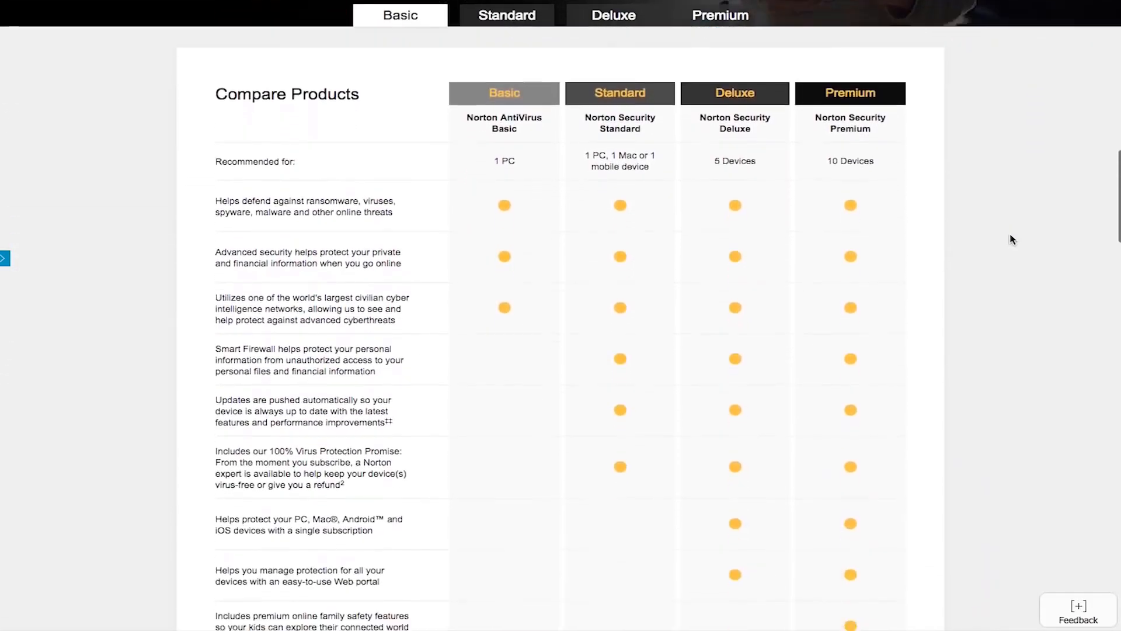